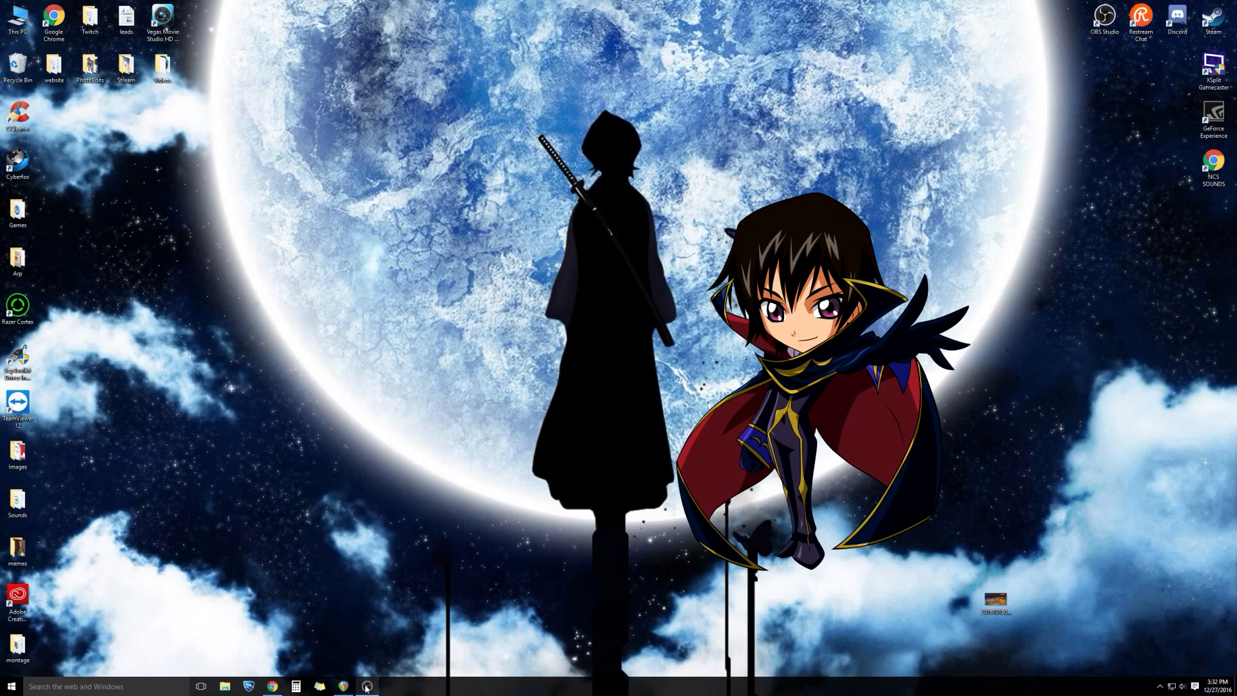
# Launch OBS Studio and select the Notification and Popups sources in the streaming scene.
pyautogui.click(366, 685)
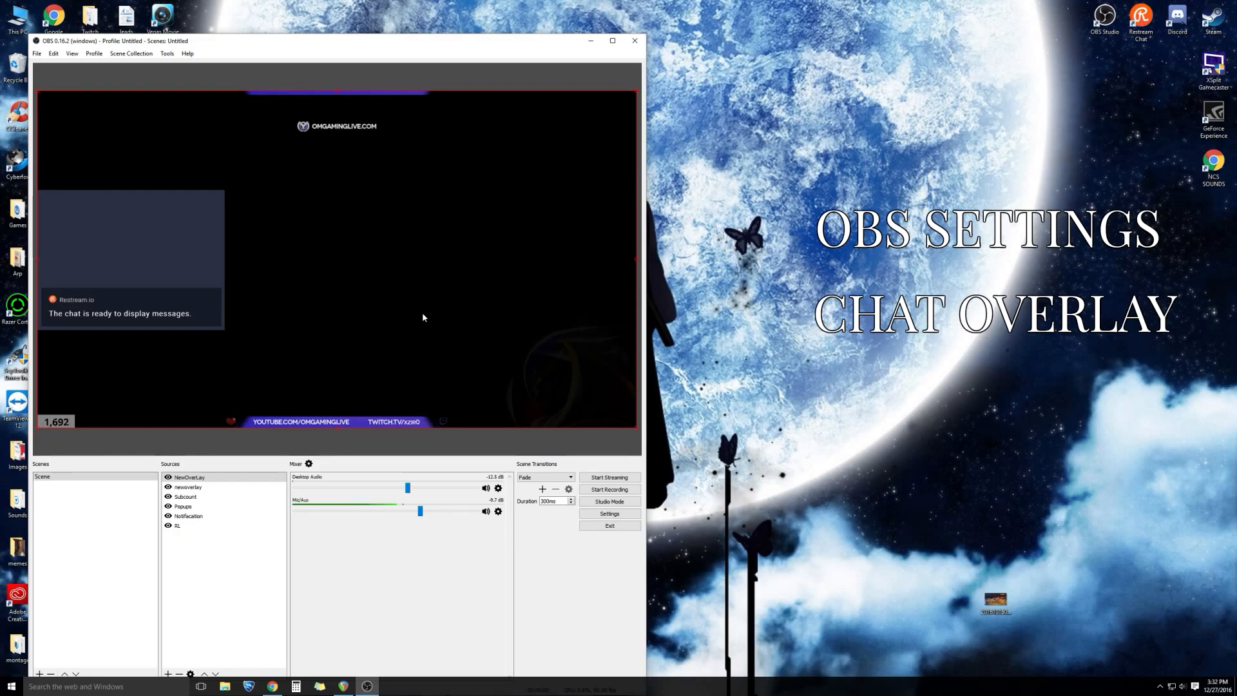
pyautogui.click(188, 516)
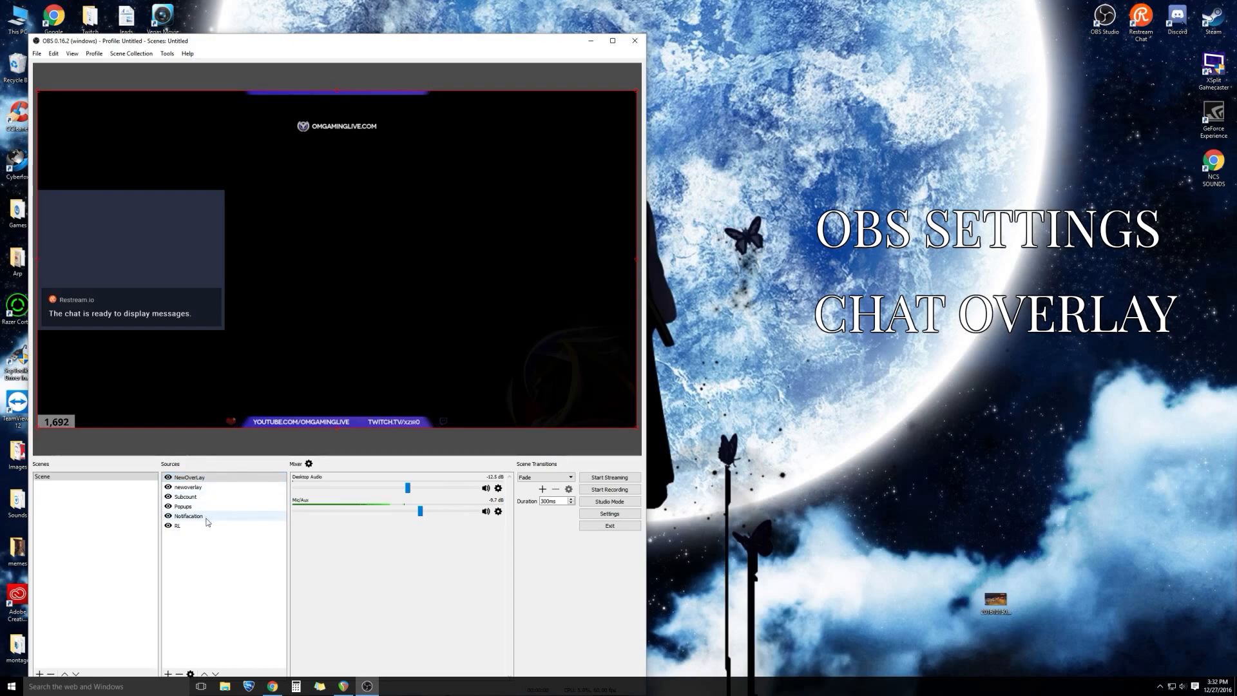
pyautogui.click(182, 506)
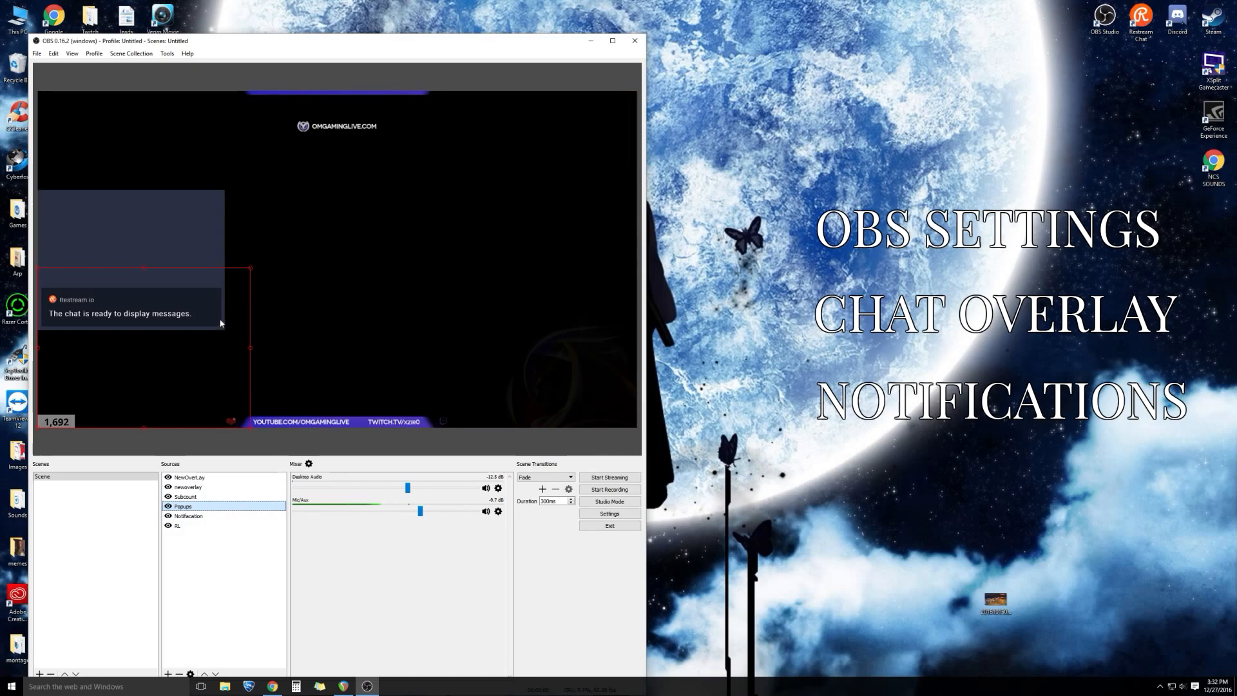
pyautogui.click(608, 514)
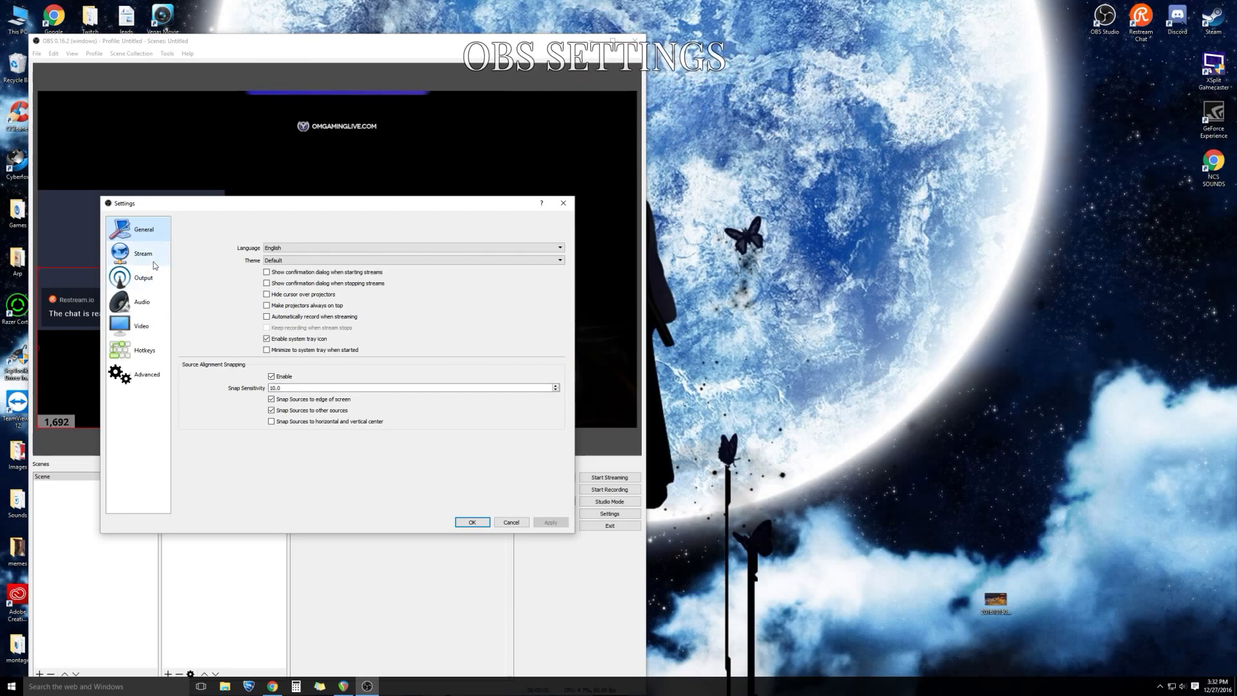
# Check the Stream settings use Restream.io with the US-West (Los Angeles) server.
pyautogui.click(143, 253)
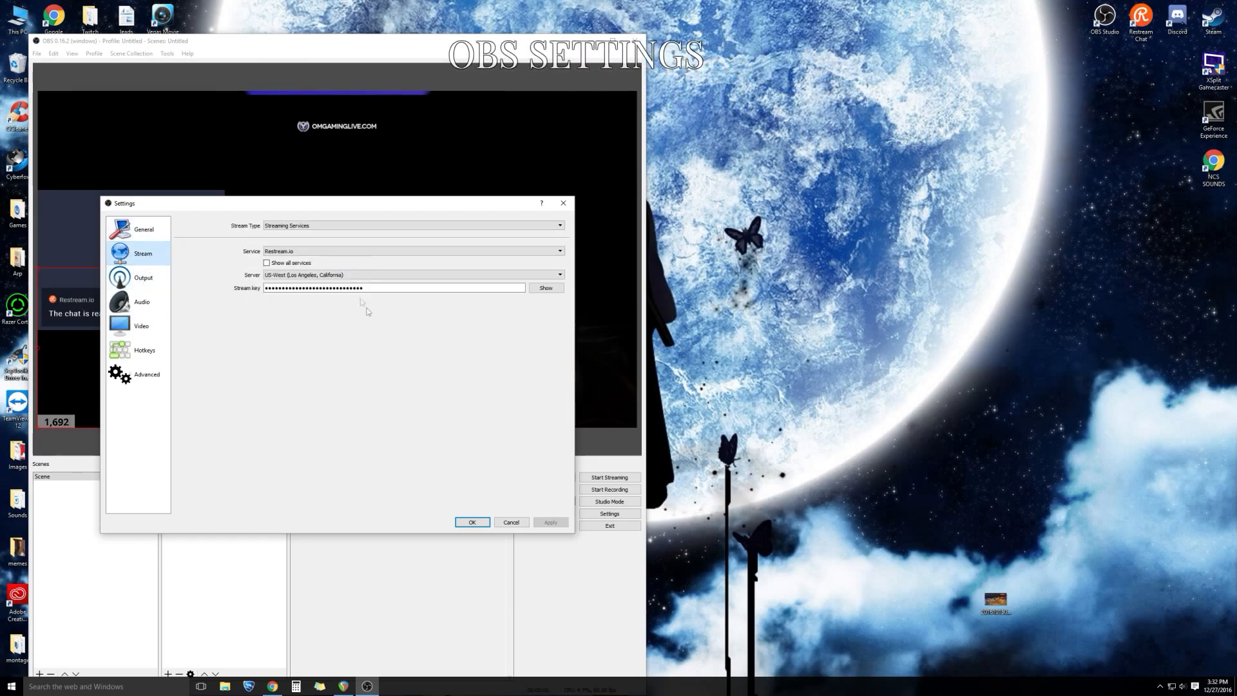
pyautogui.click(410, 251)
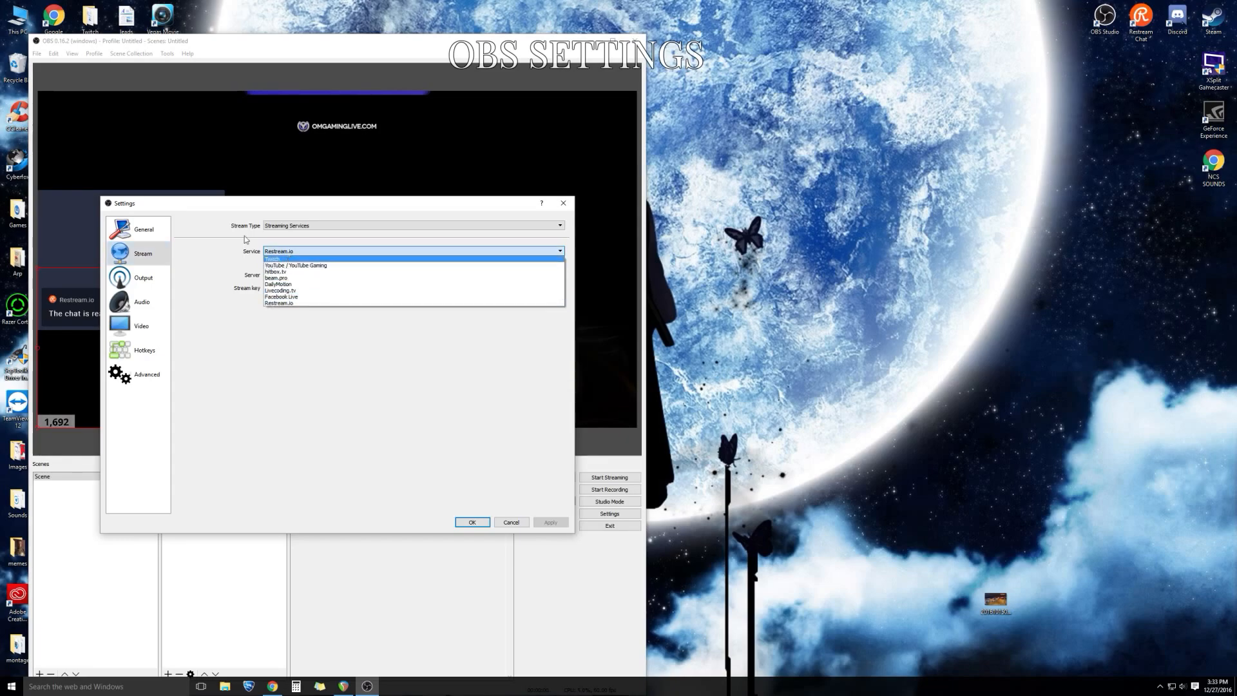
# Switch Output Mode to Simple and back to Advanced, keeping the AMD H.264 encoder.
pyautogui.click(143, 277)
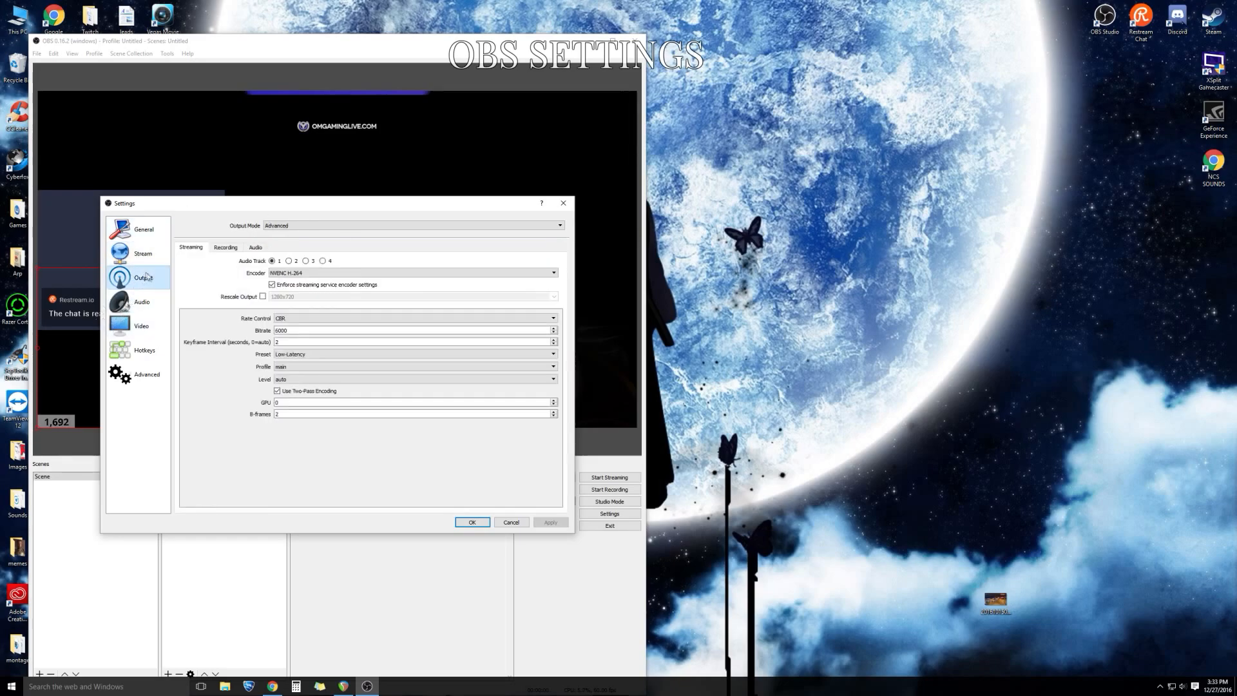
pyautogui.click(559, 226)
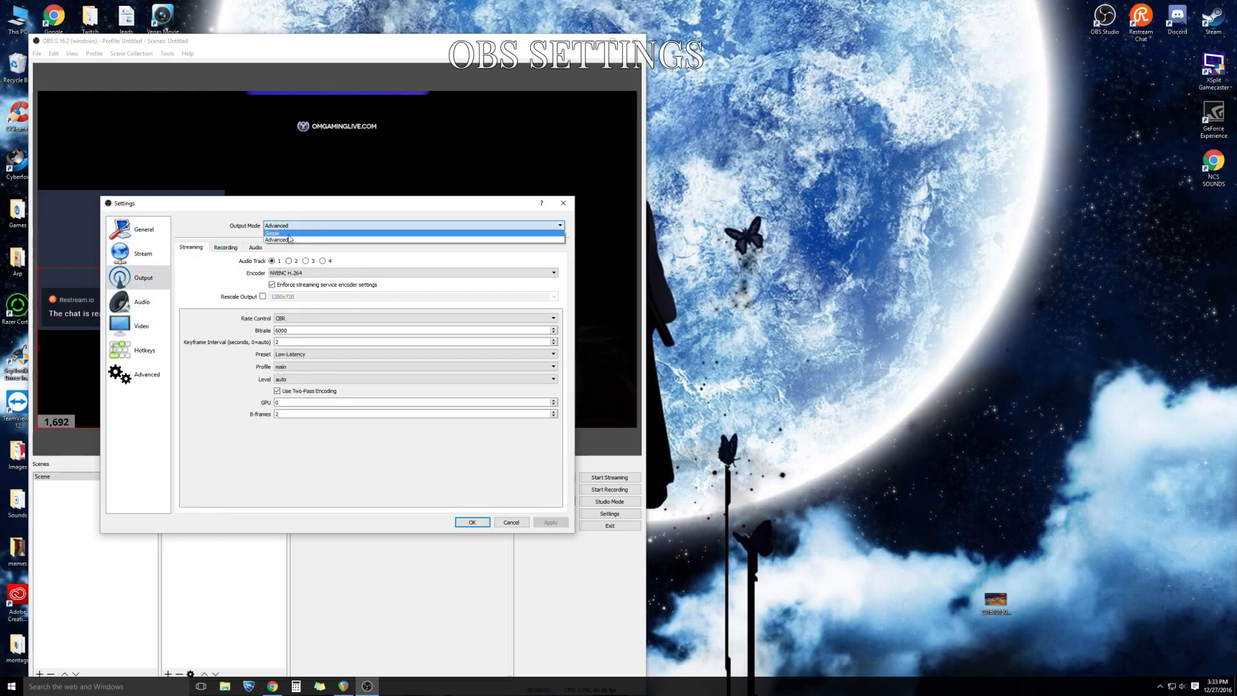
pyautogui.click(272, 233)
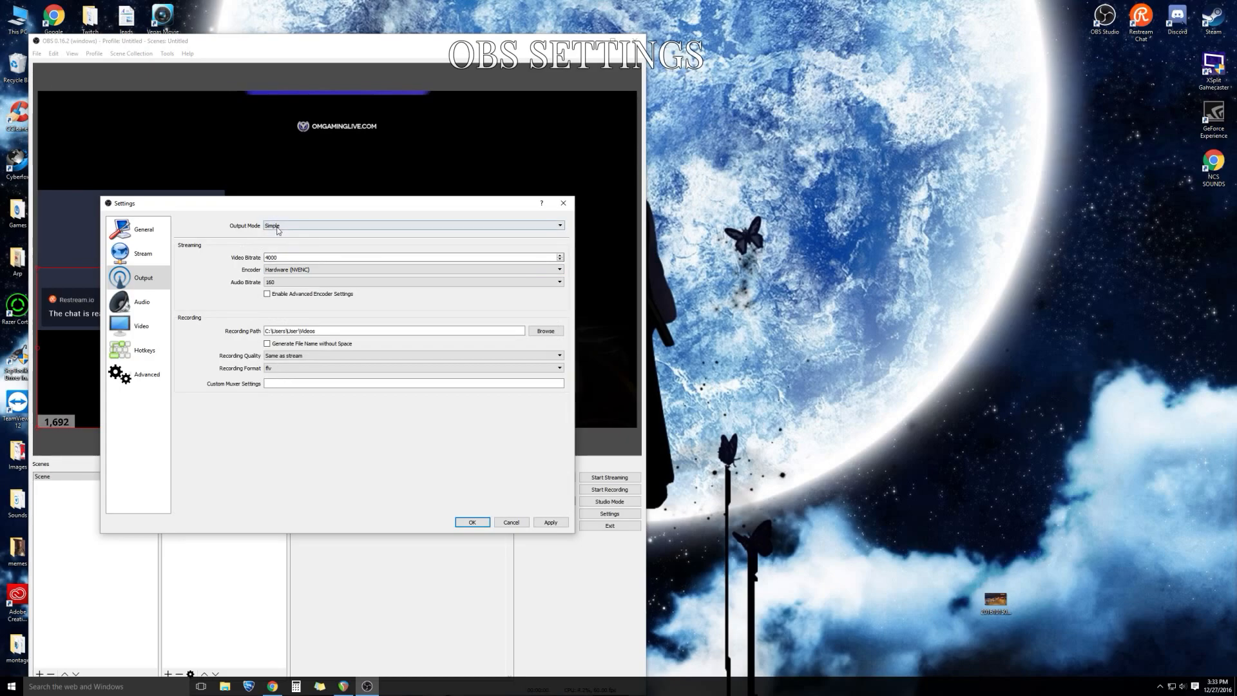
pyautogui.click(413, 225)
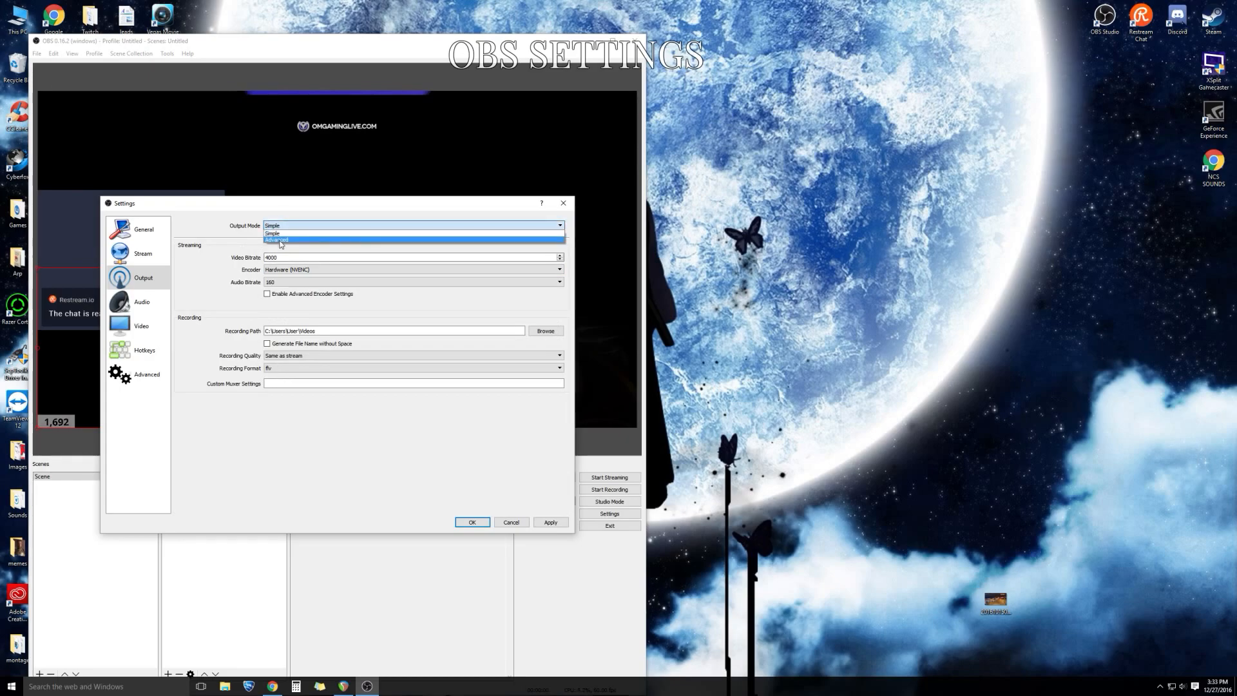
pyautogui.click(277, 239)
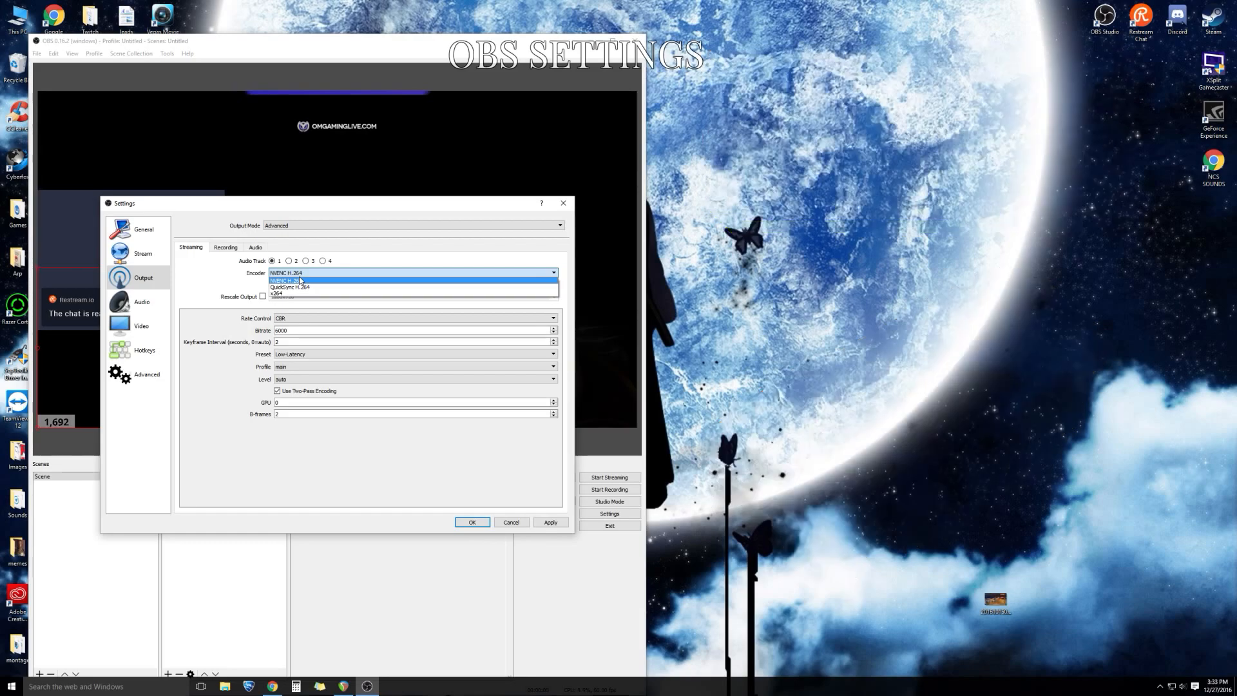
pyautogui.click(285, 280)
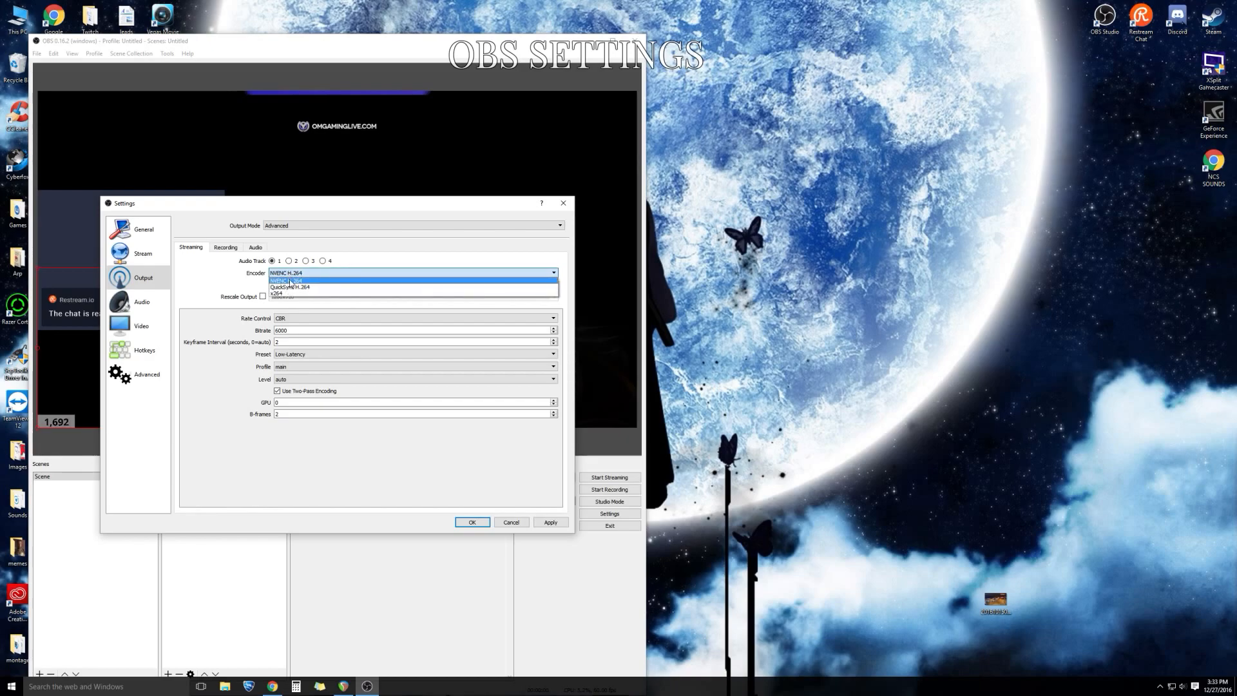
pyautogui.click(285, 281)
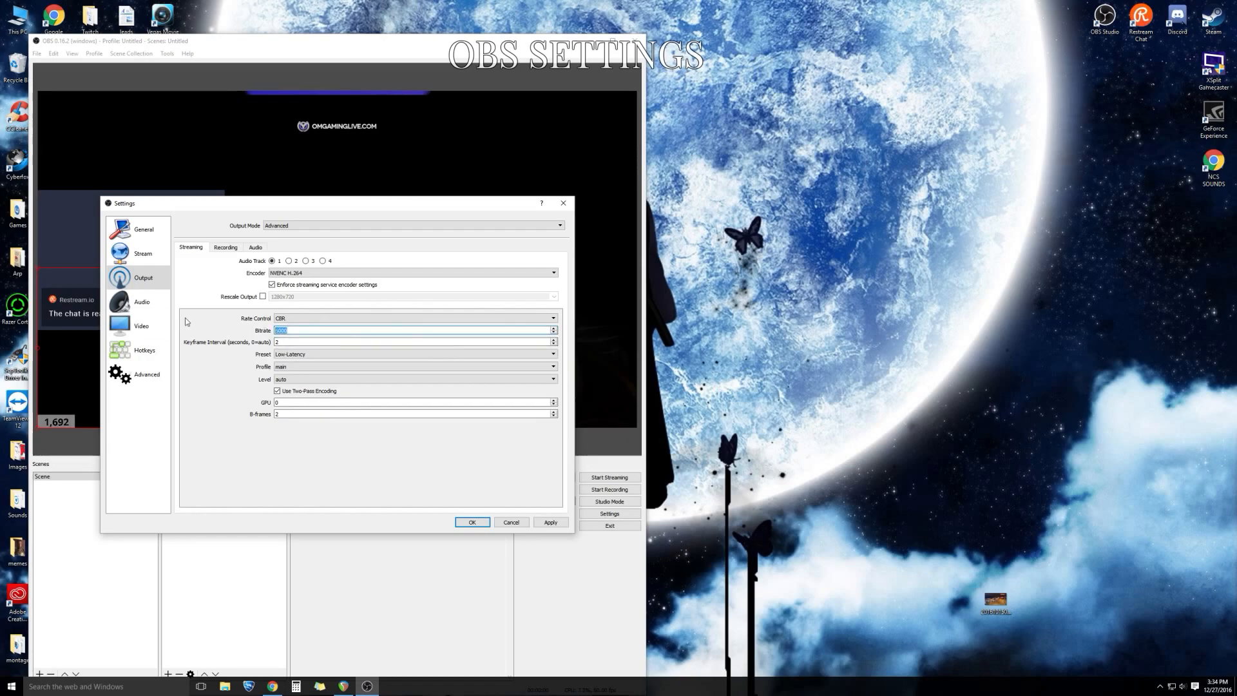
pyautogui.click(229, 406)
pyautogui.write('6000')
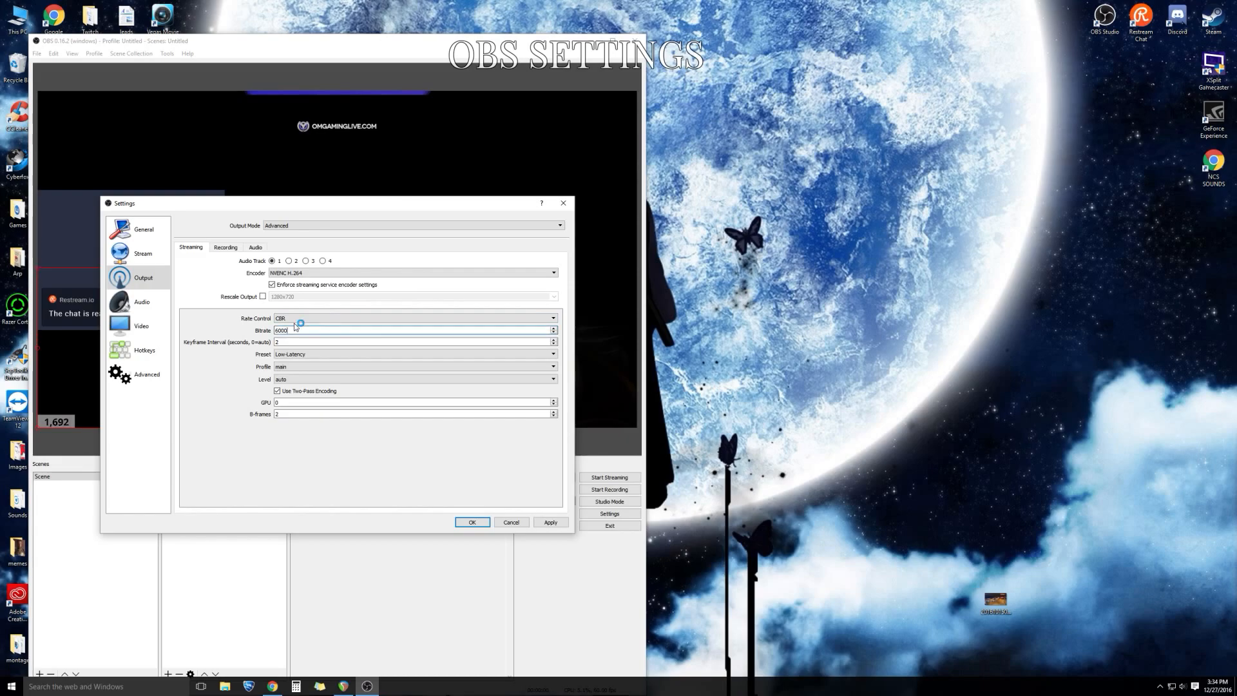
pyautogui.click(316, 330)
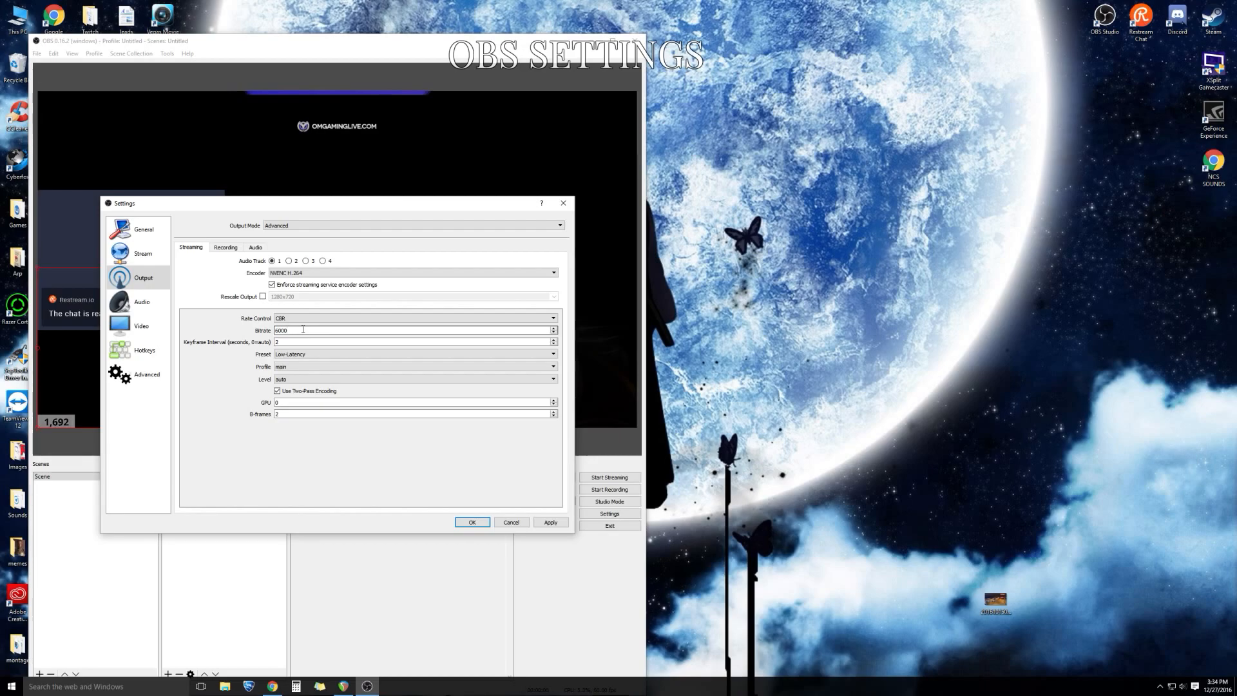
pyautogui.moveTo(318, 314)
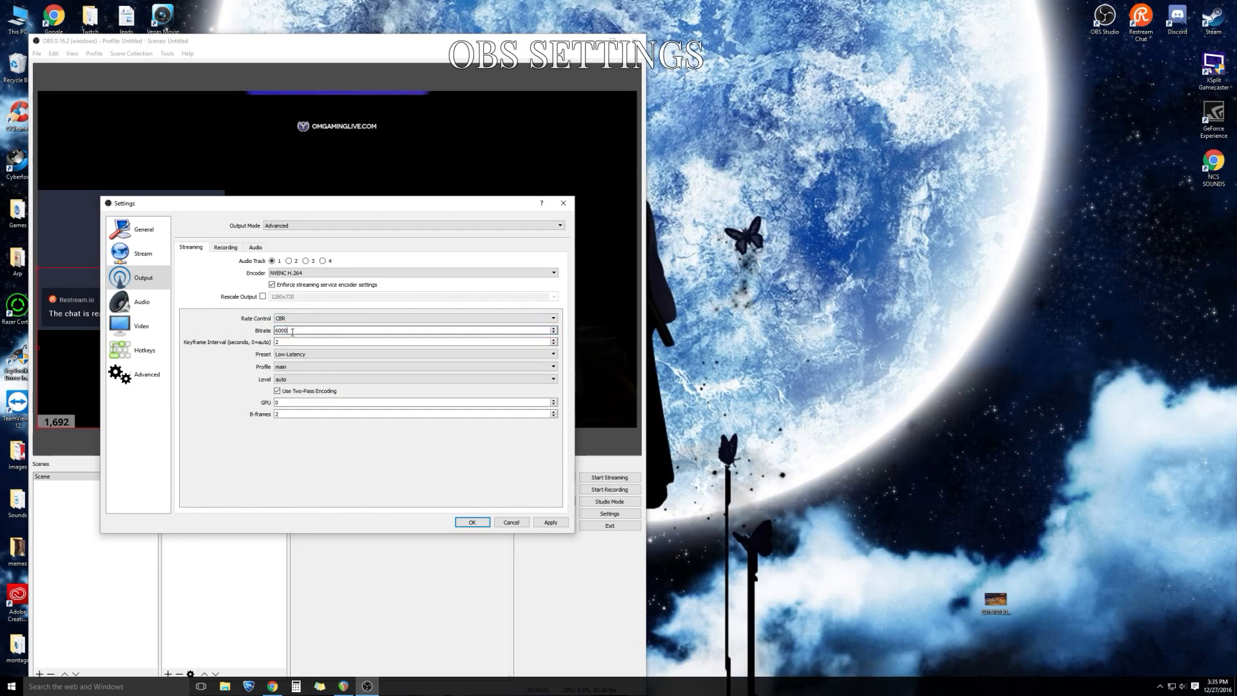
pyautogui.click(414, 318)
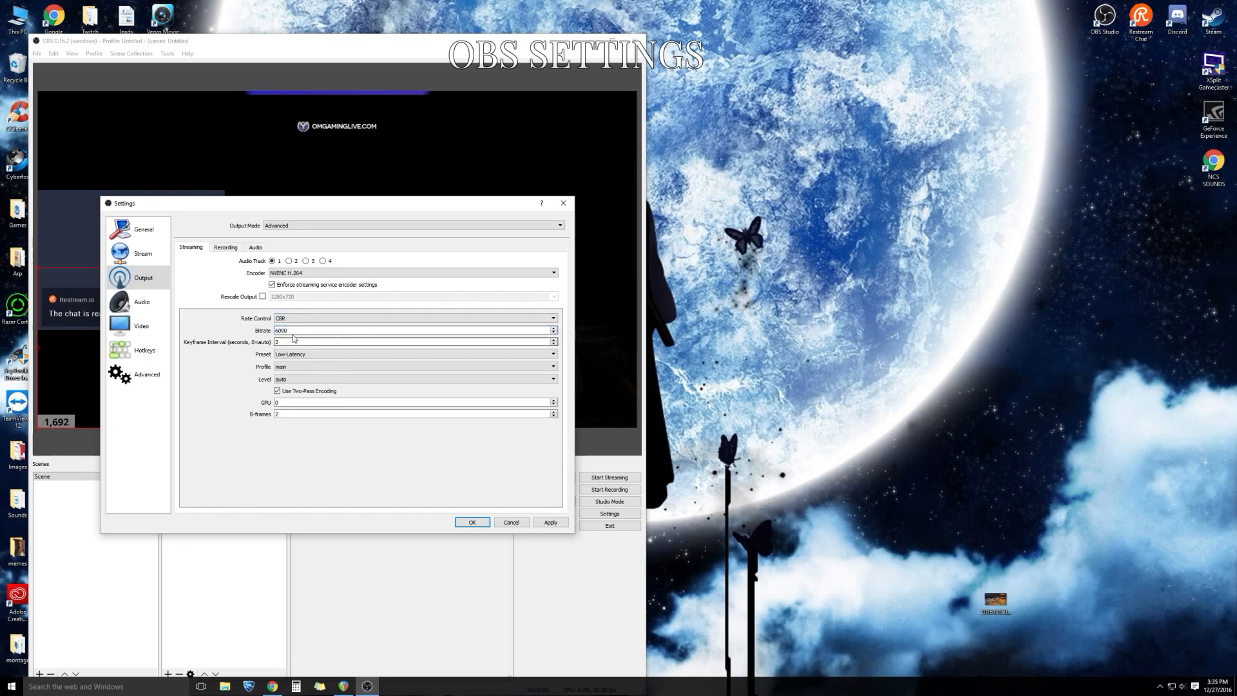
# Scale 2560x1440 video to 1280x720 with the Lanczos downscale filter at 60 FPS.
pyautogui.click(141, 302)
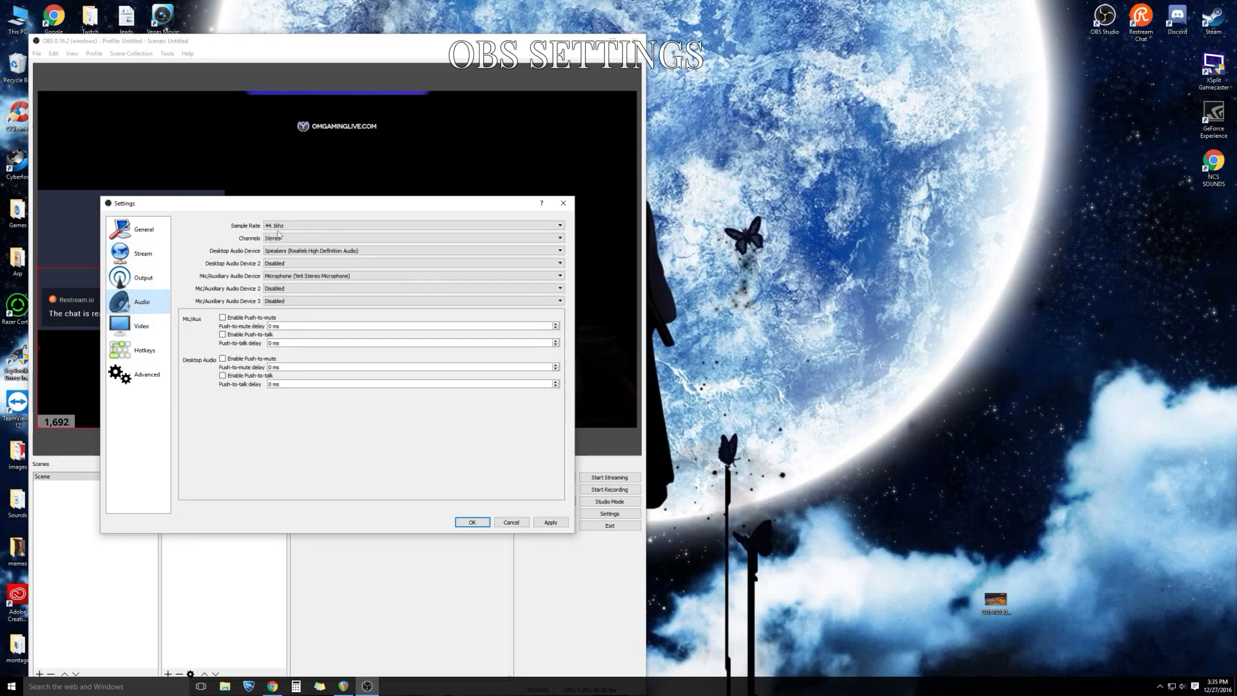
pyautogui.click(559, 225)
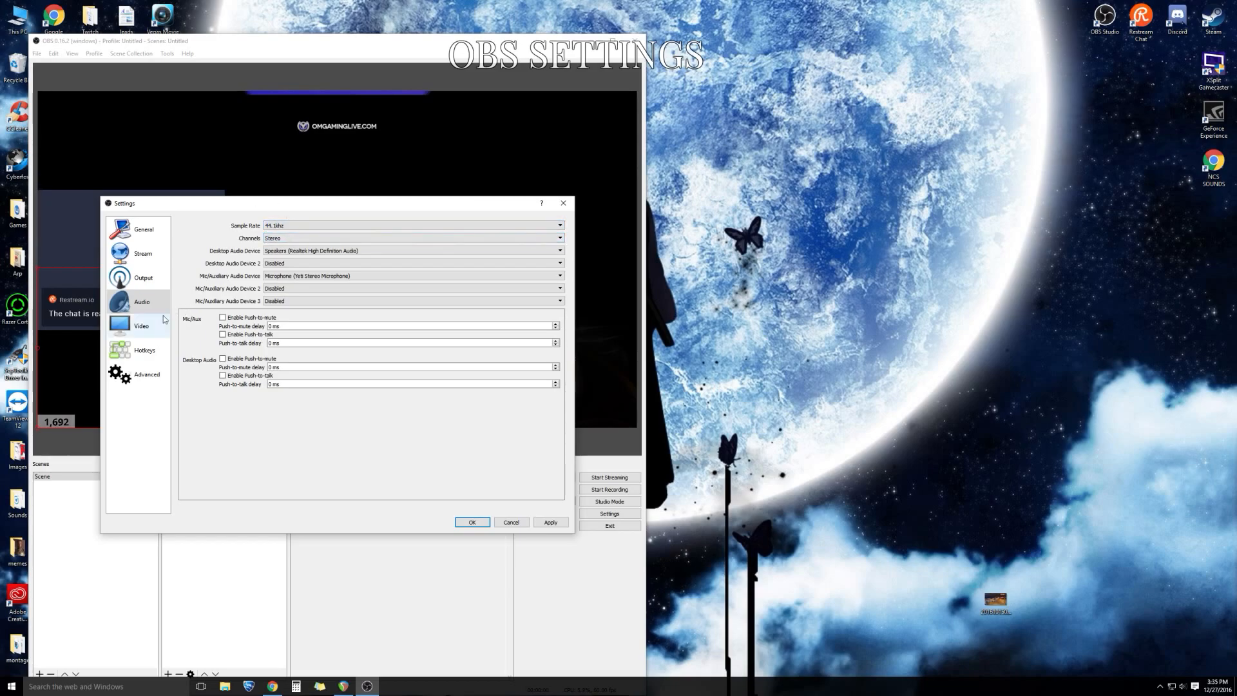
pyautogui.click(141, 326)
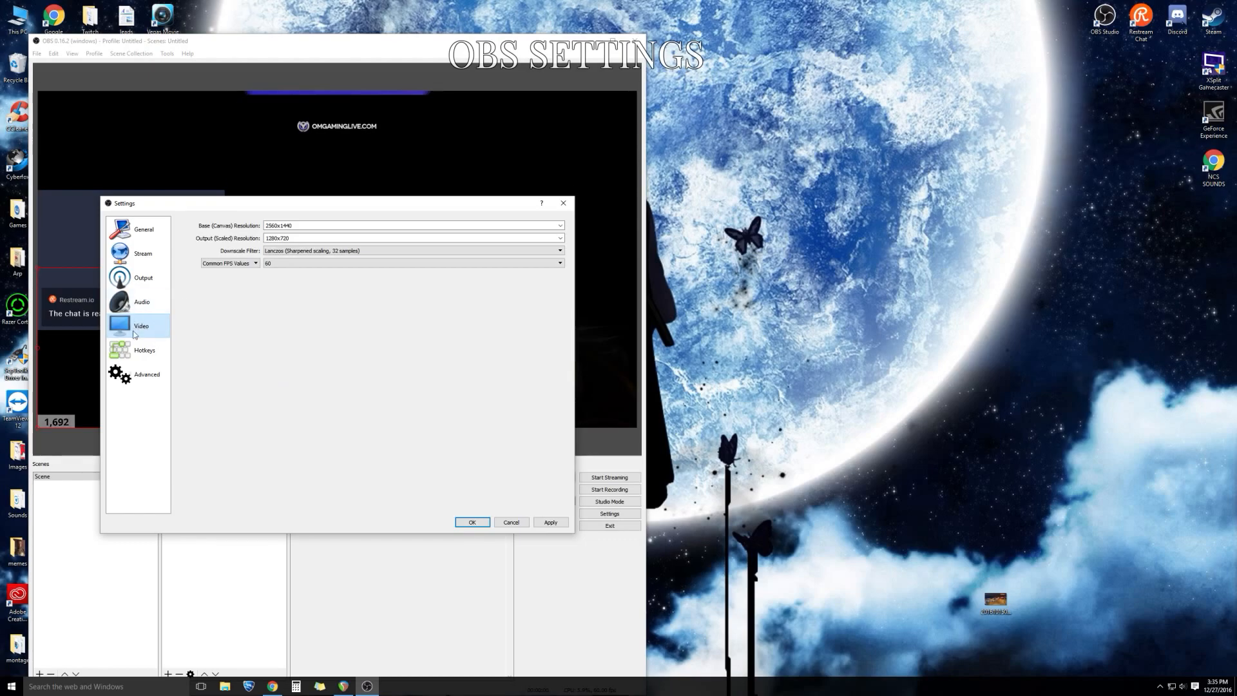
pyautogui.moveTo(186, 334)
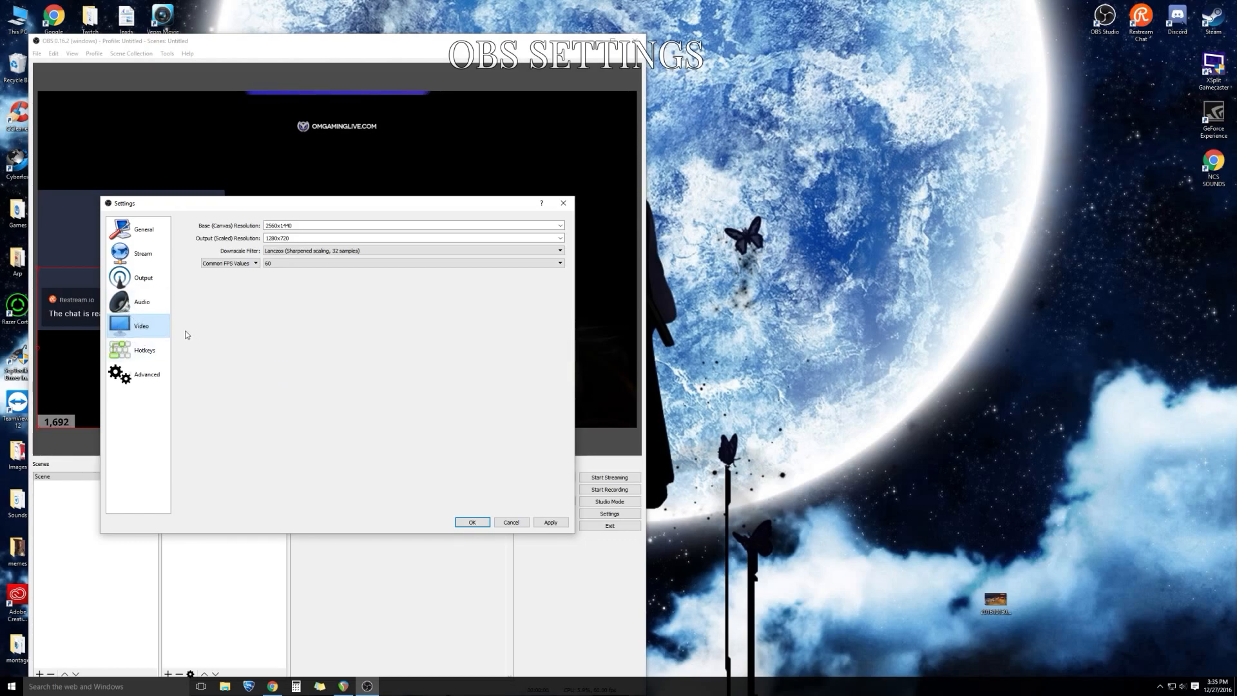
pyautogui.click(414, 237)
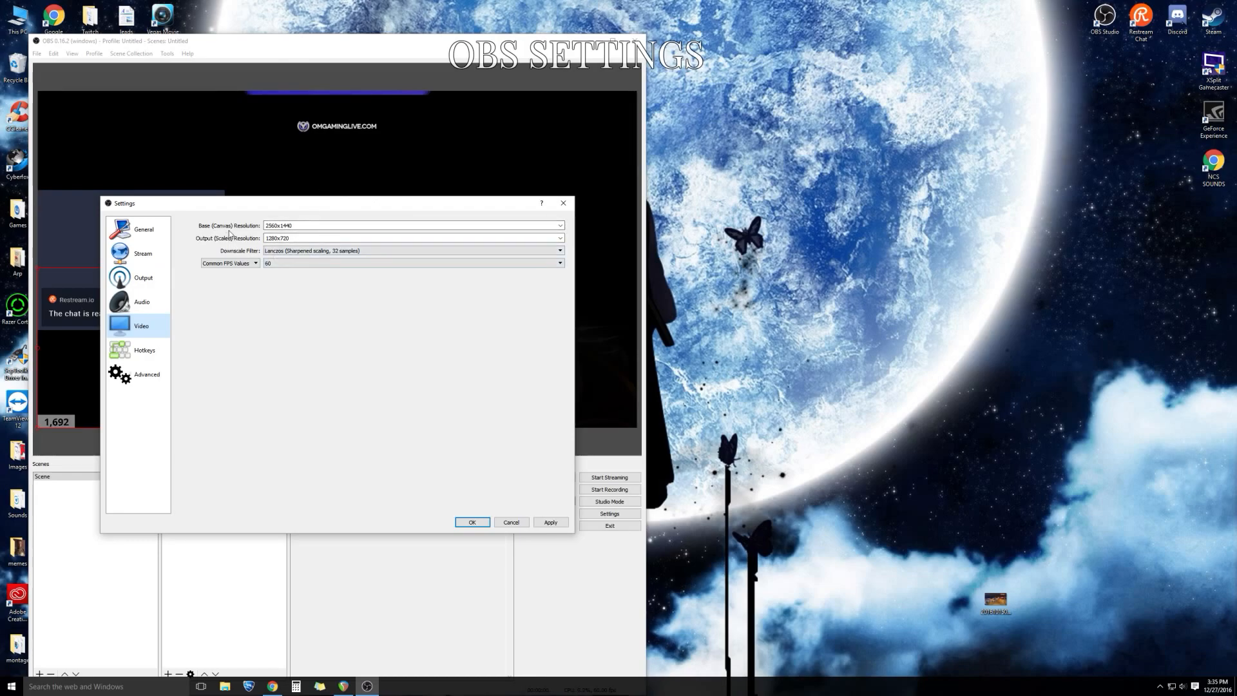
pyautogui.click(379, 226)
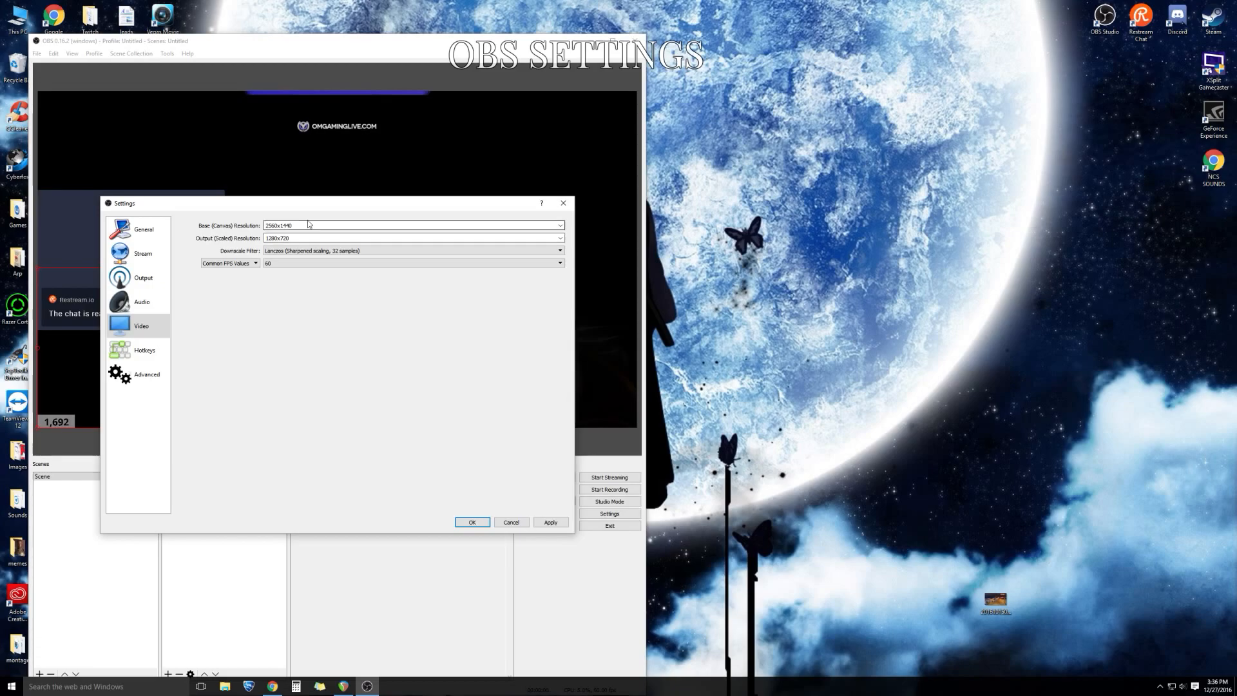
pyautogui.click(412, 250)
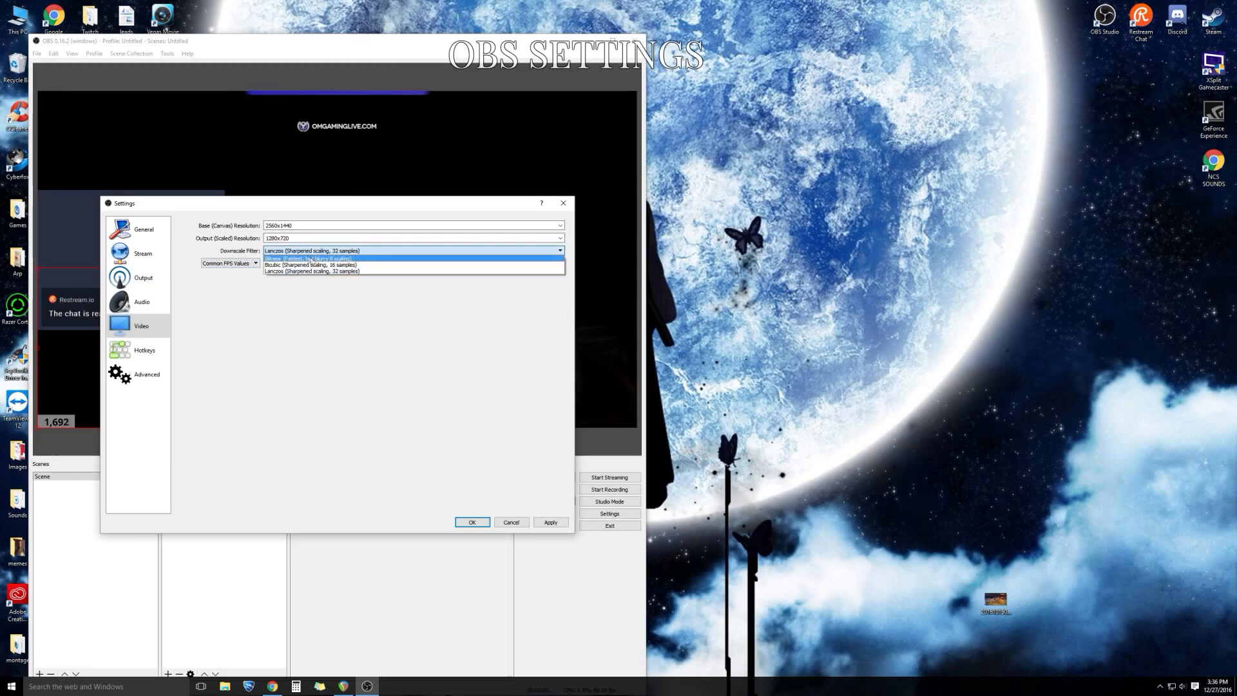
pyautogui.moveTo(322, 278)
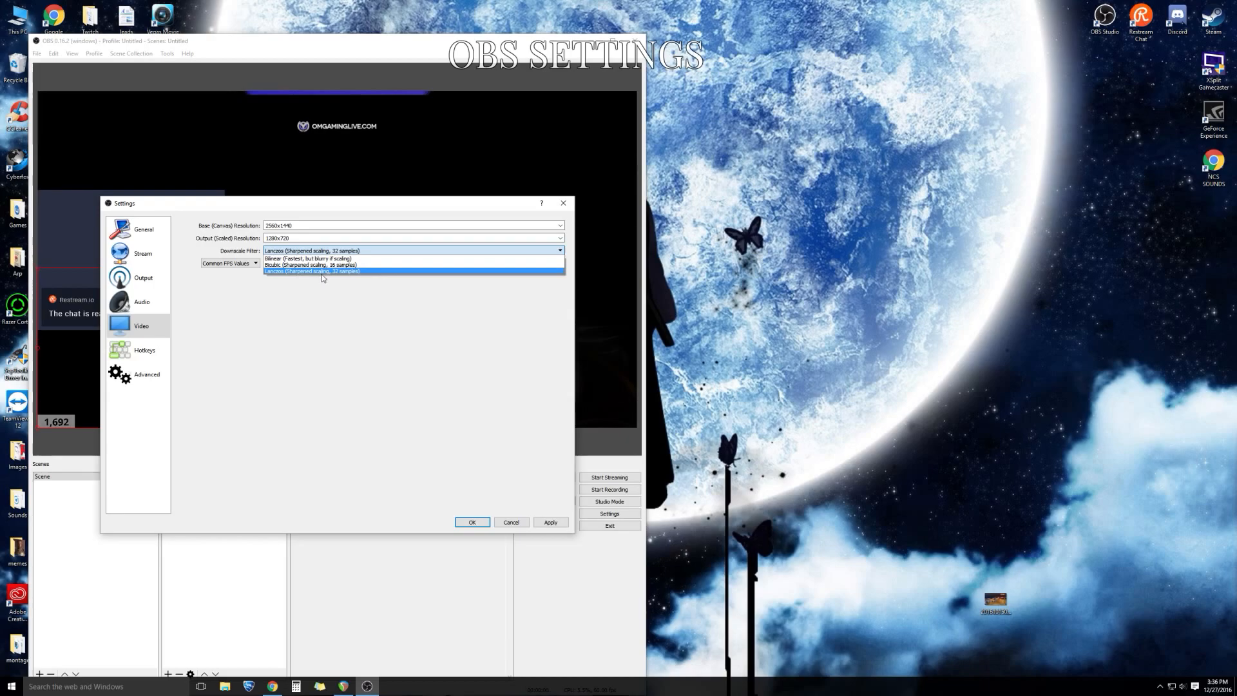
pyautogui.click(313, 271)
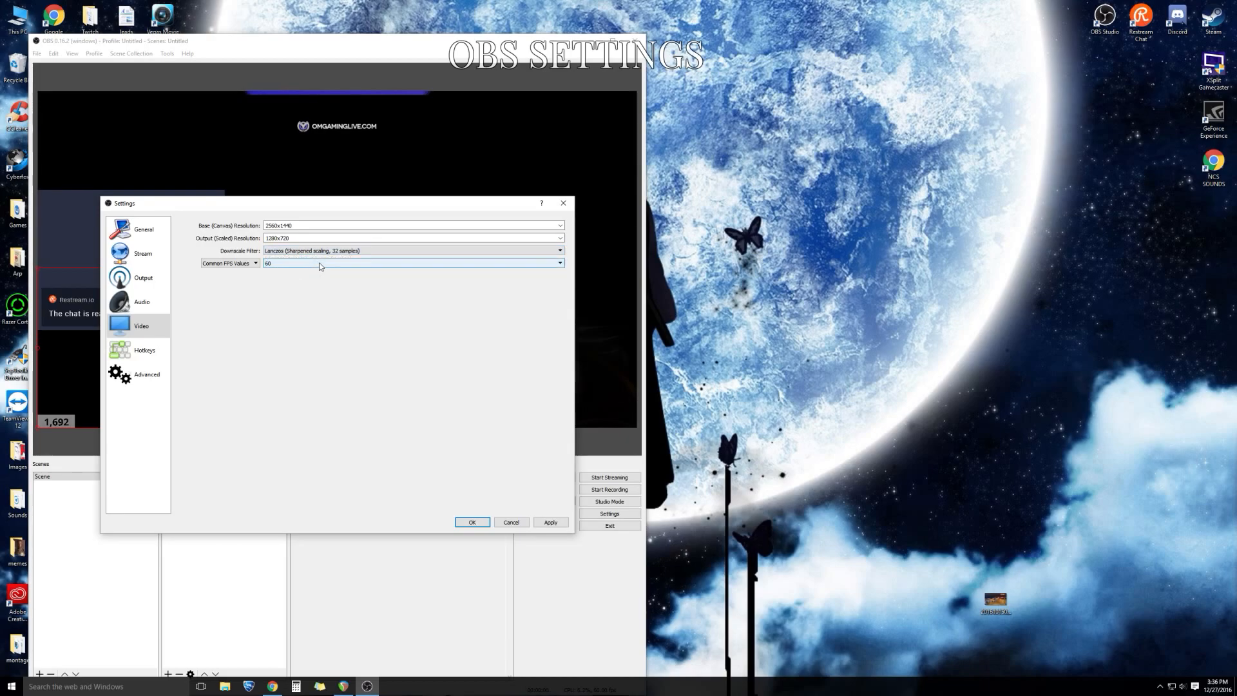
pyautogui.click(558, 262)
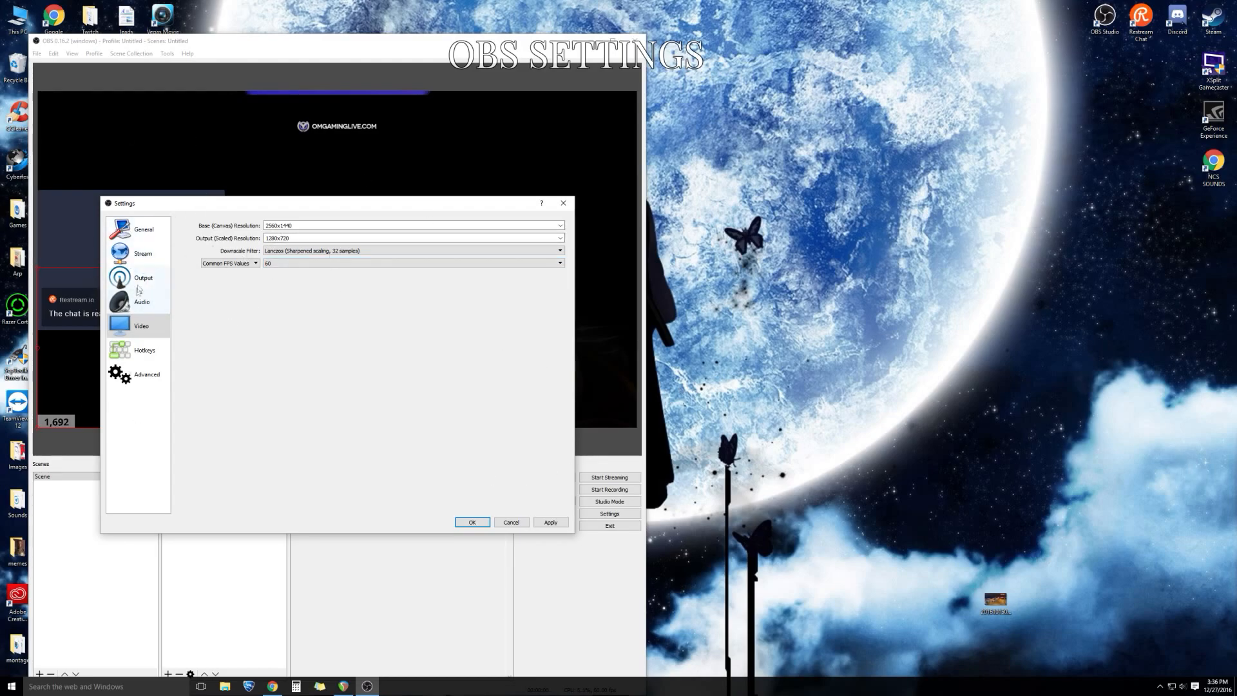
pyautogui.click(143, 277)
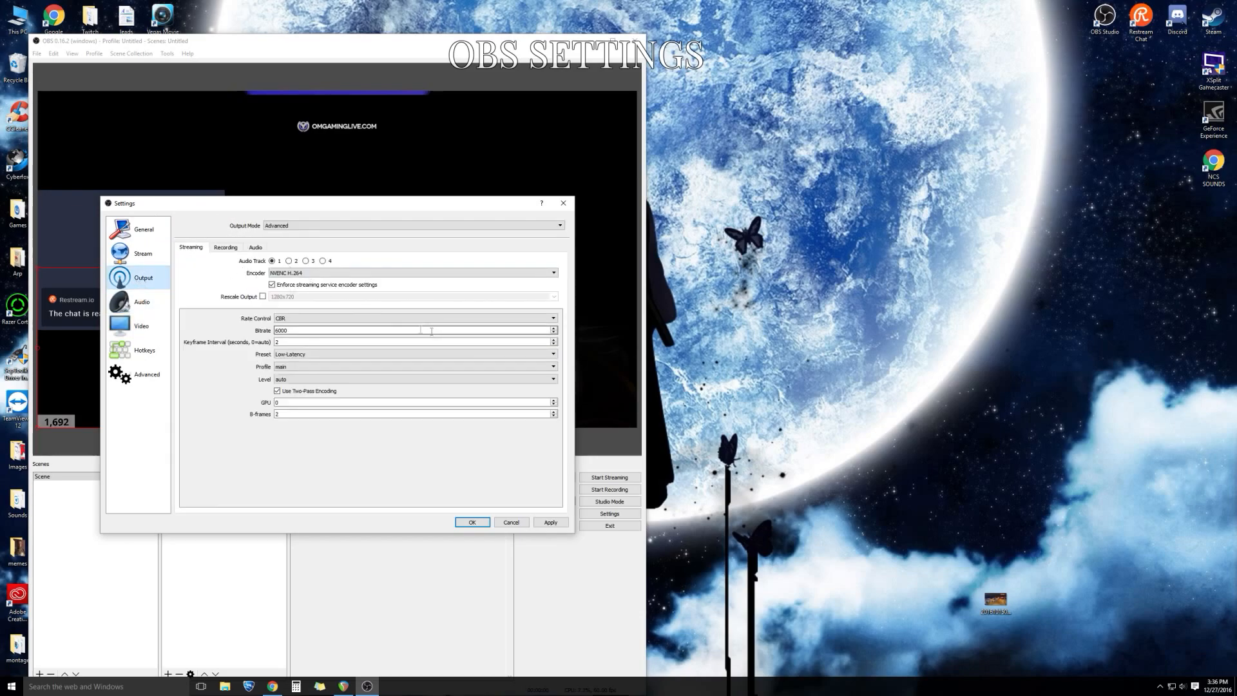
pyautogui.click(143, 253)
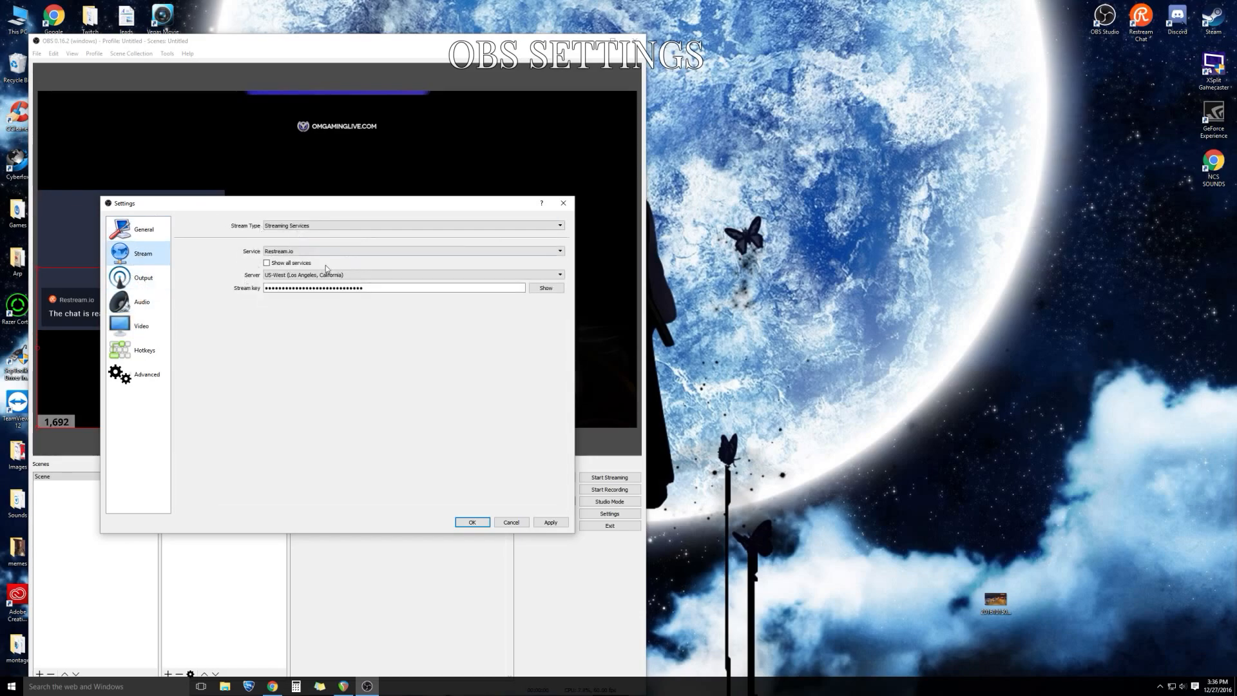
pyautogui.click(141, 325)
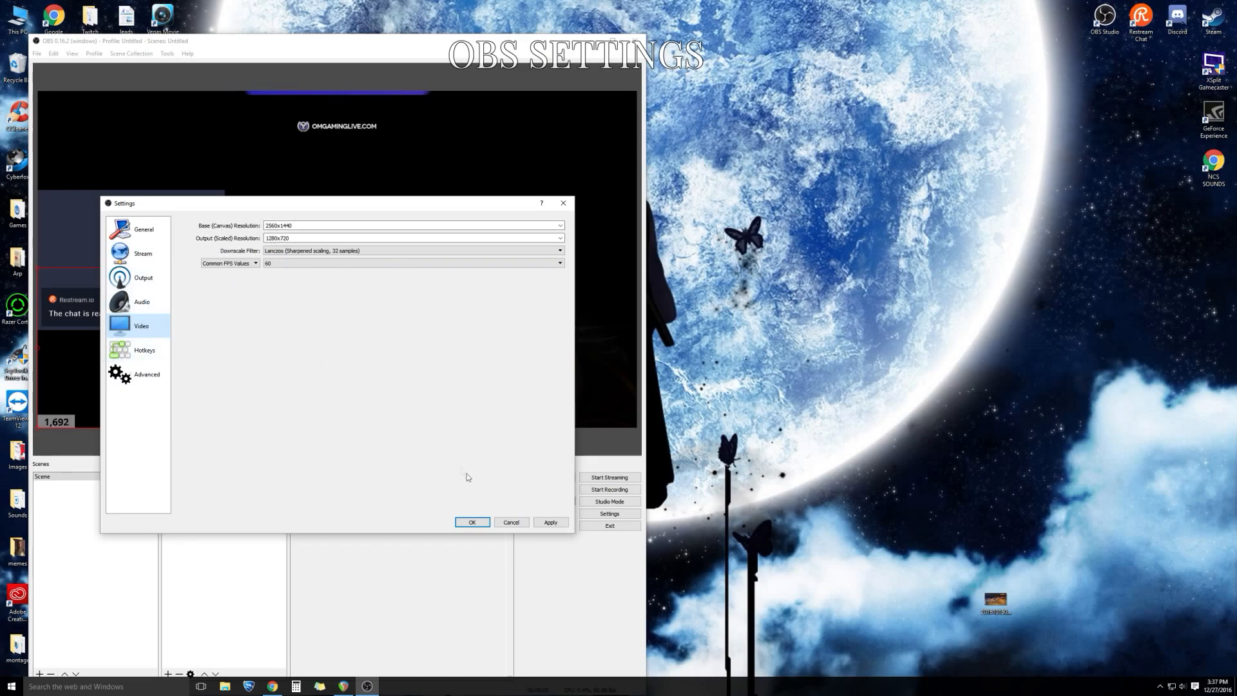
# Close Settings with OK and select sources in the scene's Sources list.
pyautogui.click(472, 521)
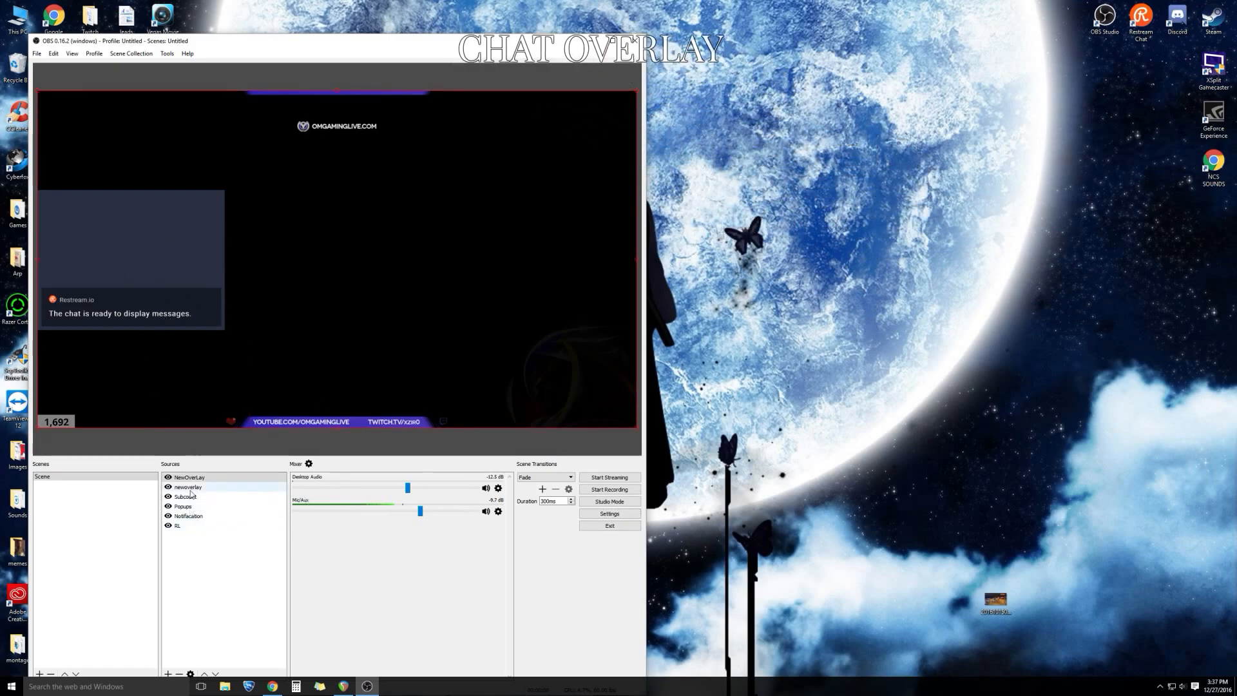
pyautogui.click(188, 516)
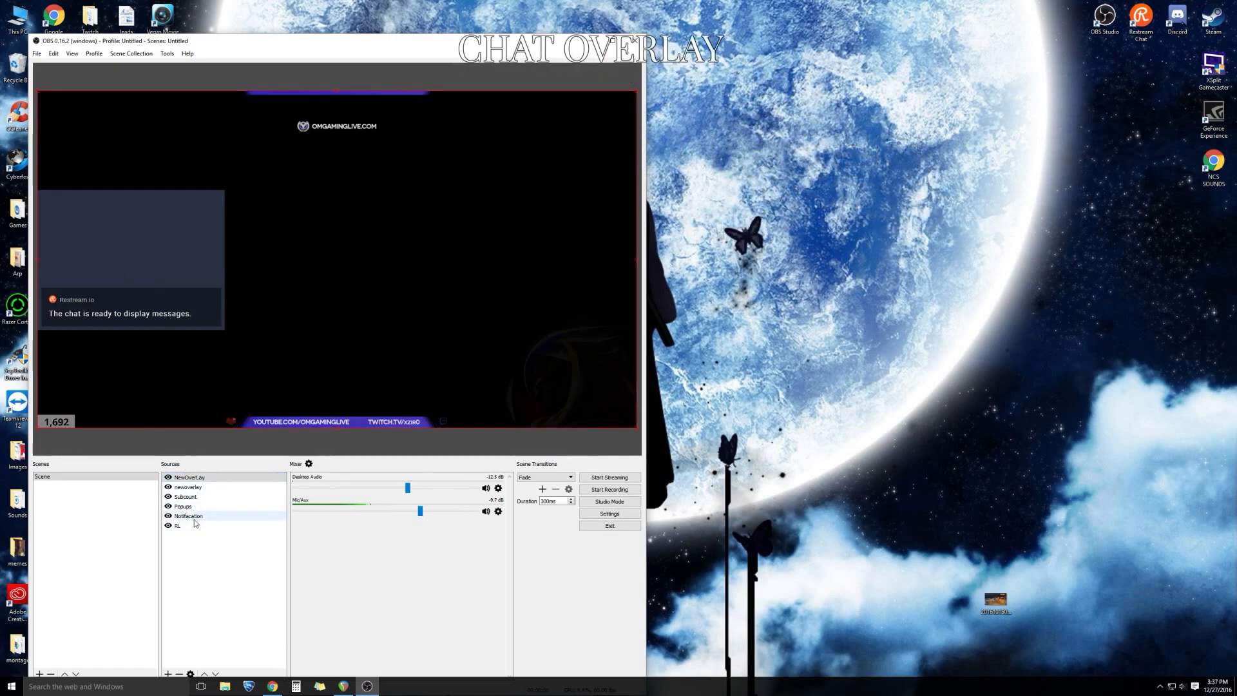
pyautogui.click(189, 515)
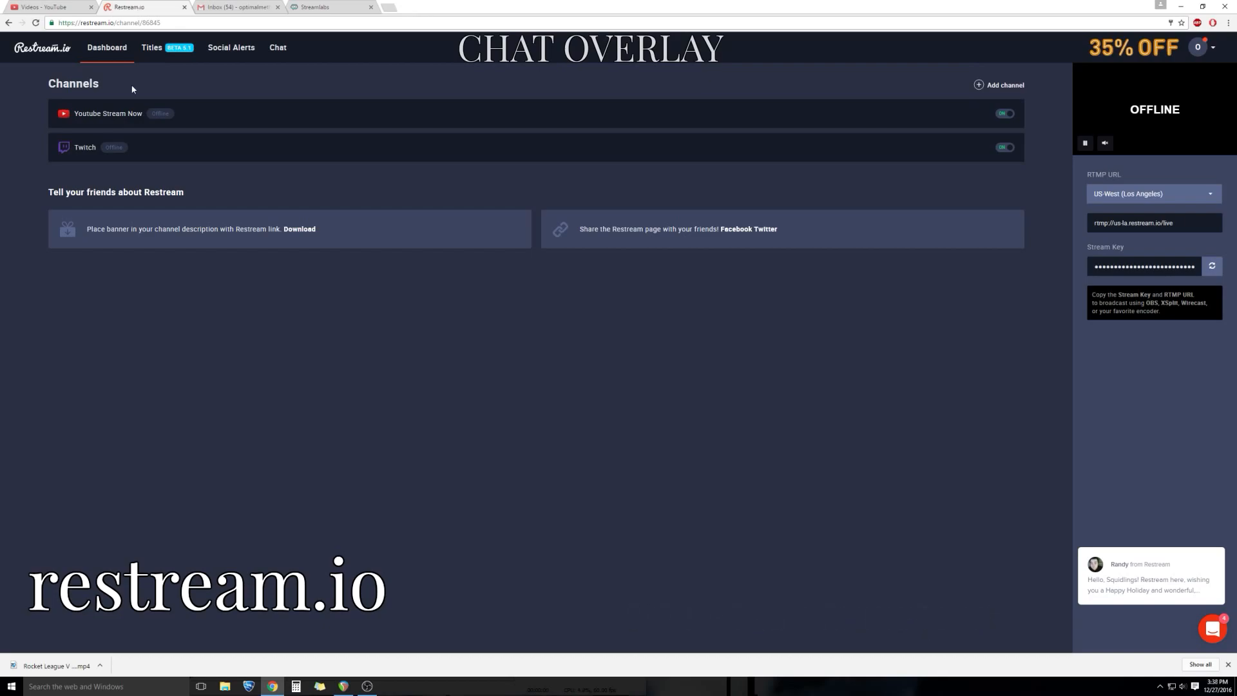
pyautogui.moveTo(111, 77)
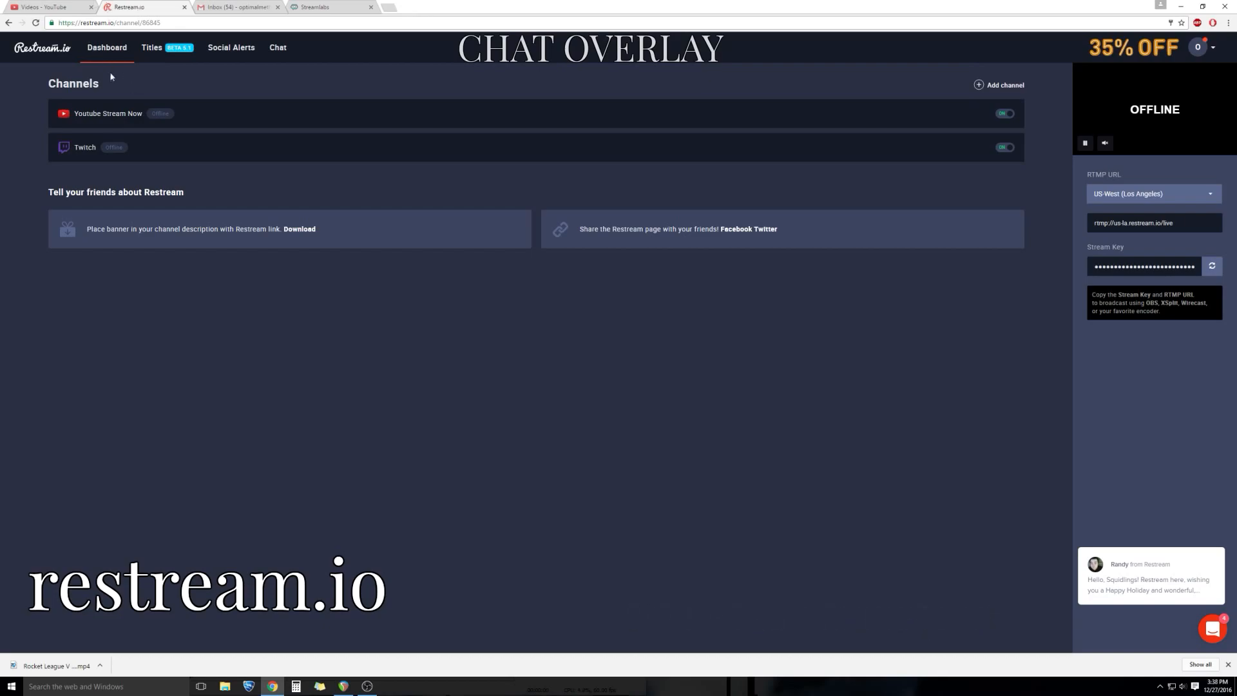
pyautogui.moveTo(204, 250)
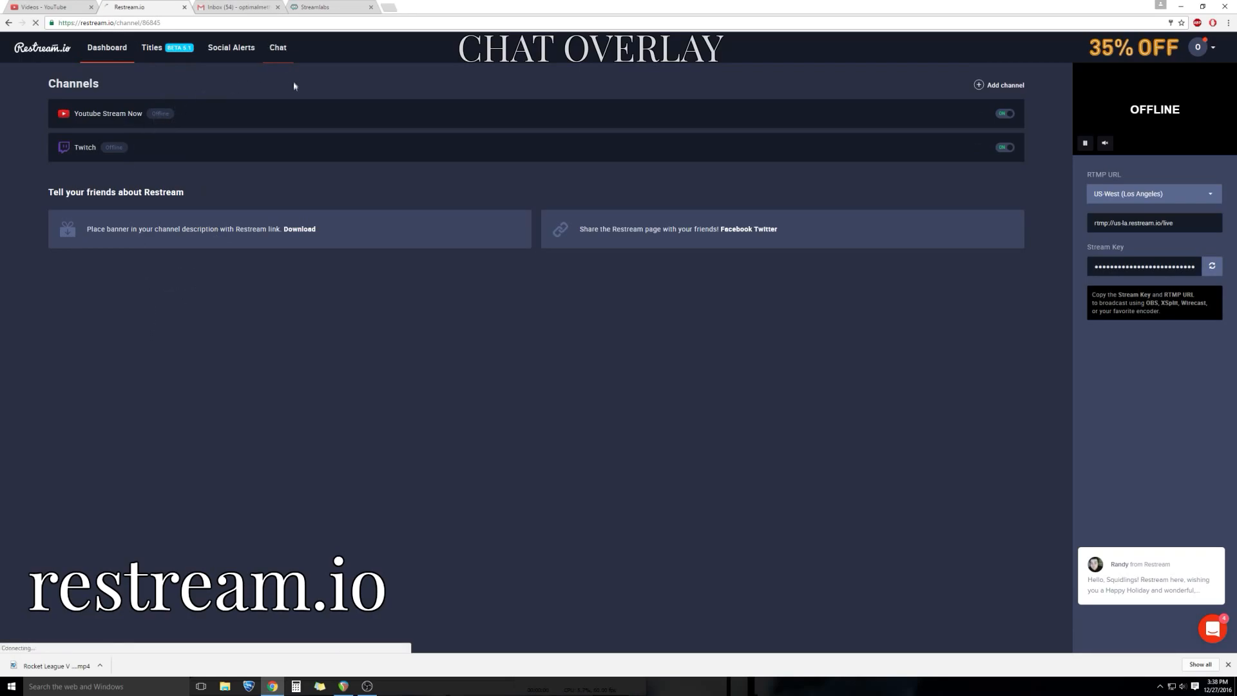
# Open the Chat section from the Restream.io dashboard's top navigation.
pyautogui.click(278, 47)
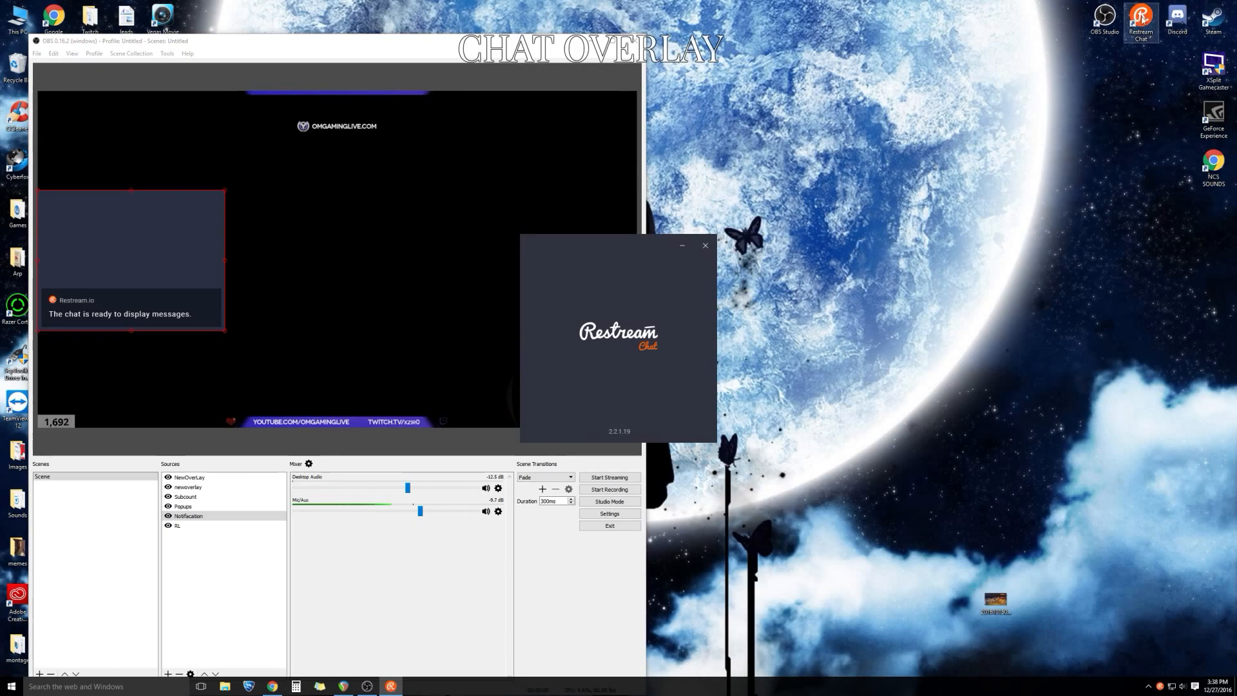
# Launch the Restream Chat app and open its Accounts settings.
pyautogui.click(704, 246)
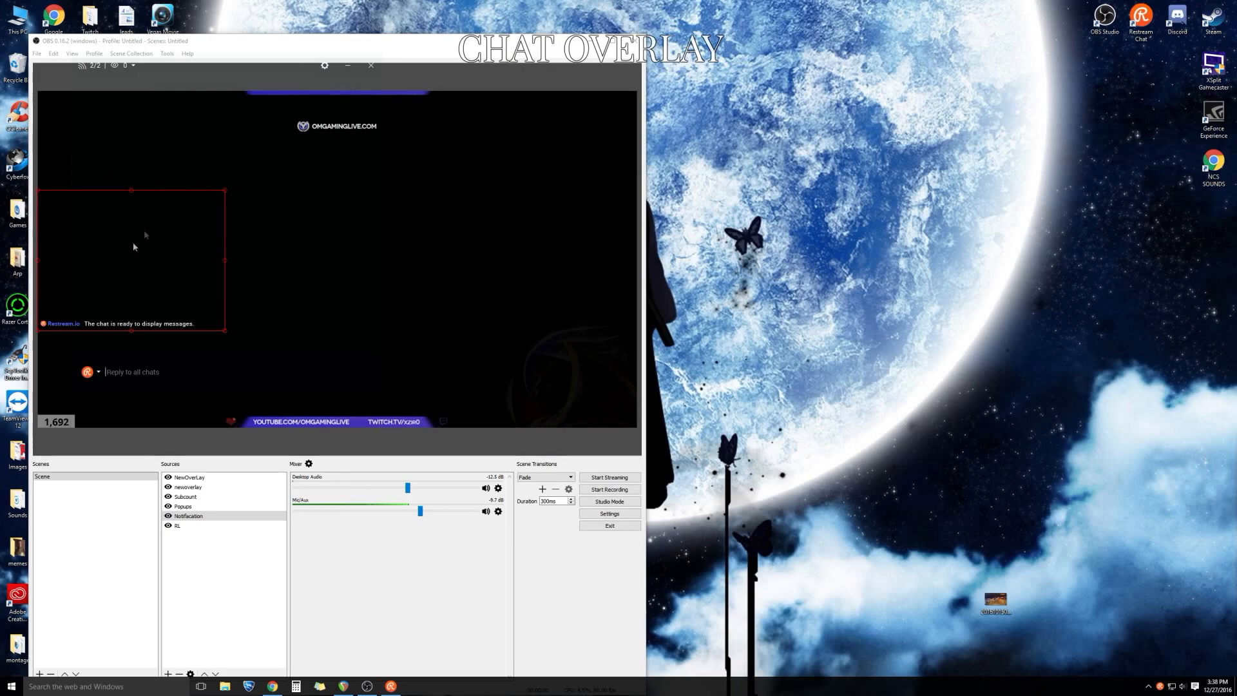
pyautogui.moveTo(102, 277)
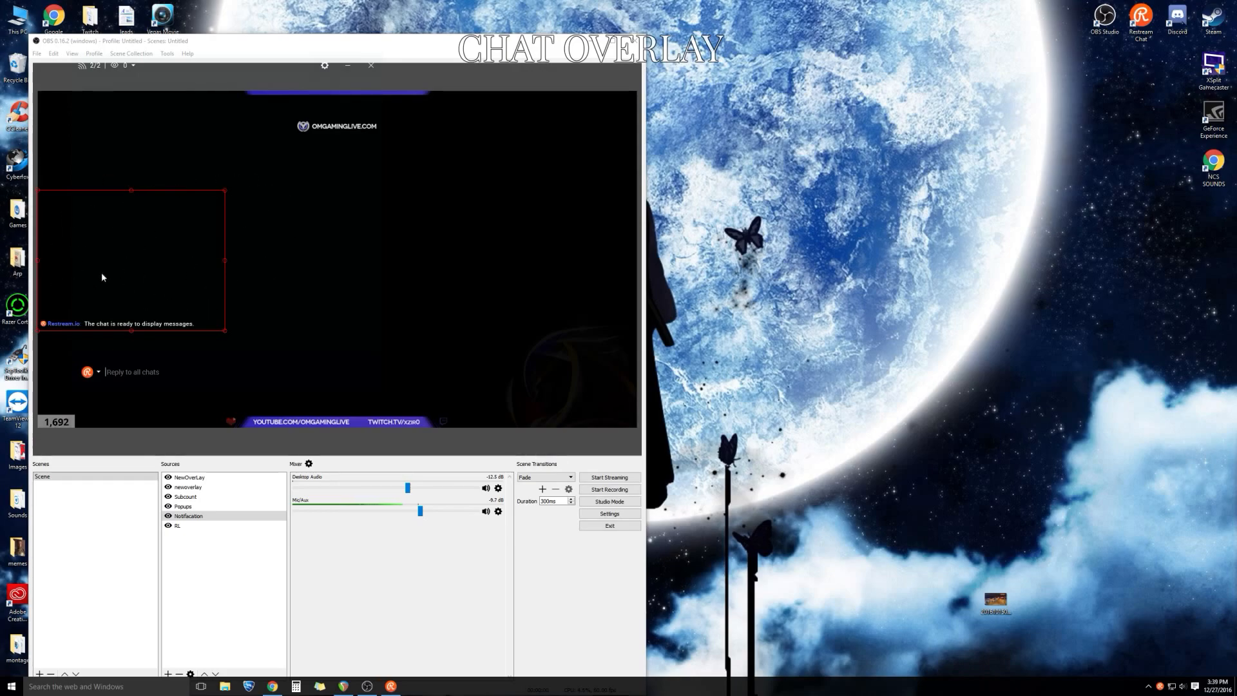
pyautogui.moveTo(45, 256)
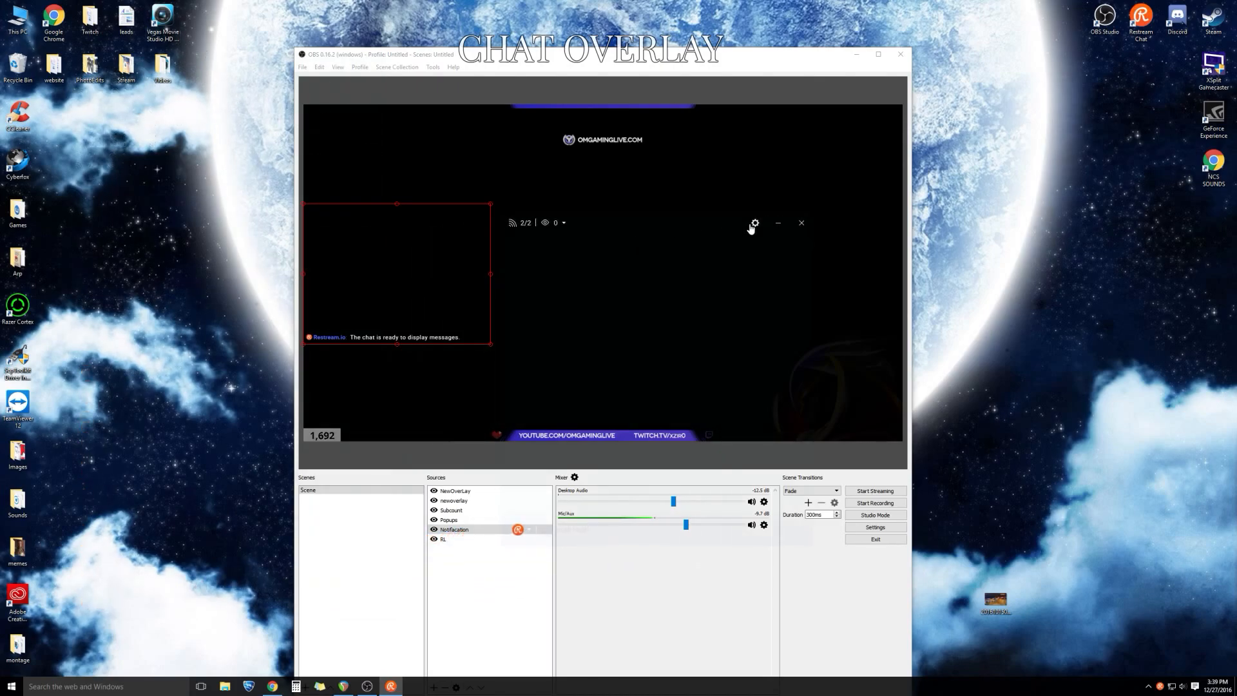
pyautogui.click(754, 223)
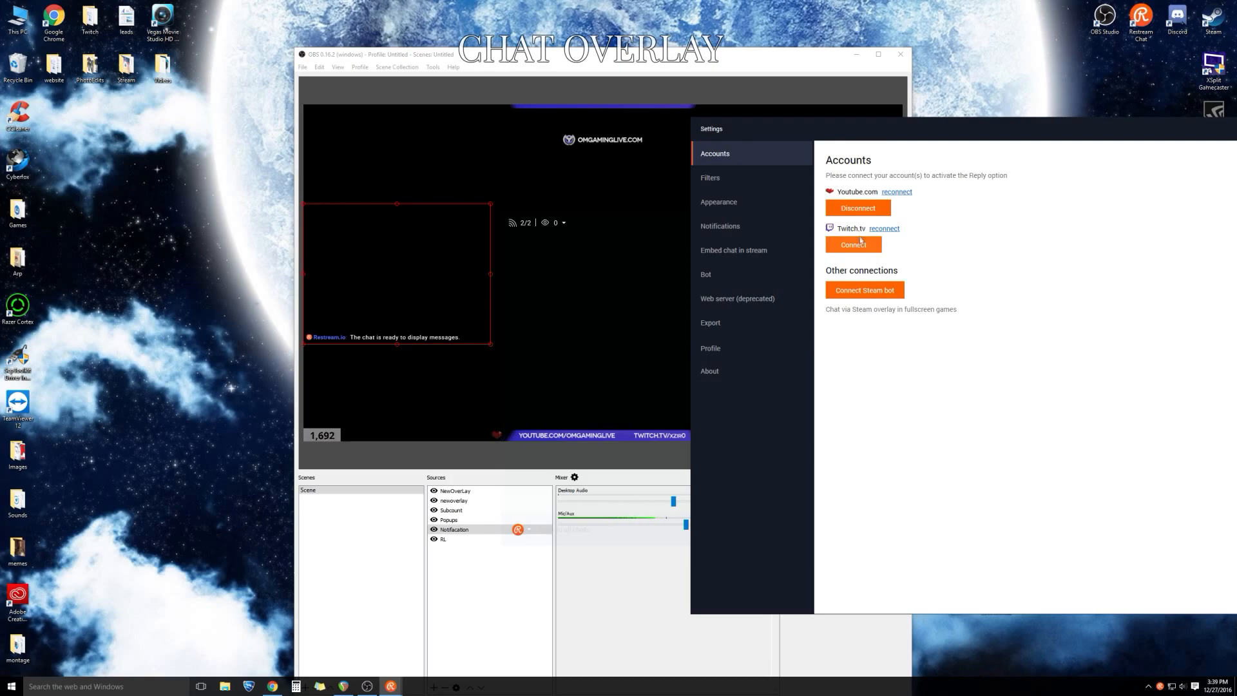
# Look at the message Filters, then switch to the chat window's Appearance settings.
pyautogui.click(709, 177)
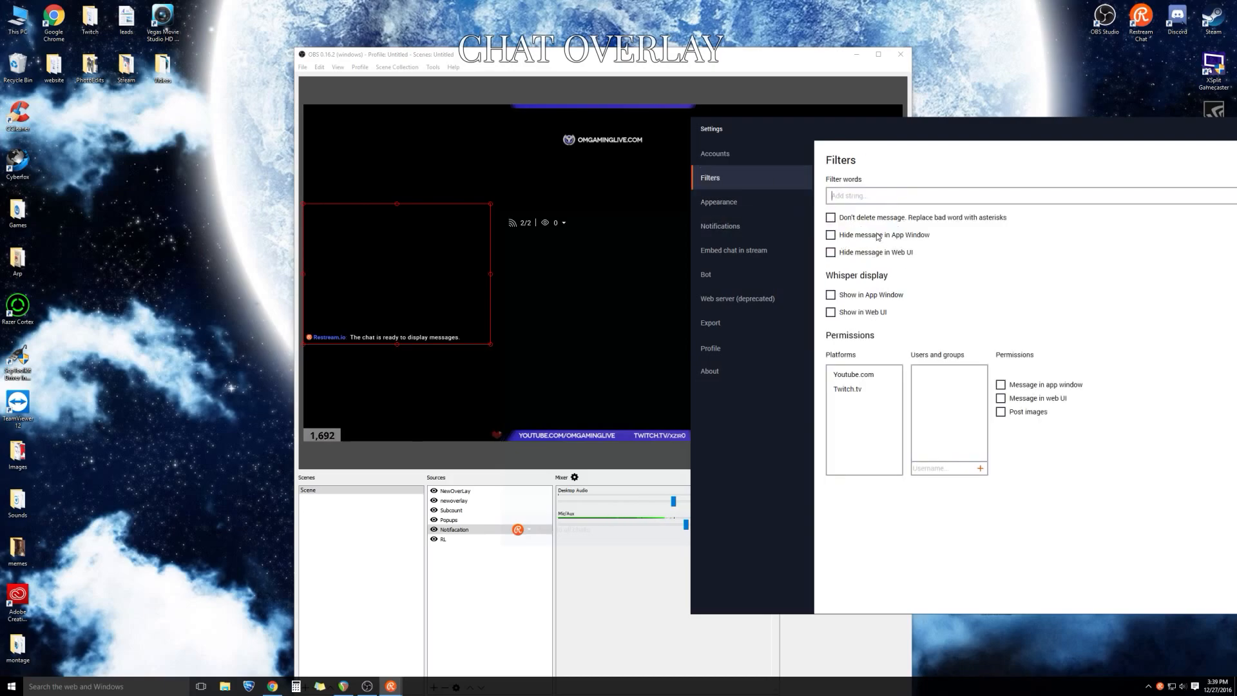
pyautogui.moveTo(797, 187)
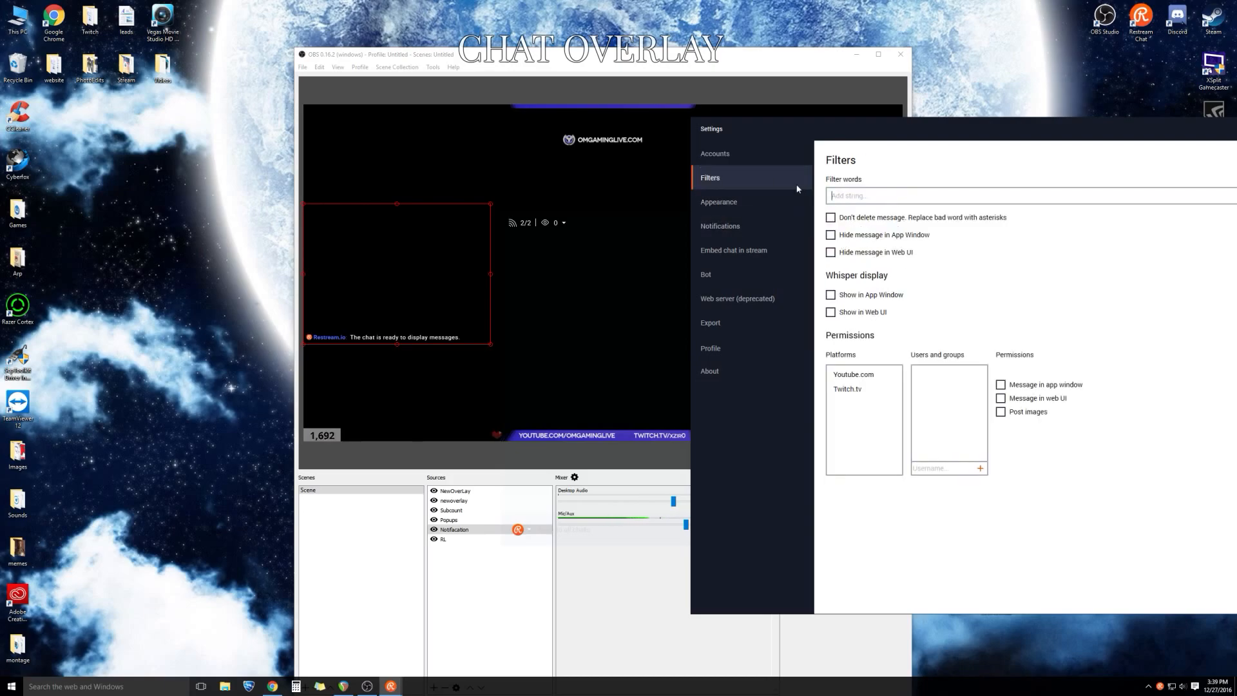
pyautogui.click(718, 201)
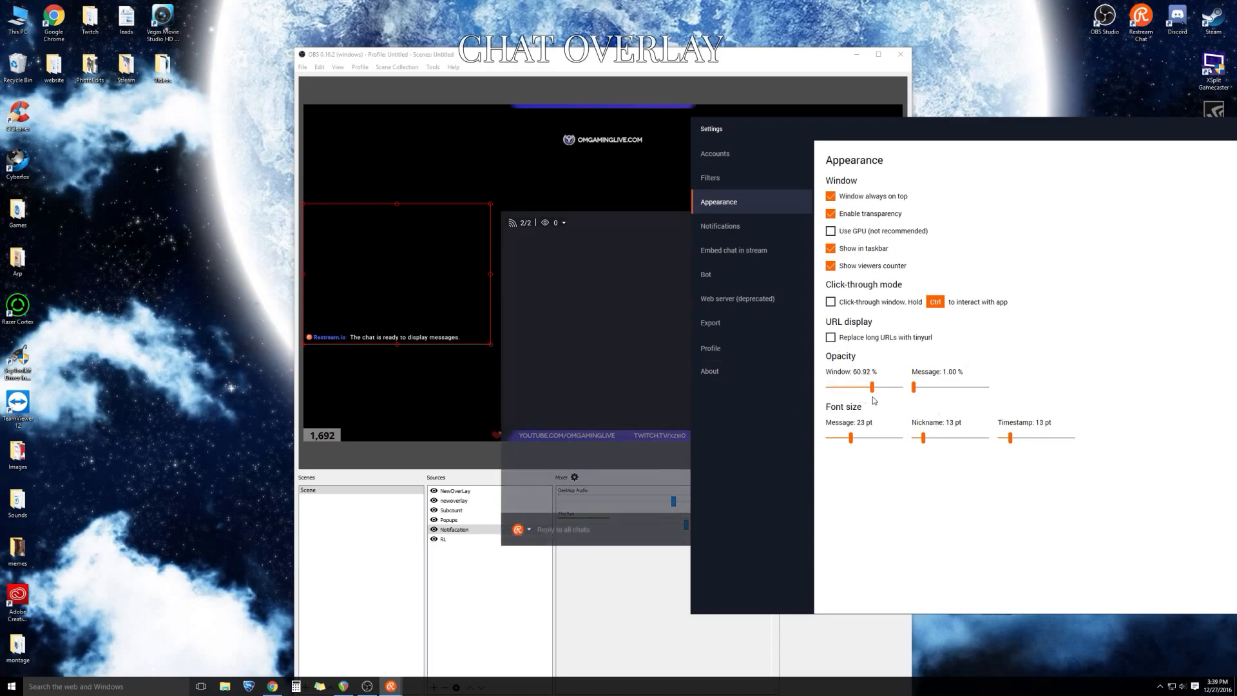
# Set Restream Chat window opacity to 1% and message font size to 25 pt.
pyautogui.moveTo(871, 387); pyautogui.dragTo(827, 386)
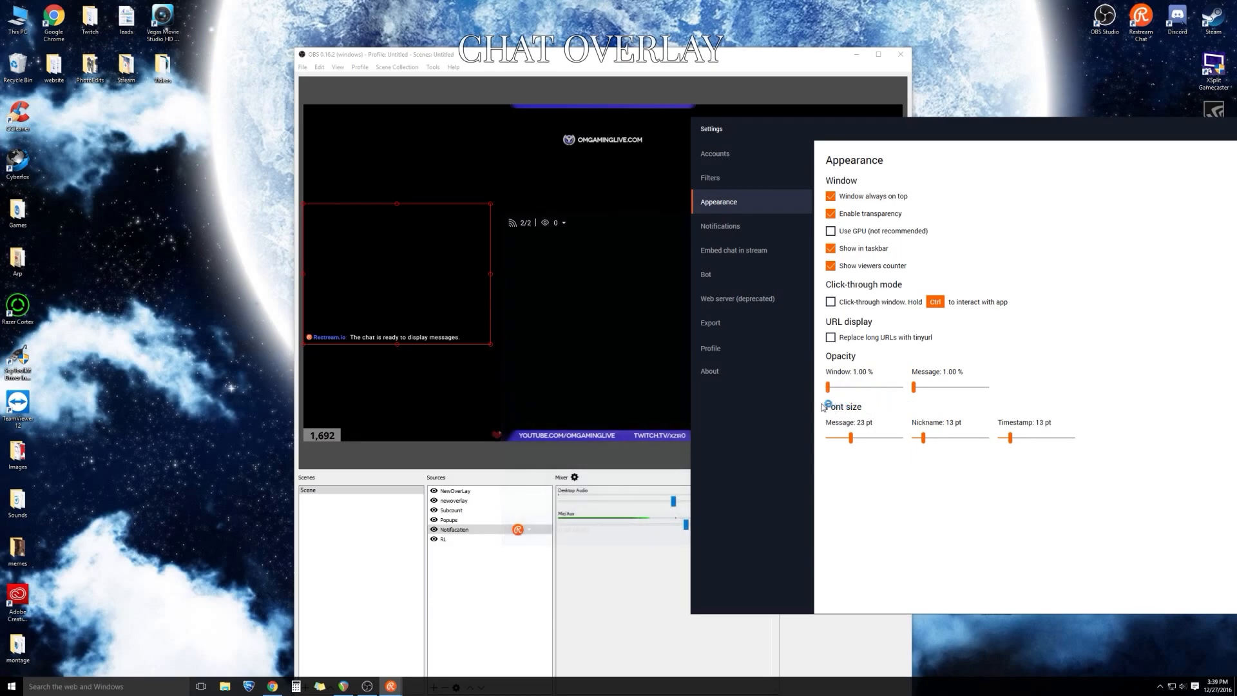
pyautogui.moveTo(827, 386); pyautogui.dragTo(899, 386)
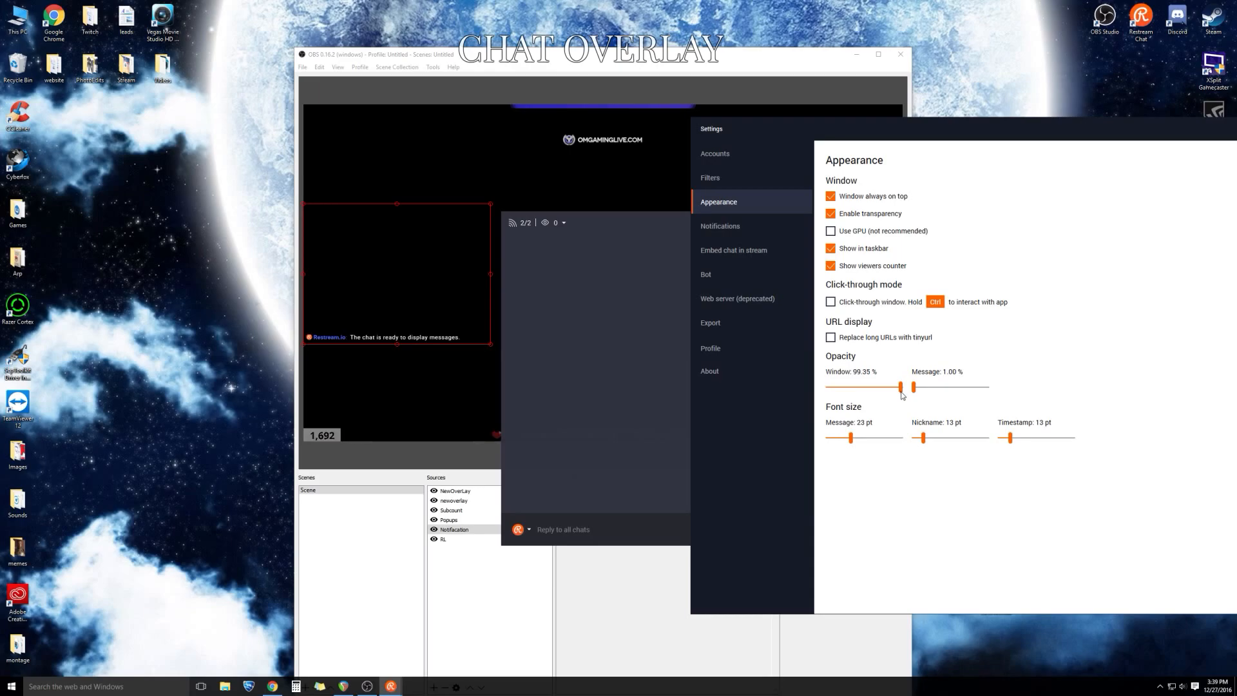
pyautogui.moveTo(907, 395)
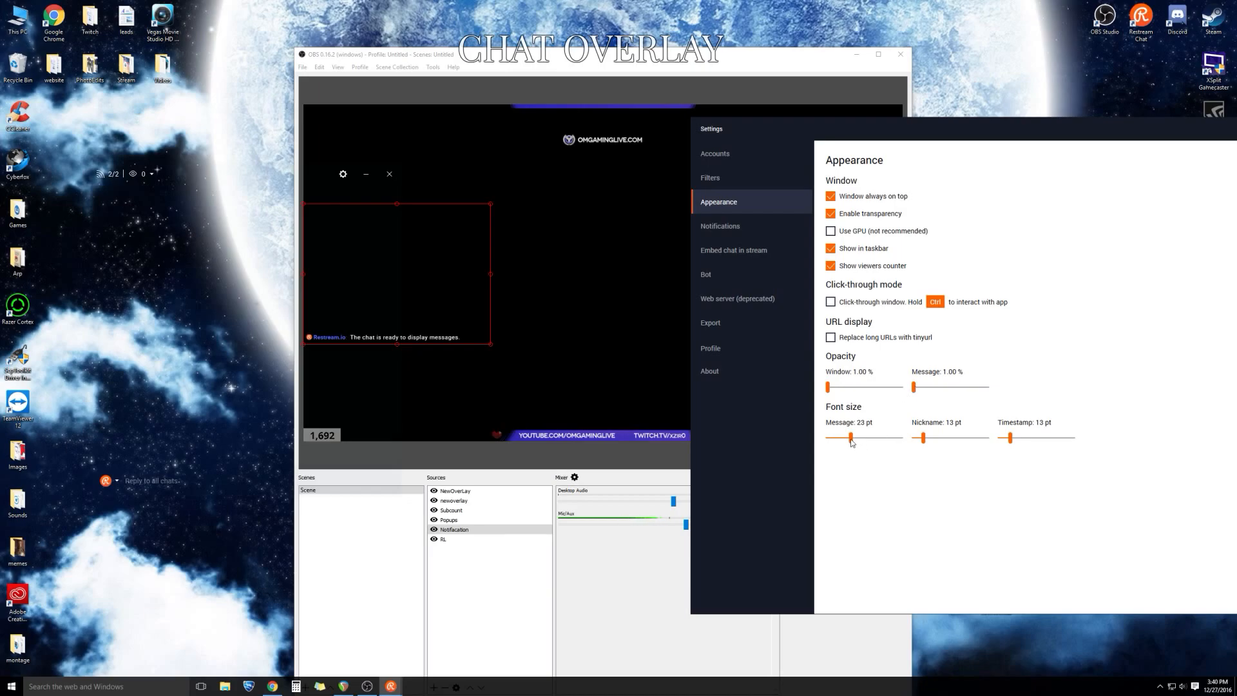
pyautogui.moveTo(850, 438); pyautogui.dragTo(854, 438)
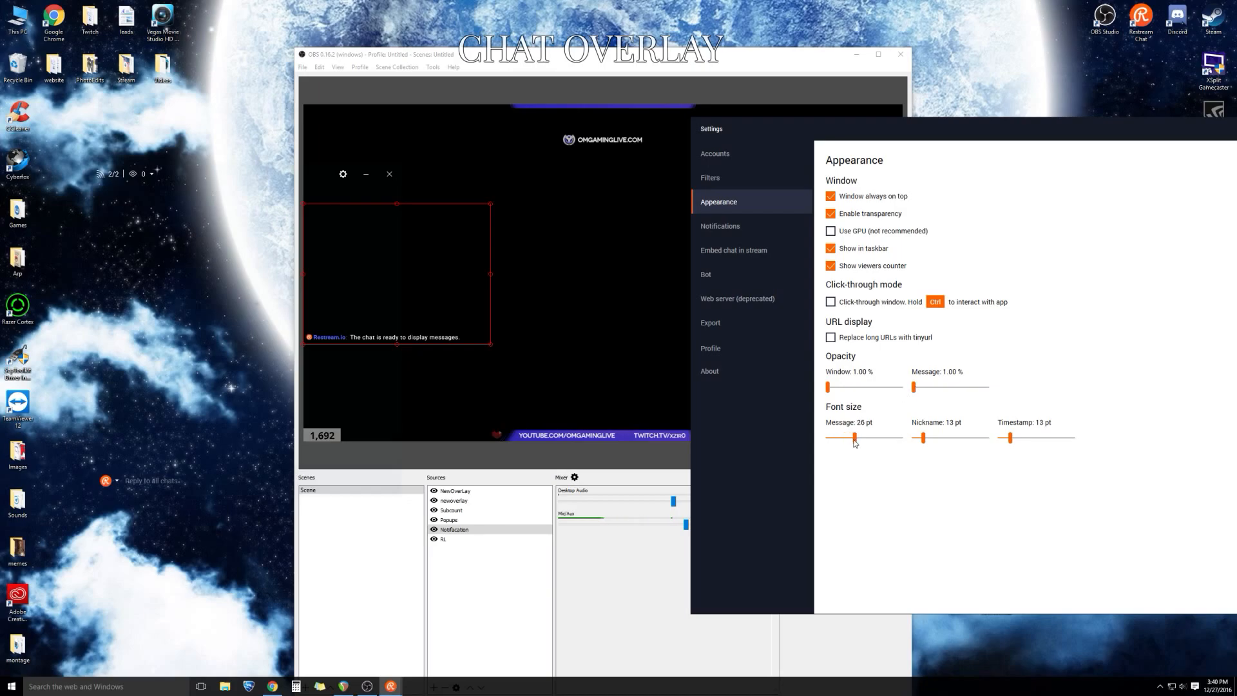
pyautogui.moveTo(855, 436); pyautogui.dragTo(854, 437)
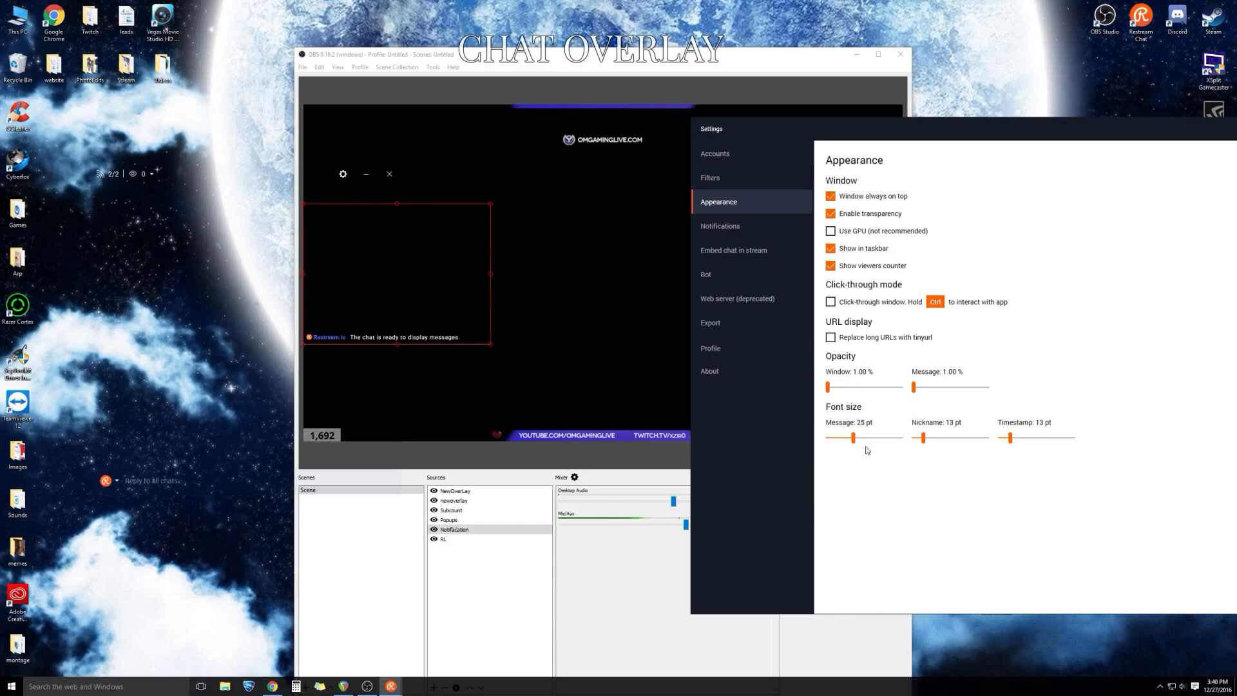
pyautogui.moveTo(865, 437)
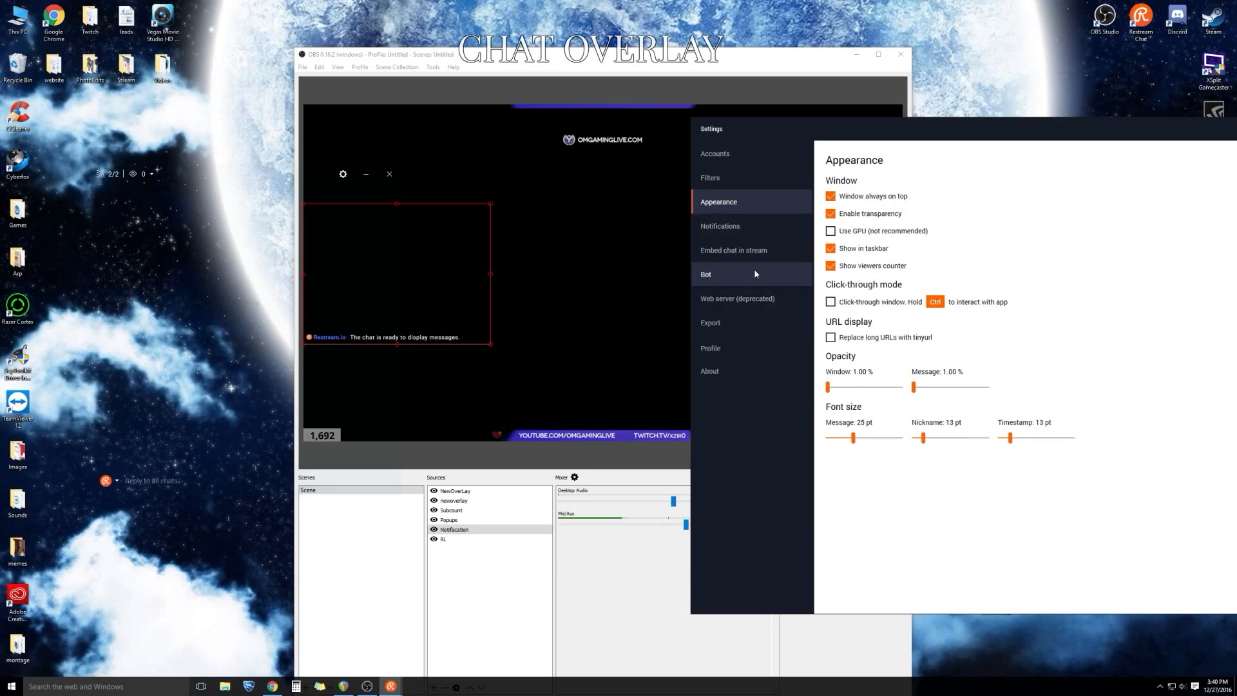
pyautogui.click(734, 250)
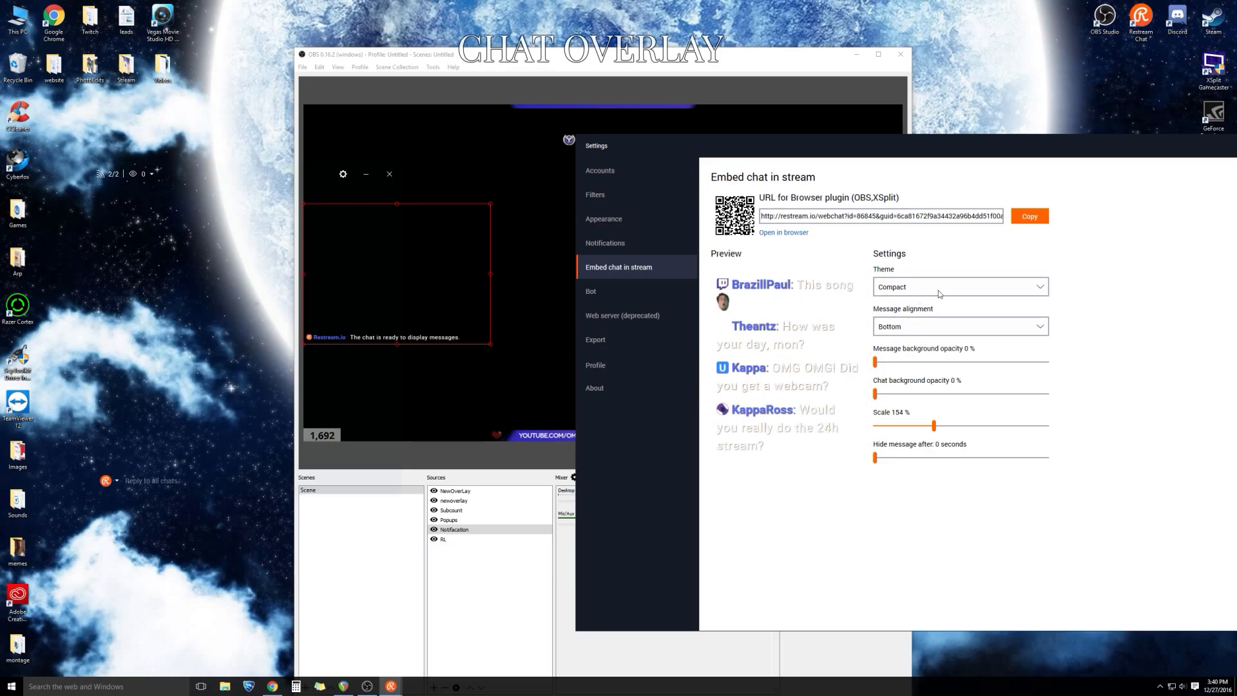
pyautogui.click(960, 286)
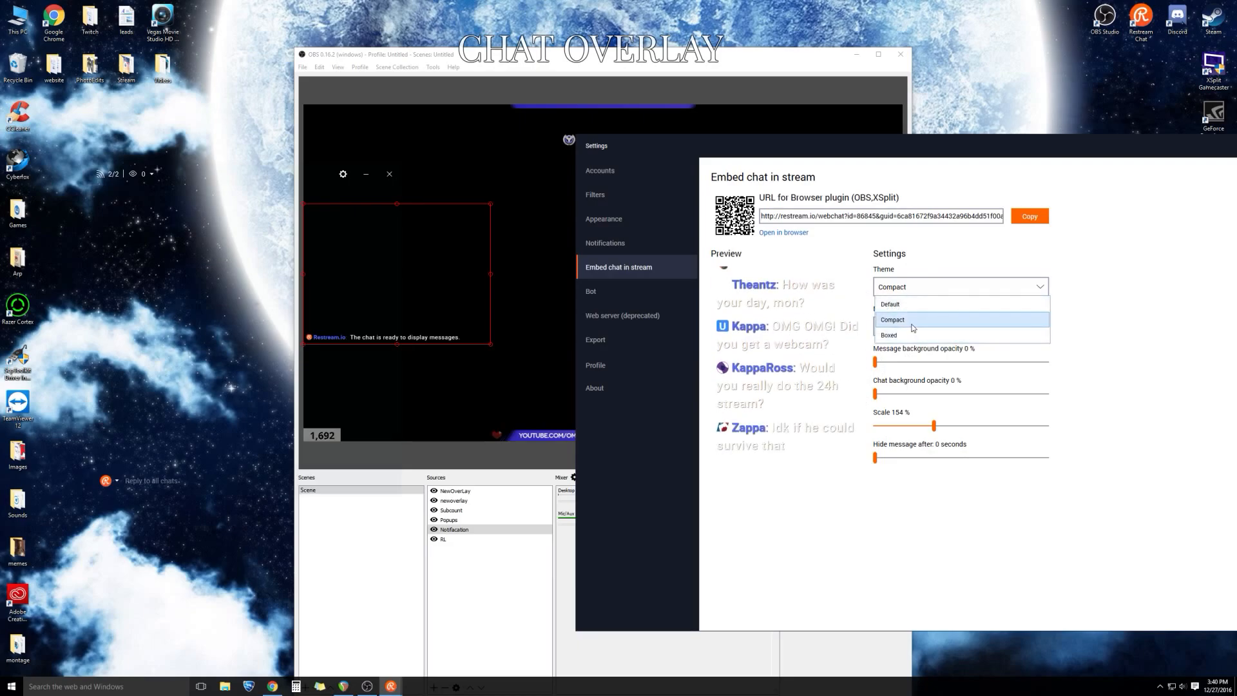
pyautogui.click(890, 303)
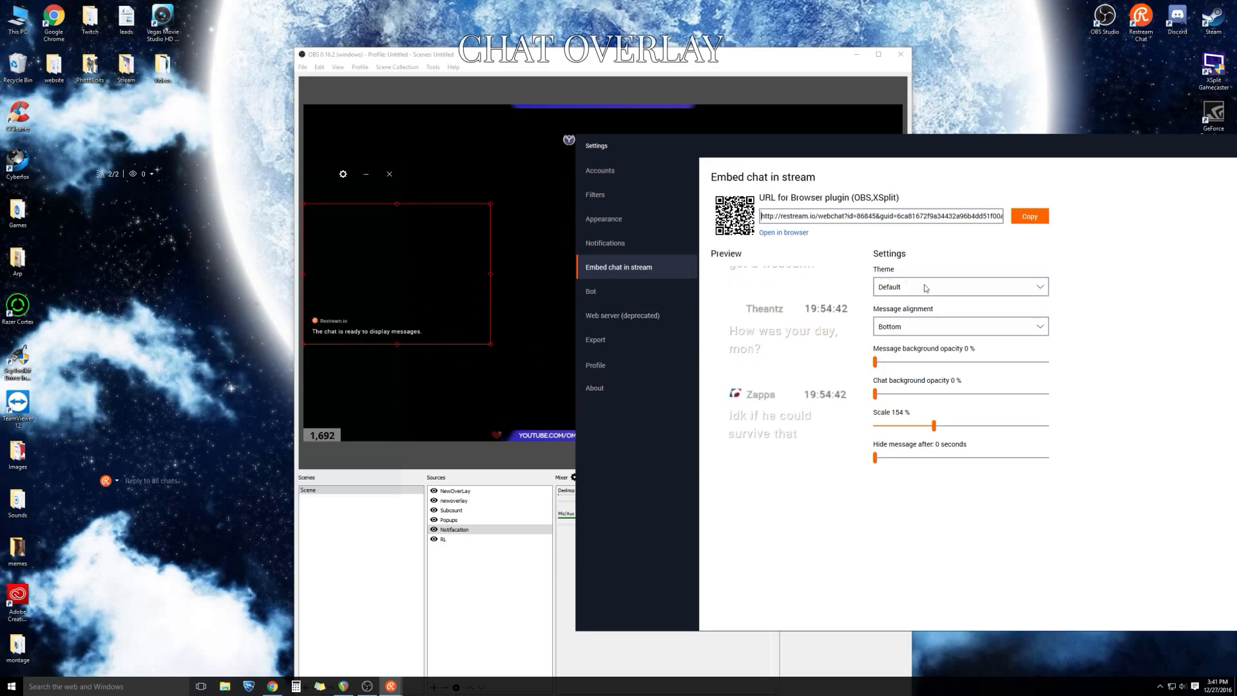
pyautogui.click(960, 286)
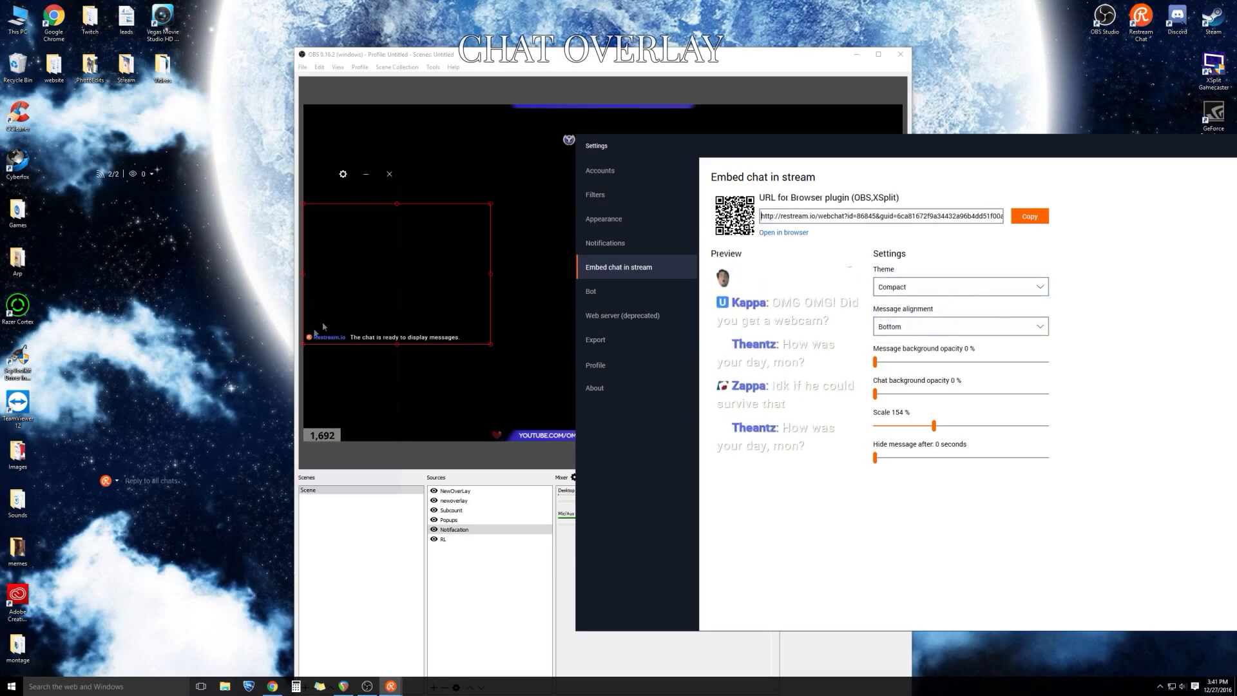
pyautogui.click(960, 326)
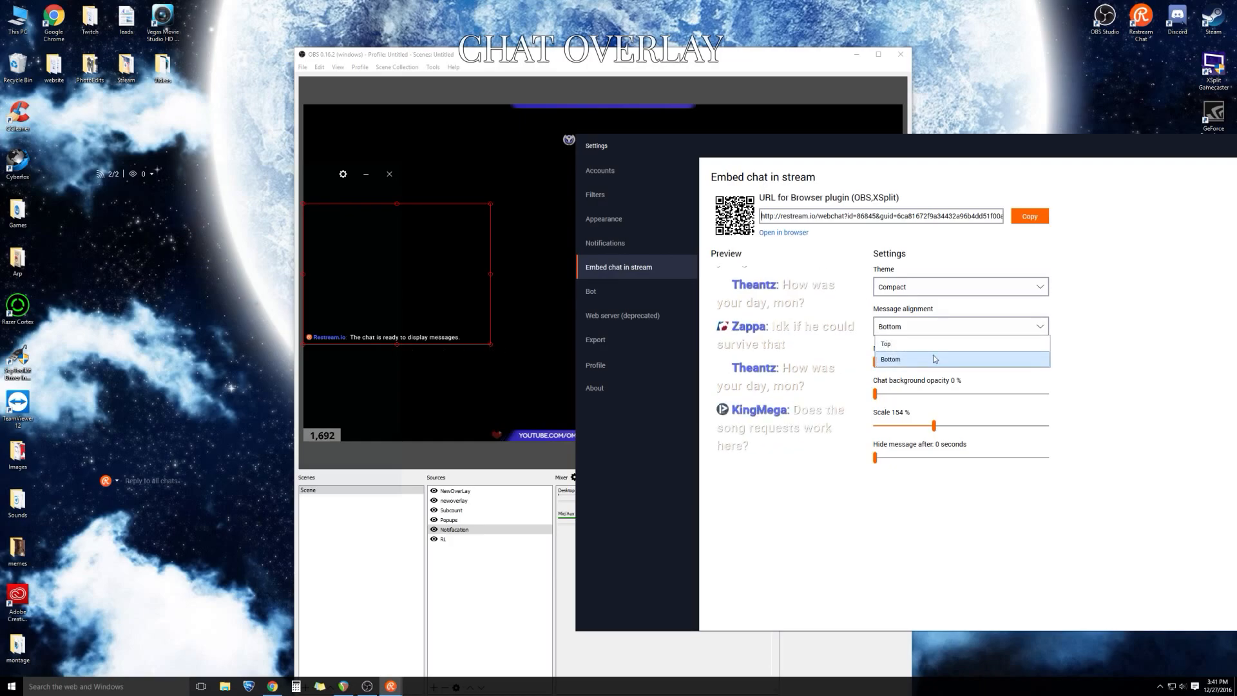
pyautogui.click(890, 358)
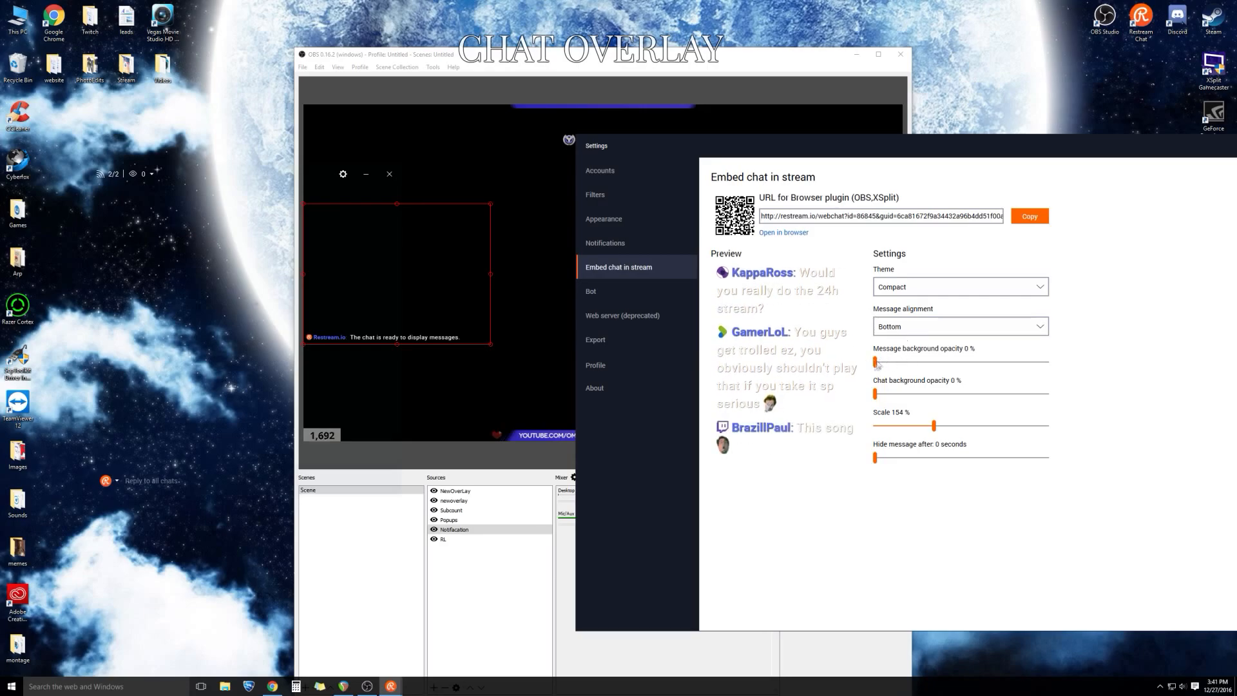
# Return message background opacity to 0% and scale to about 153%, and adjust Hide message after.
pyautogui.moveTo(876, 362); pyautogui.dragTo(892, 362)
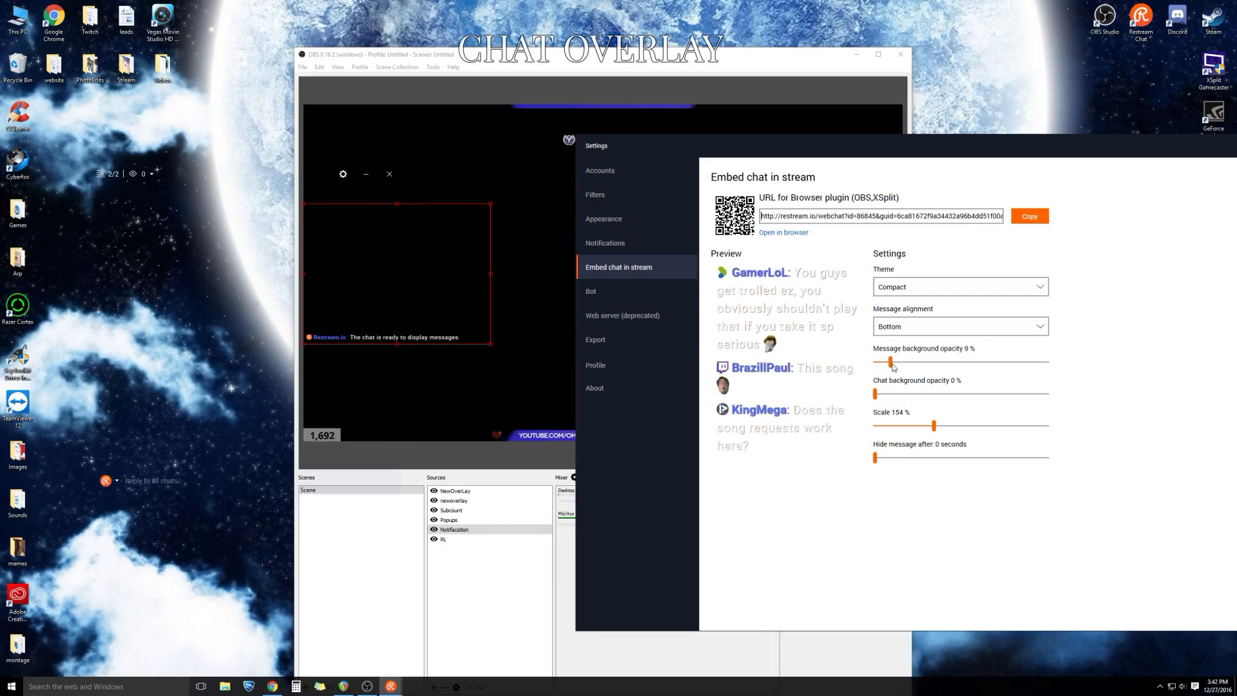
pyautogui.moveTo(890, 362); pyautogui.dragTo(1035, 362)
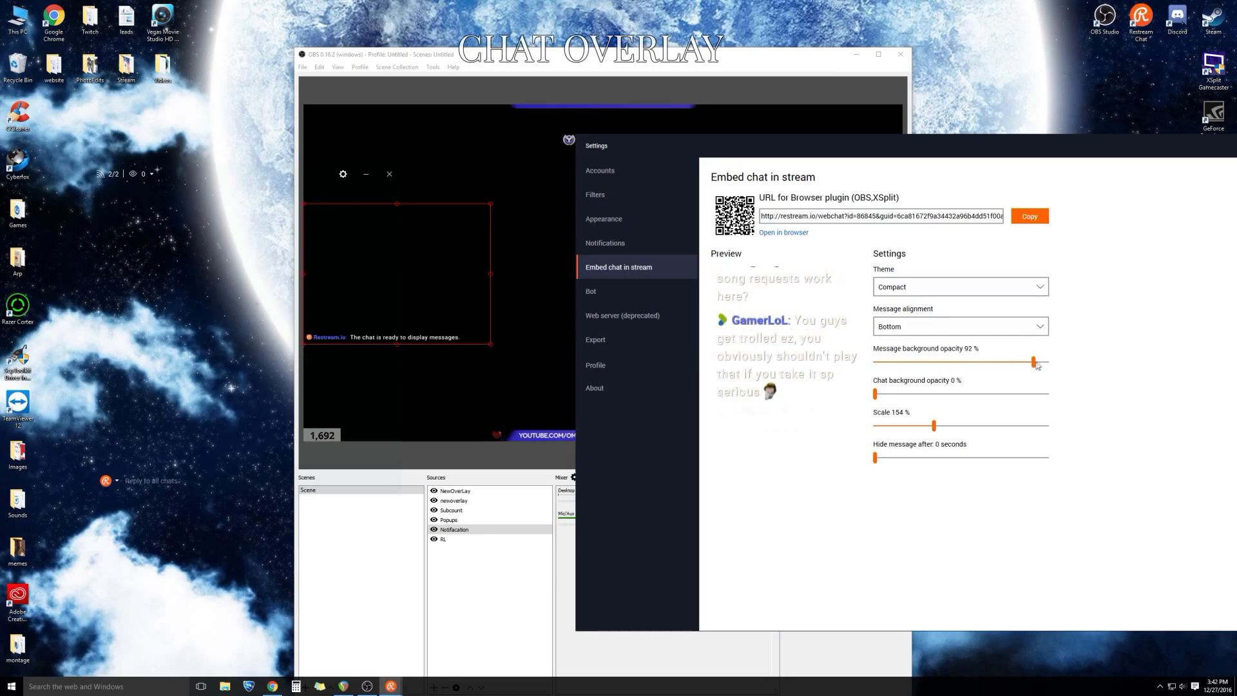
pyautogui.moveTo(1034, 363); pyautogui.dragTo(875, 362)
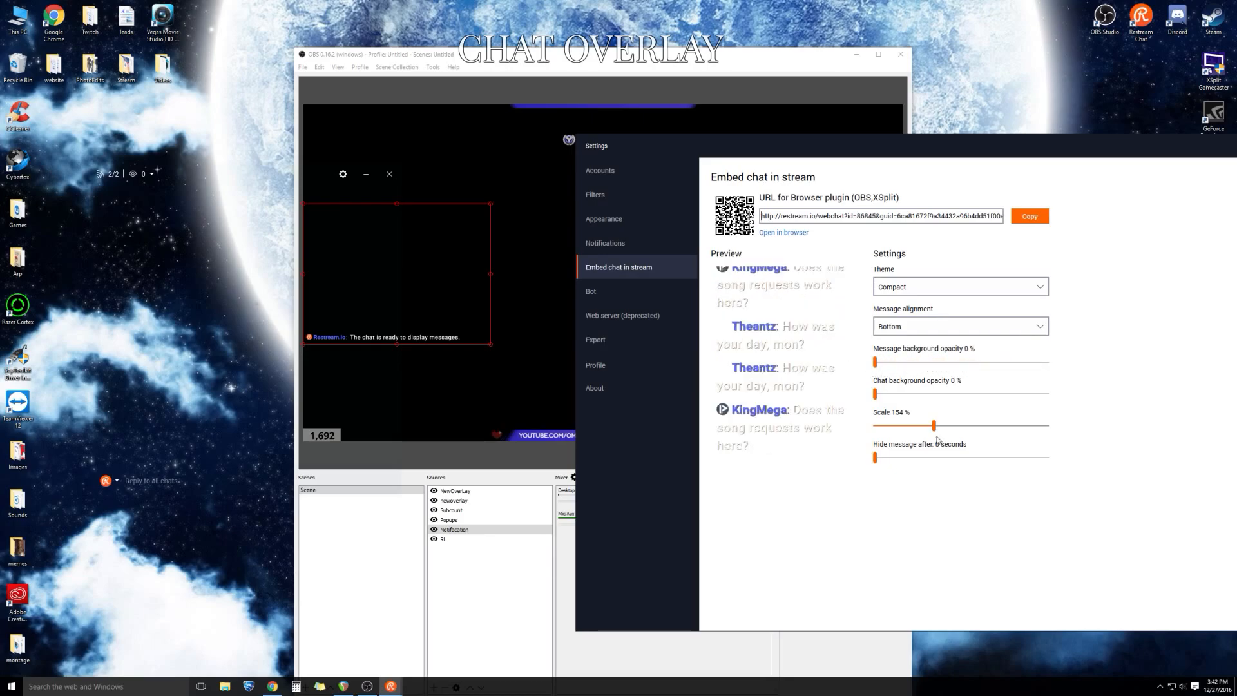
pyautogui.moveTo(933, 426); pyautogui.dragTo(947, 425)
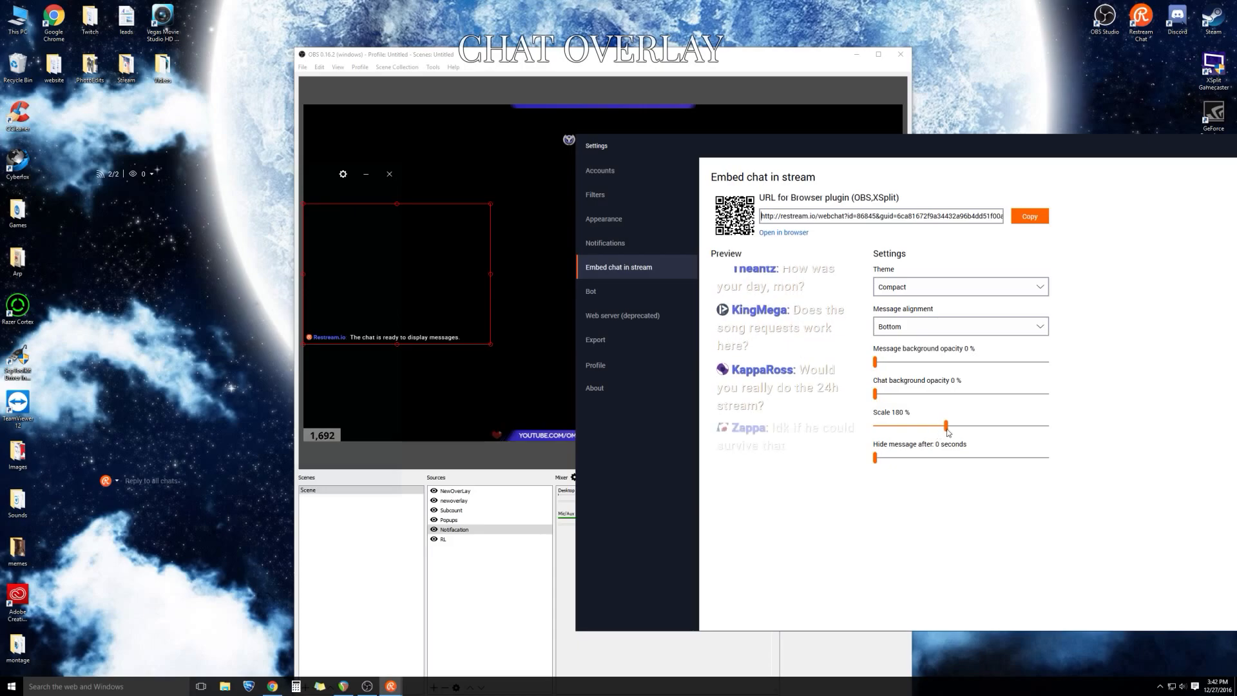
pyautogui.moveTo(947, 425); pyautogui.dragTo(1008, 425)
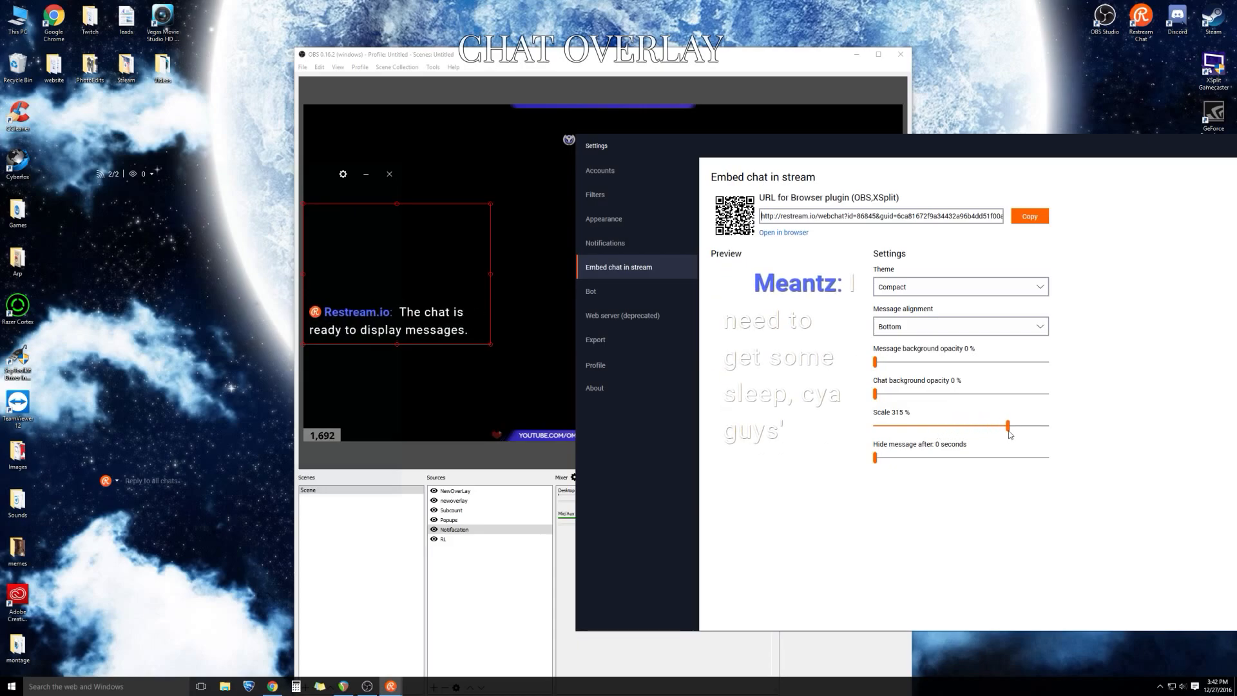
pyautogui.moveTo(1007, 425); pyautogui.dragTo(969, 424)
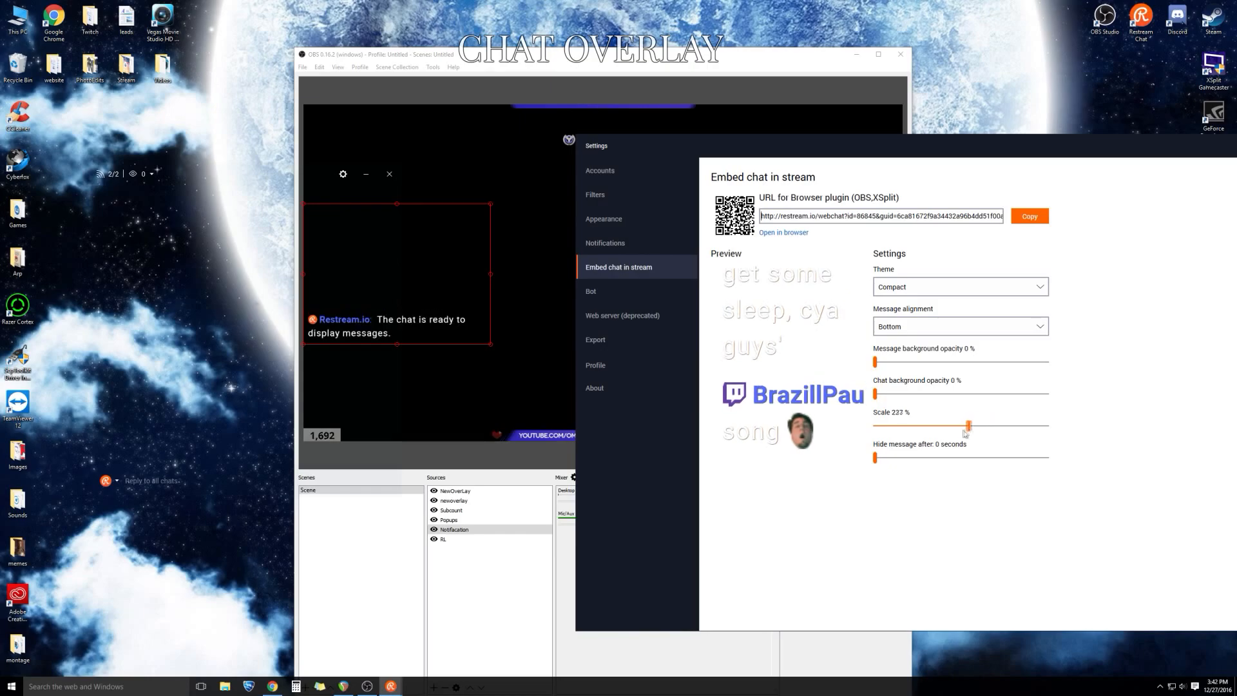
pyautogui.moveTo(967, 426); pyautogui.dragTo(932, 426)
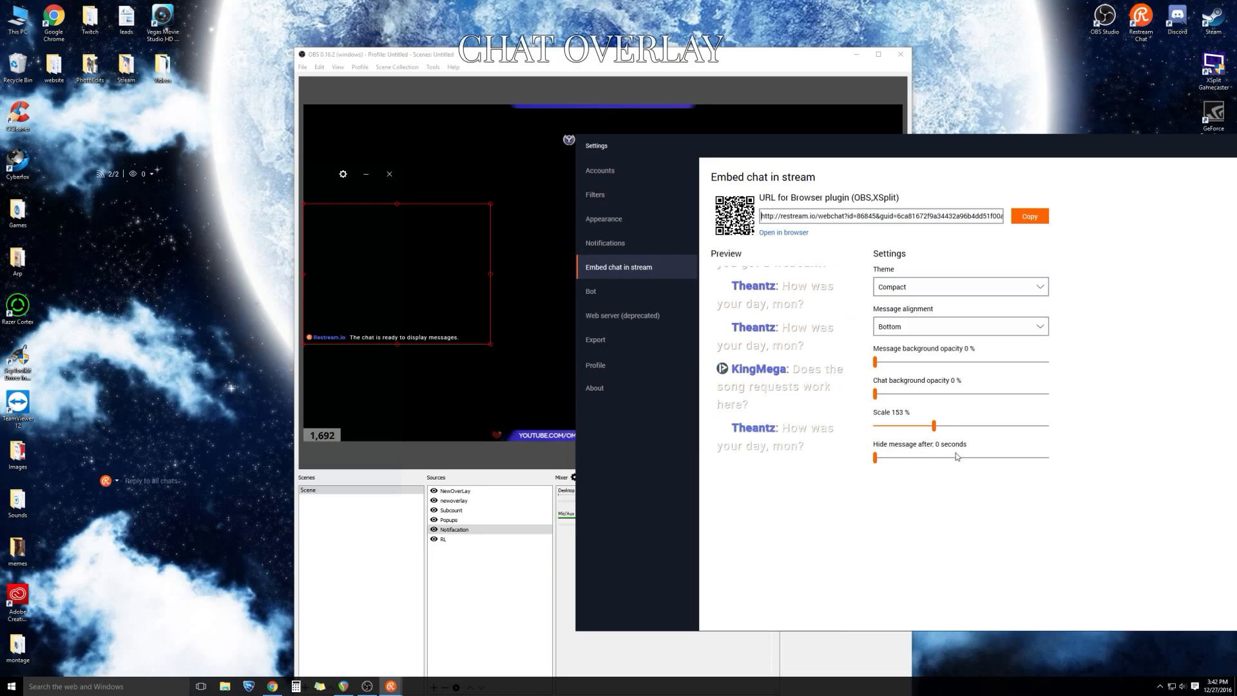
pyautogui.moveTo(874, 457); pyautogui.dragTo(1048, 458)
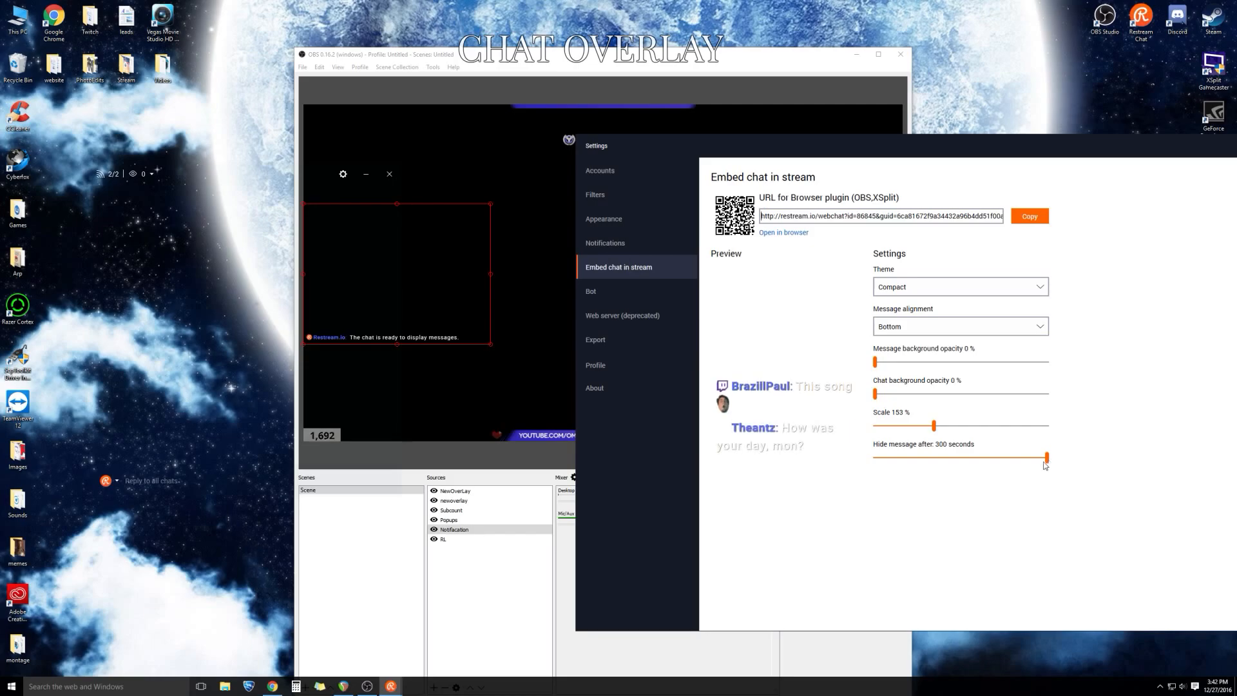
pyautogui.moveTo(1048, 457); pyautogui.dragTo(874, 458)
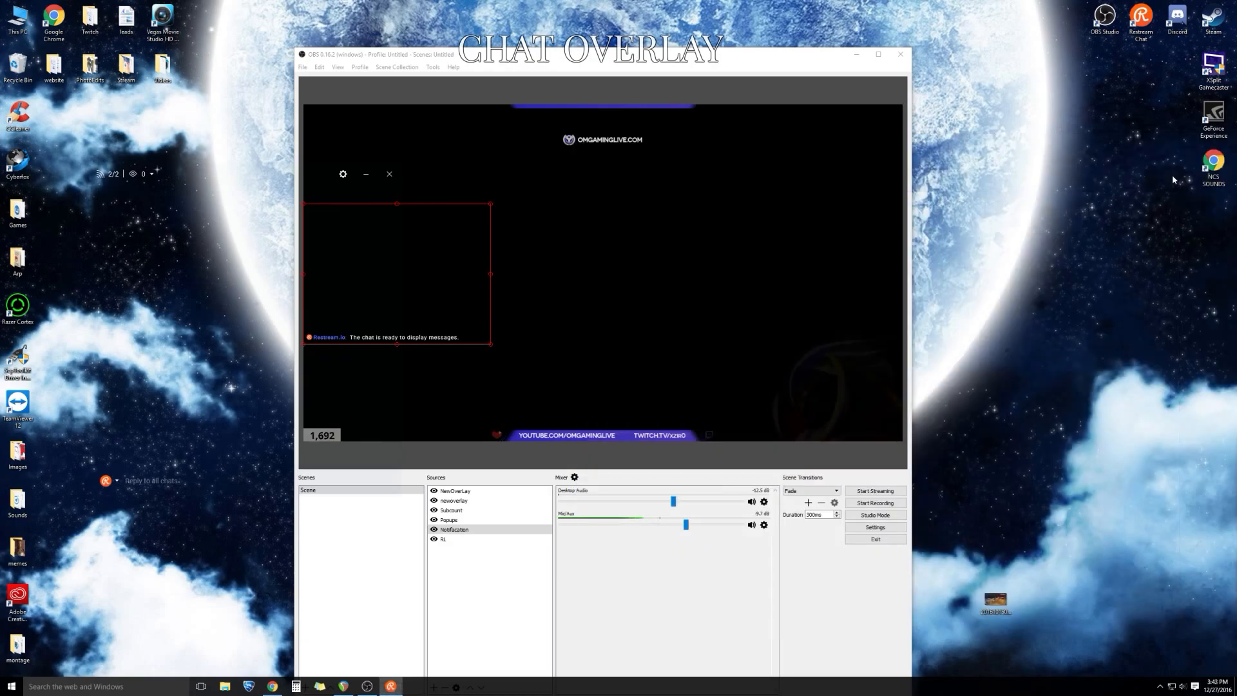
# Check the Notifacation browser source's Restream webchat URL and confirm its properties.
pyautogui.doubleClick(455, 529)
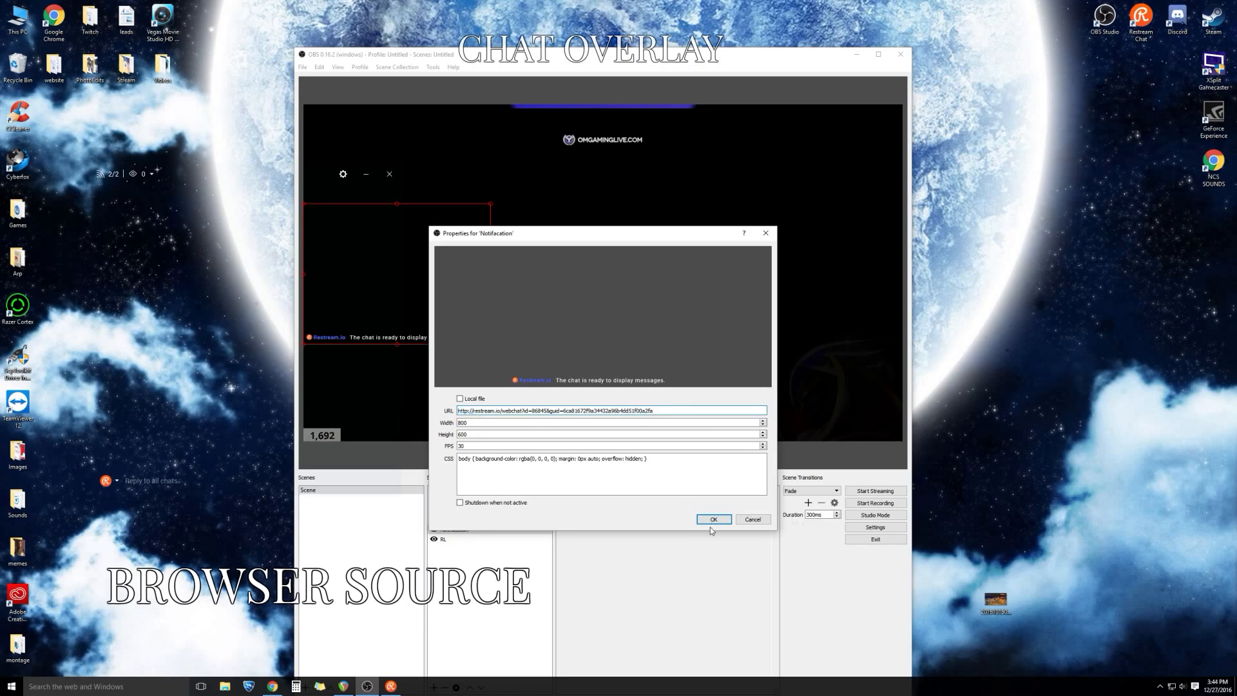
pyautogui.click(712, 519)
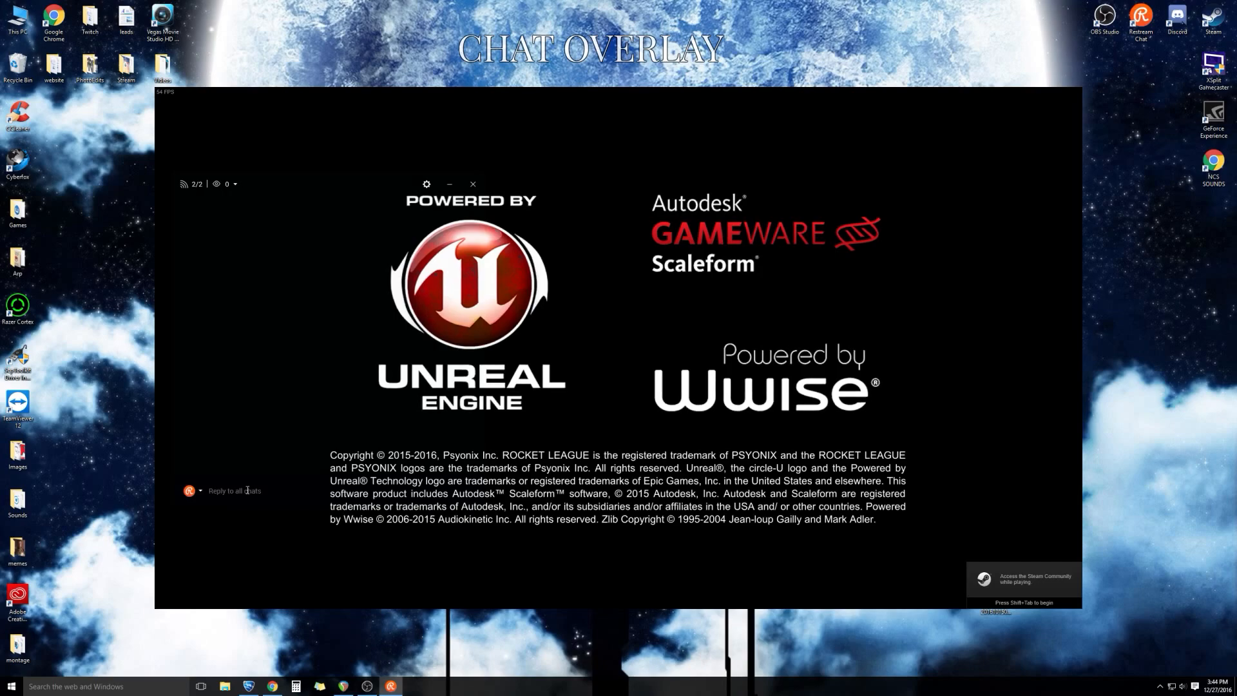
# Type a test message into the Restream Chat reply field over Rocket League.
pyautogui.write('1')
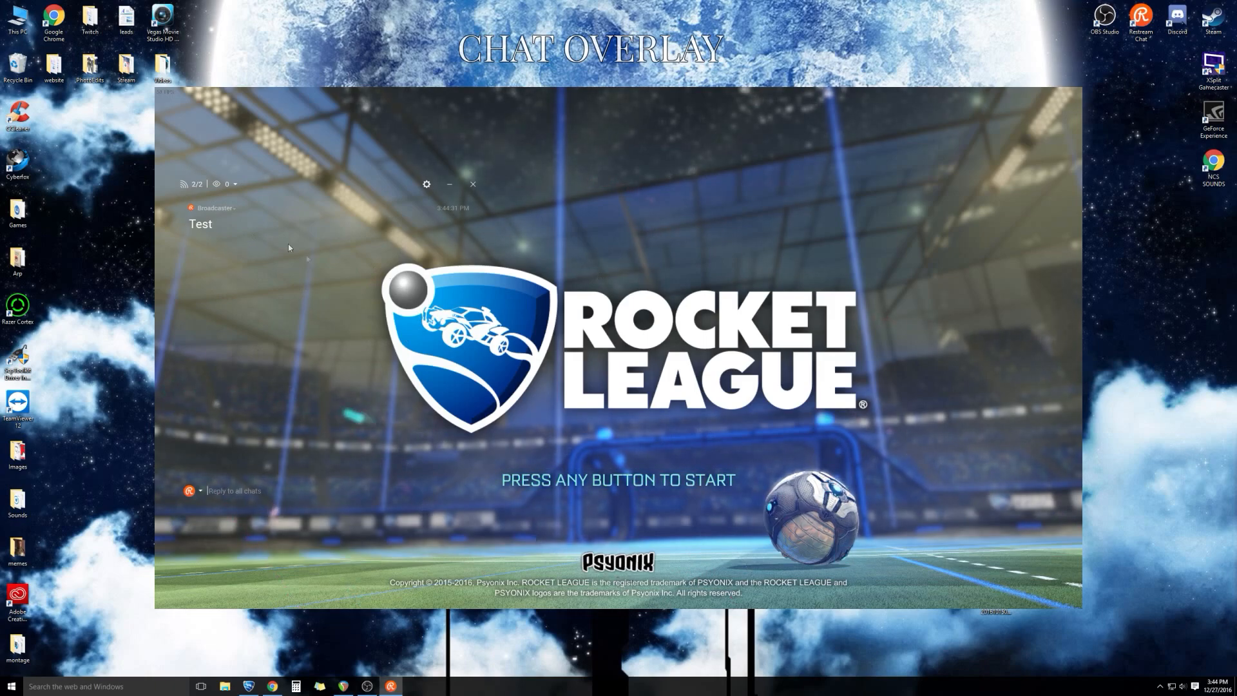
pyautogui.moveTo(664, 286)
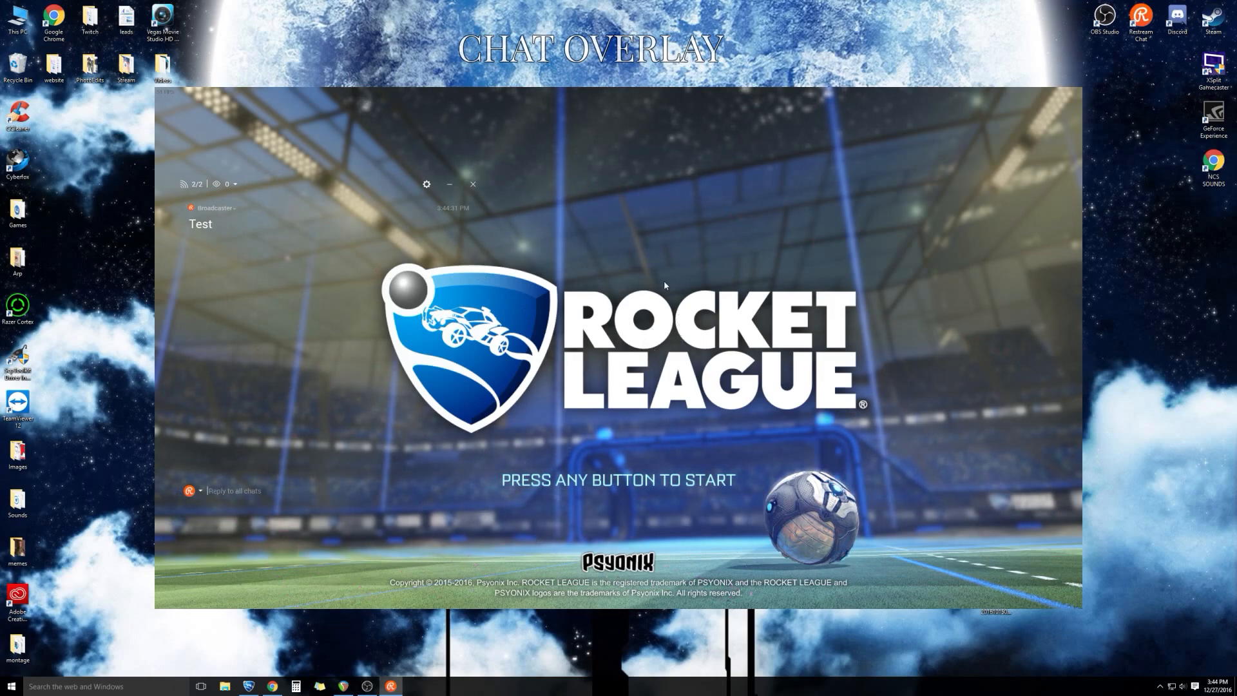
pyautogui.moveTo(96, 177)
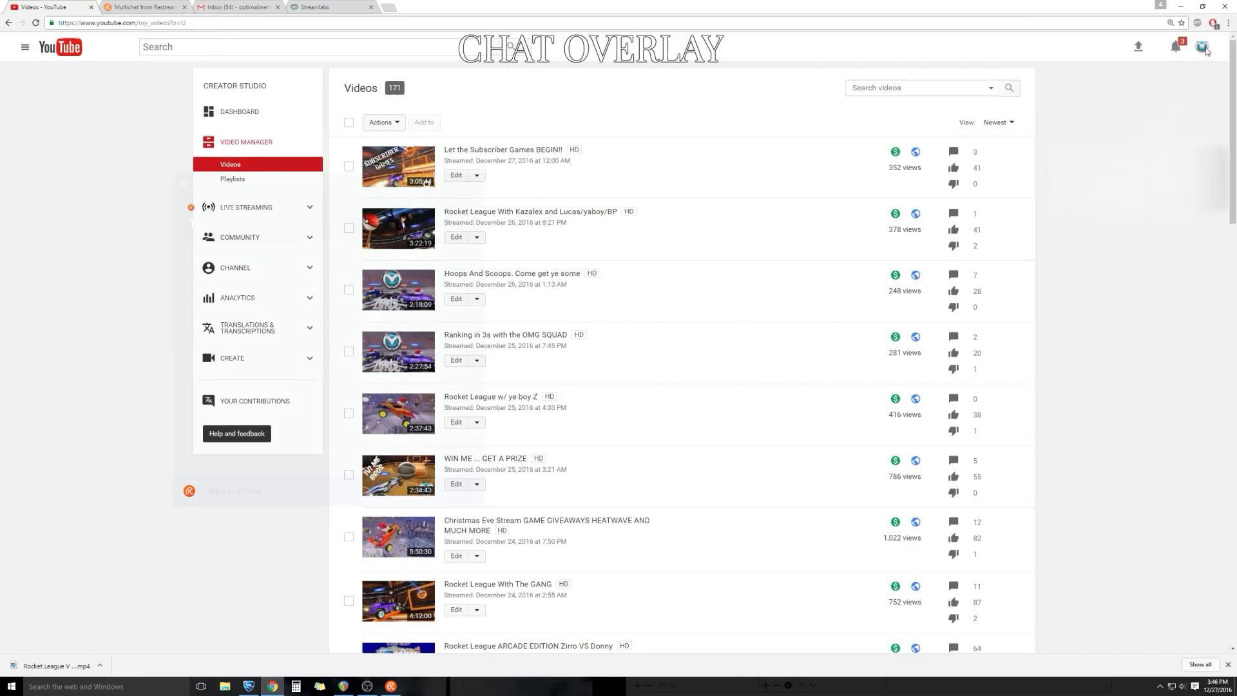
# Open Creator Studio and show the 'Let the Subscriber Games BEGIN!!' event's Advanced settings.
pyautogui.click(1202, 47)
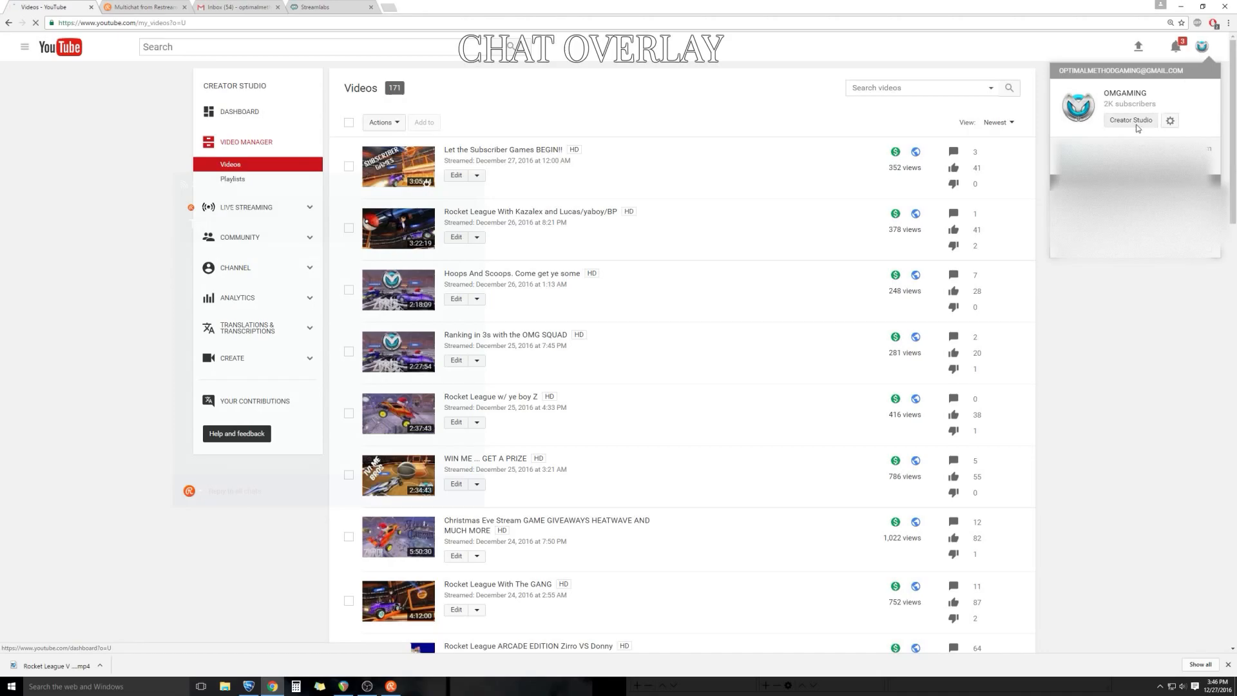
pyautogui.click(1130, 120)
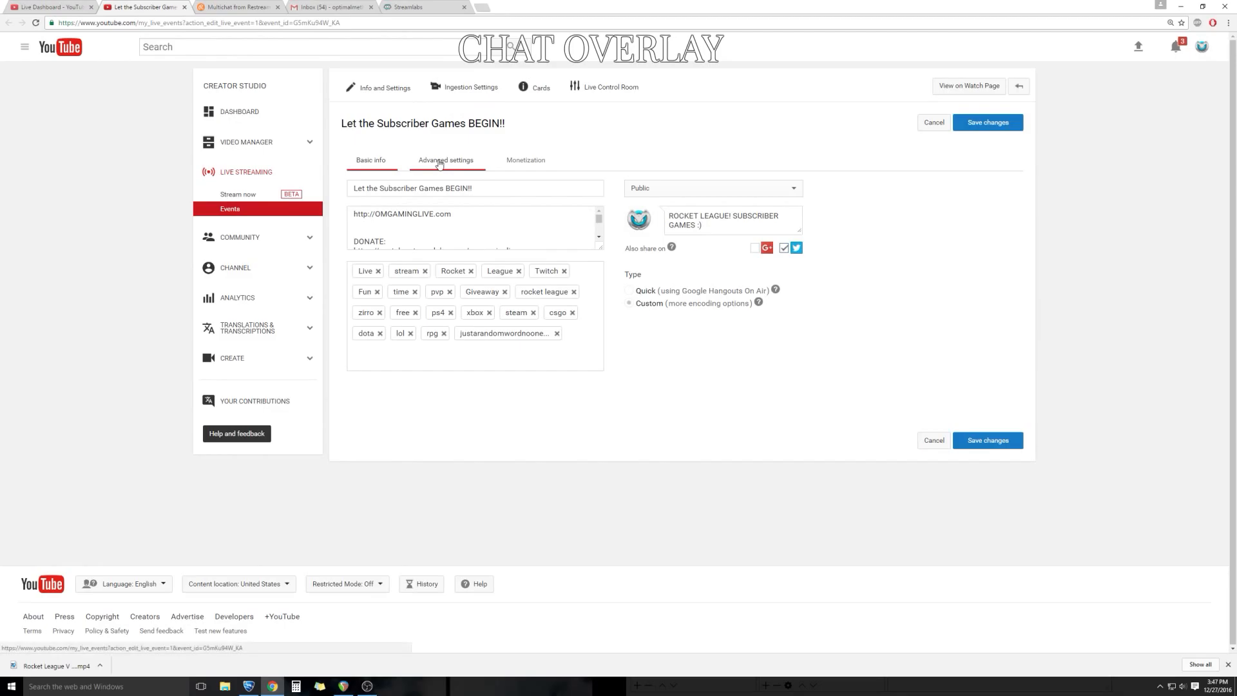
pyautogui.click(445, 161)
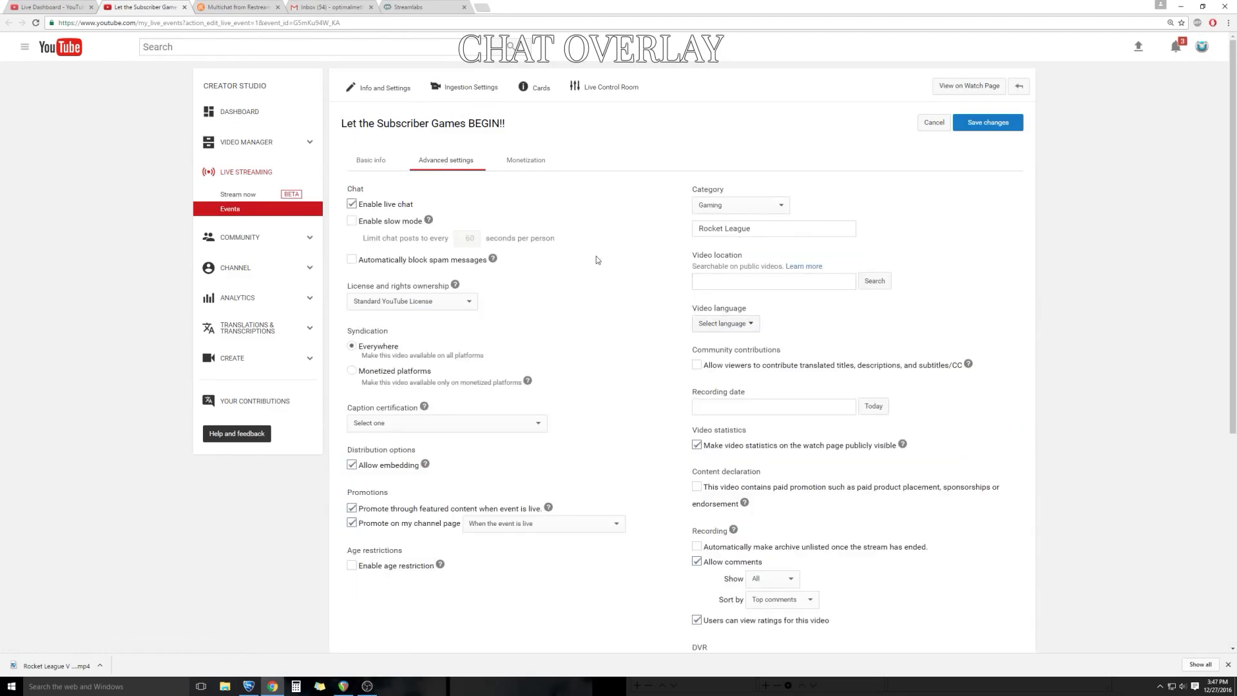
pyautogui.moveTo(763, 211)
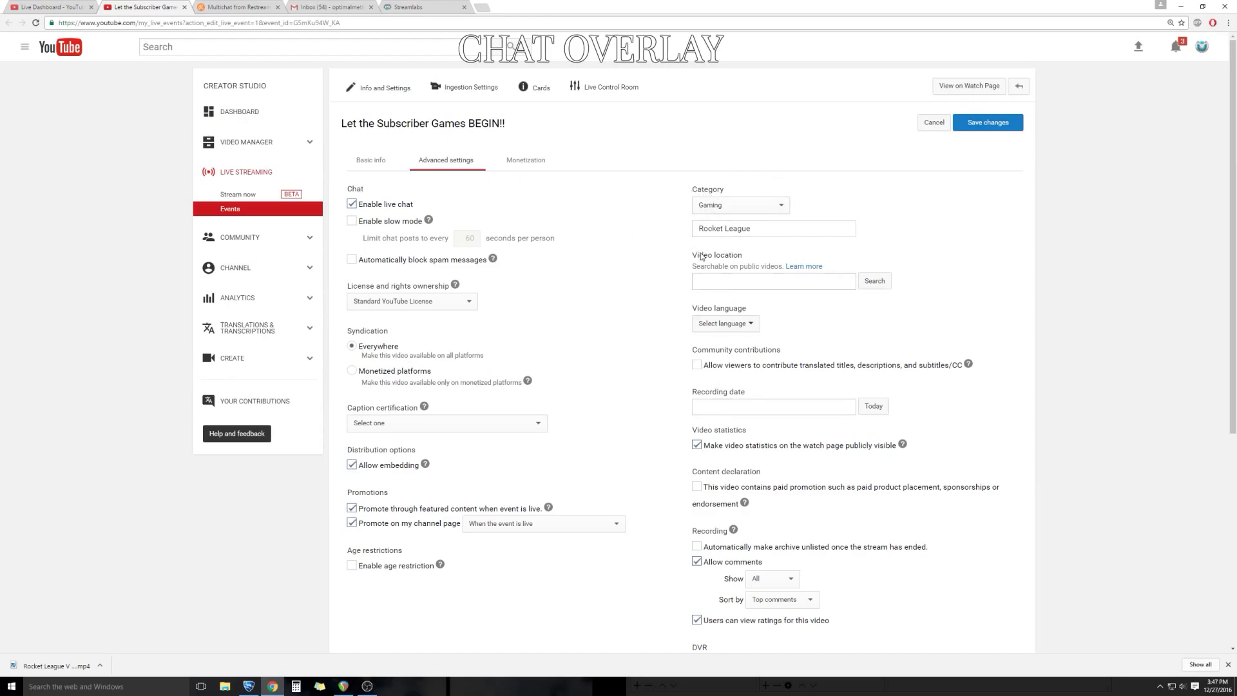
# Scroll the event's Advanced settings to Stream optimizations for low-latency interaction.
pyautogui.scroll(-3)
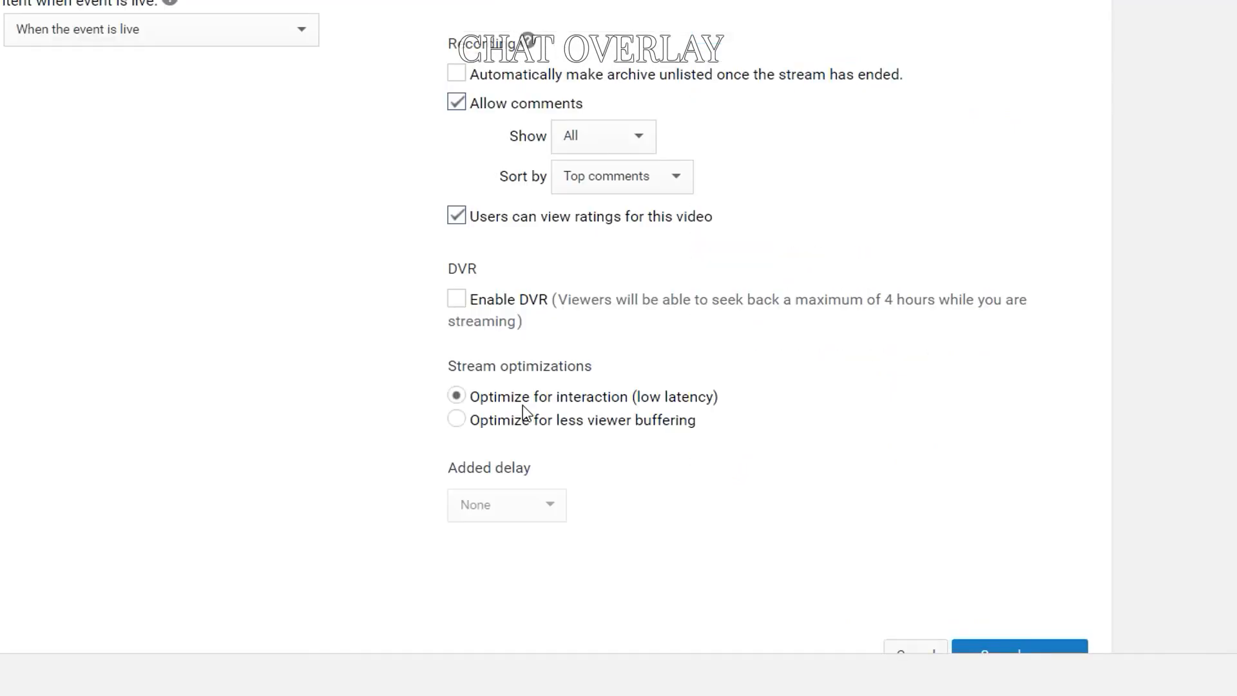
pyautogui.moveTo(473, 375)
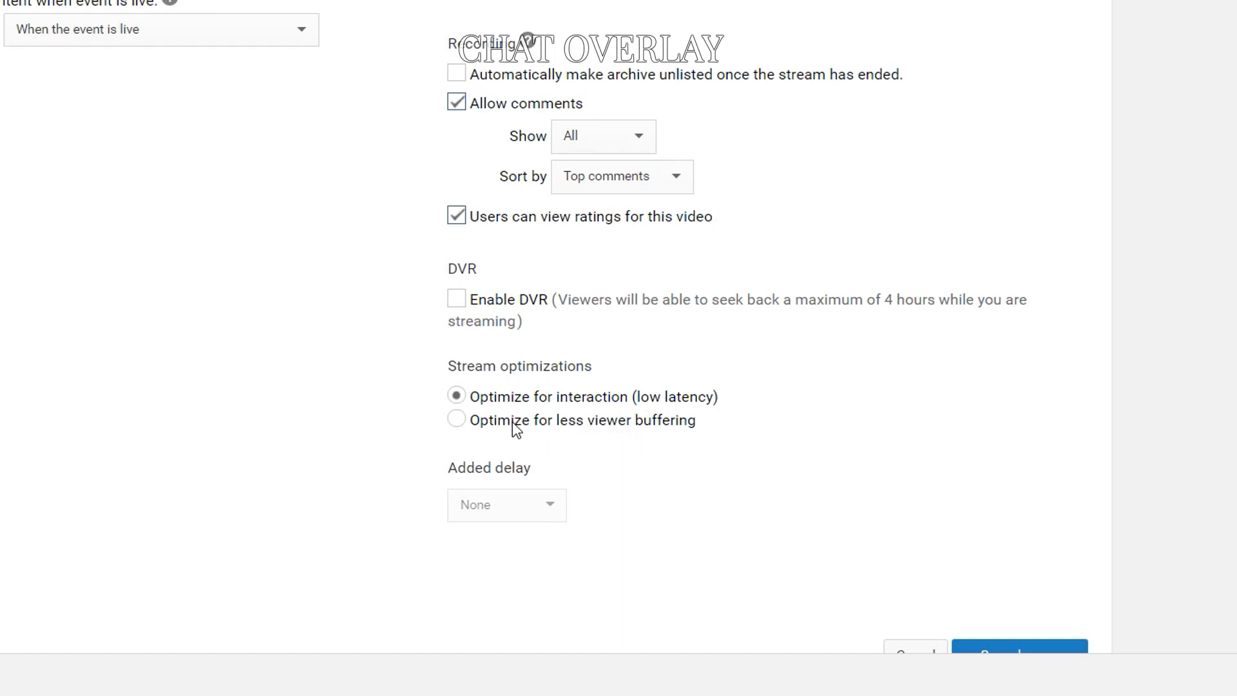
pyautogui.moveTo(591, 440)
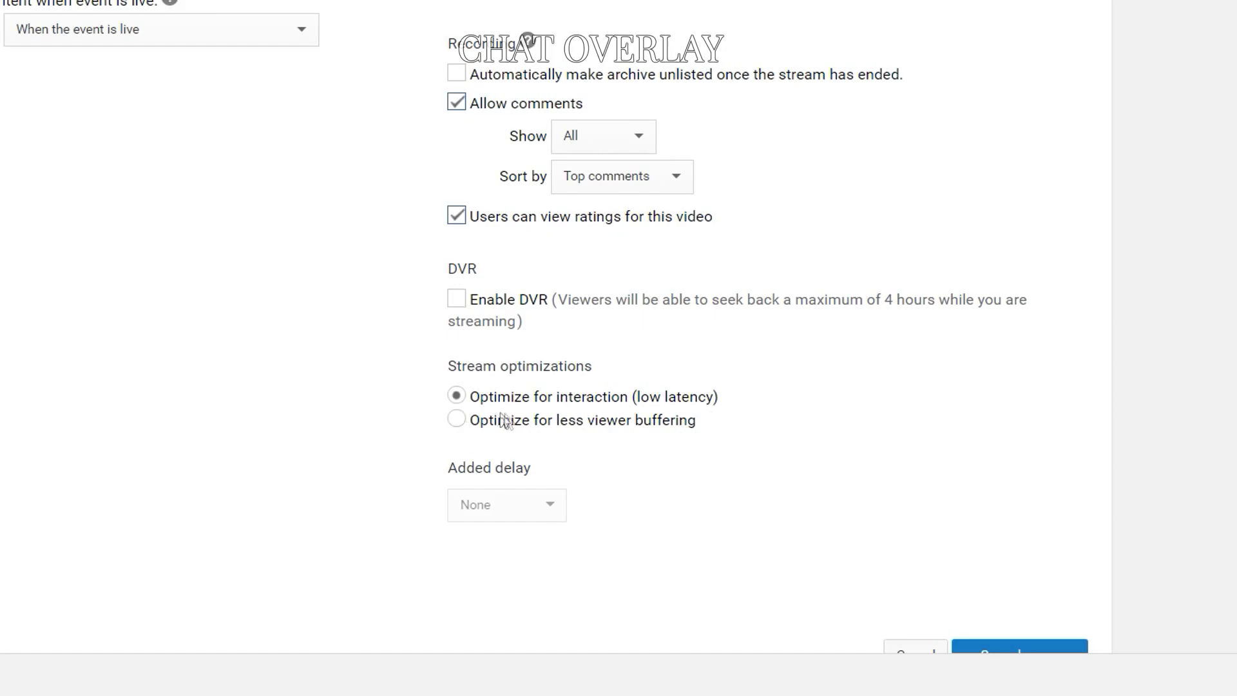
pyautogui.moveTo(647, 407)
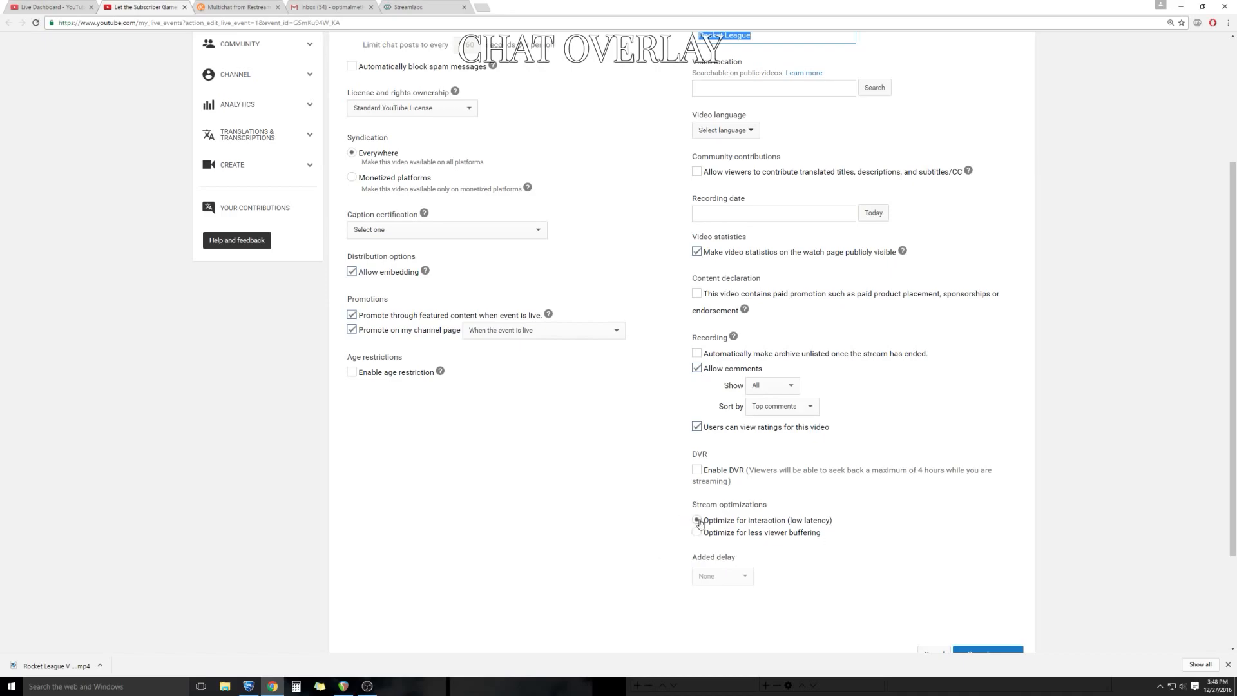
pyautogui.scroll(-3)
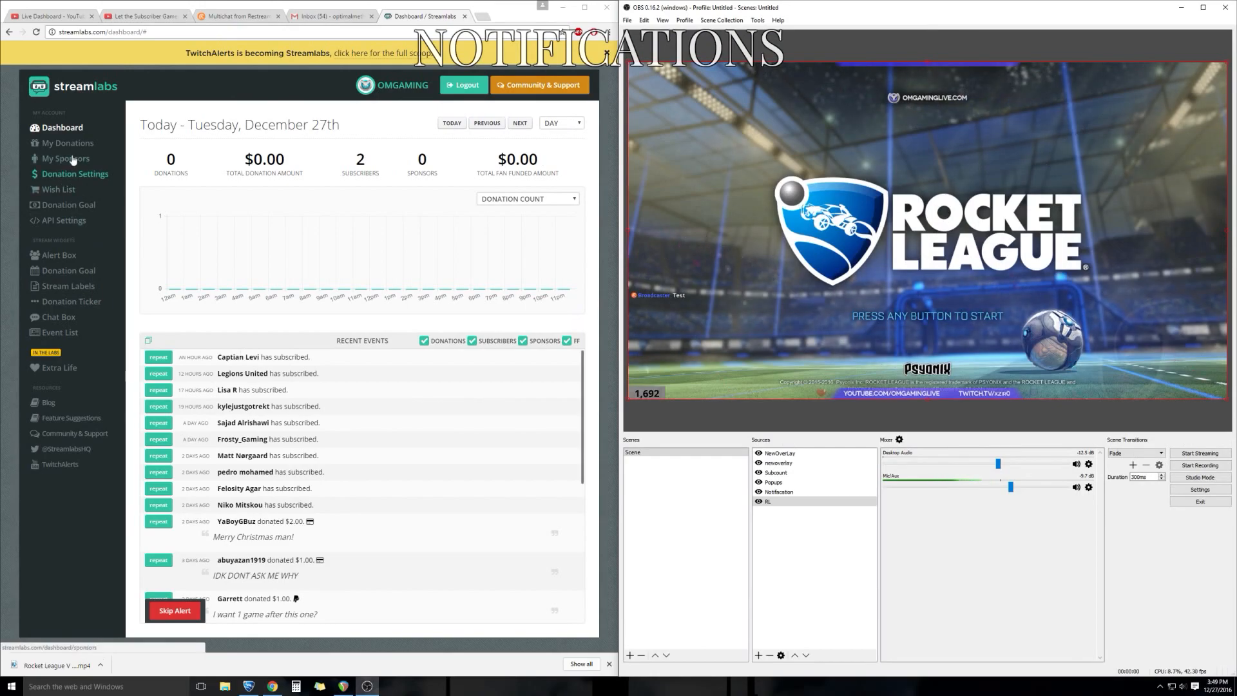
# Open the Alert Box widget page and fire test subscriber, sponsor and donation alerts.
pyautogui.click(57, 254)
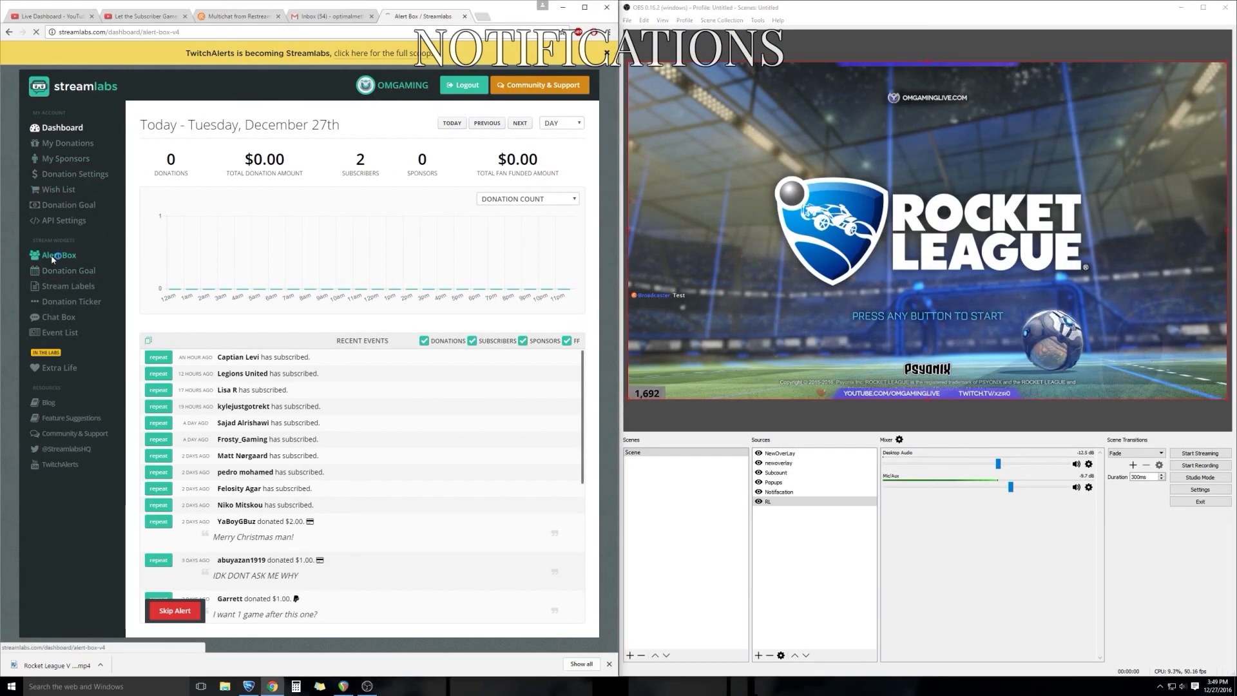
pyautogui.click(55, 255)
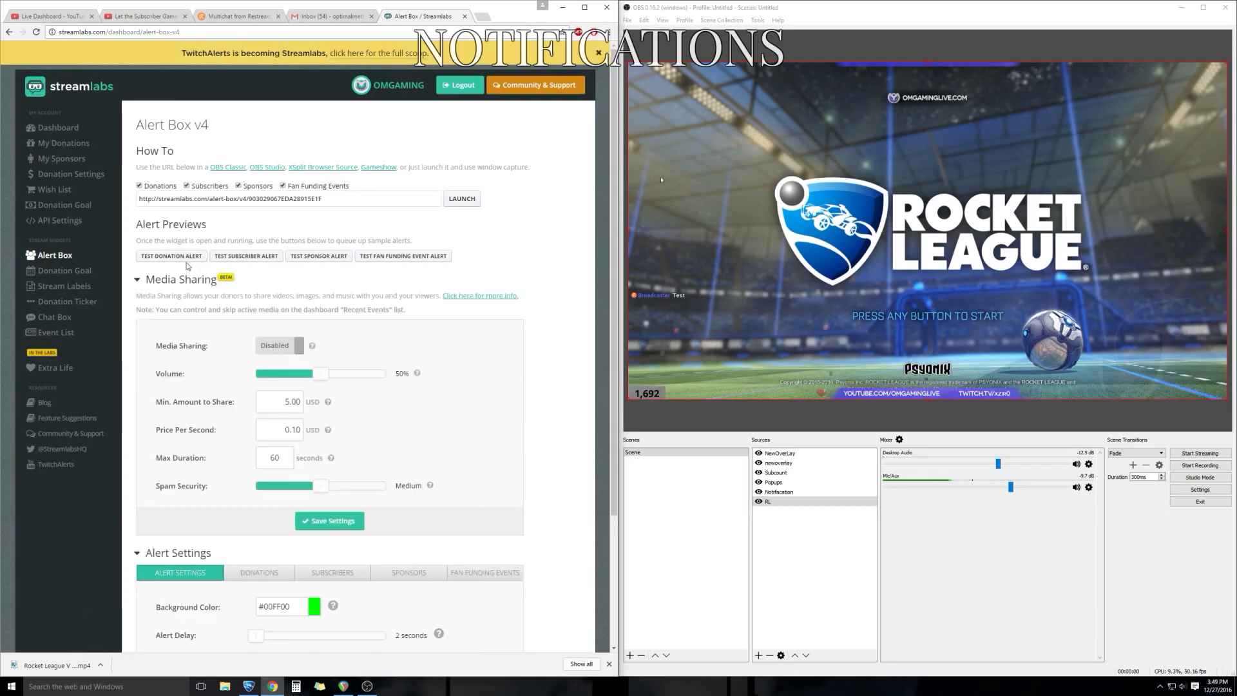
pyautogui.click(246, 256)
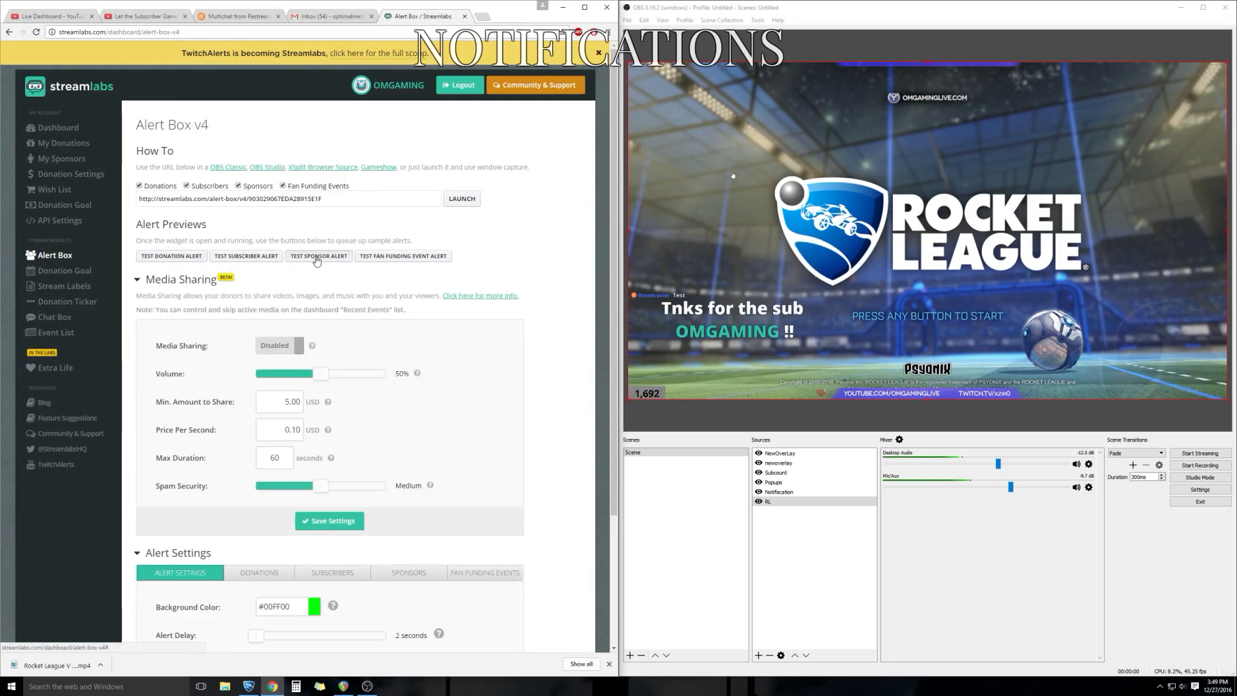
pyautogui.click(319, 256)
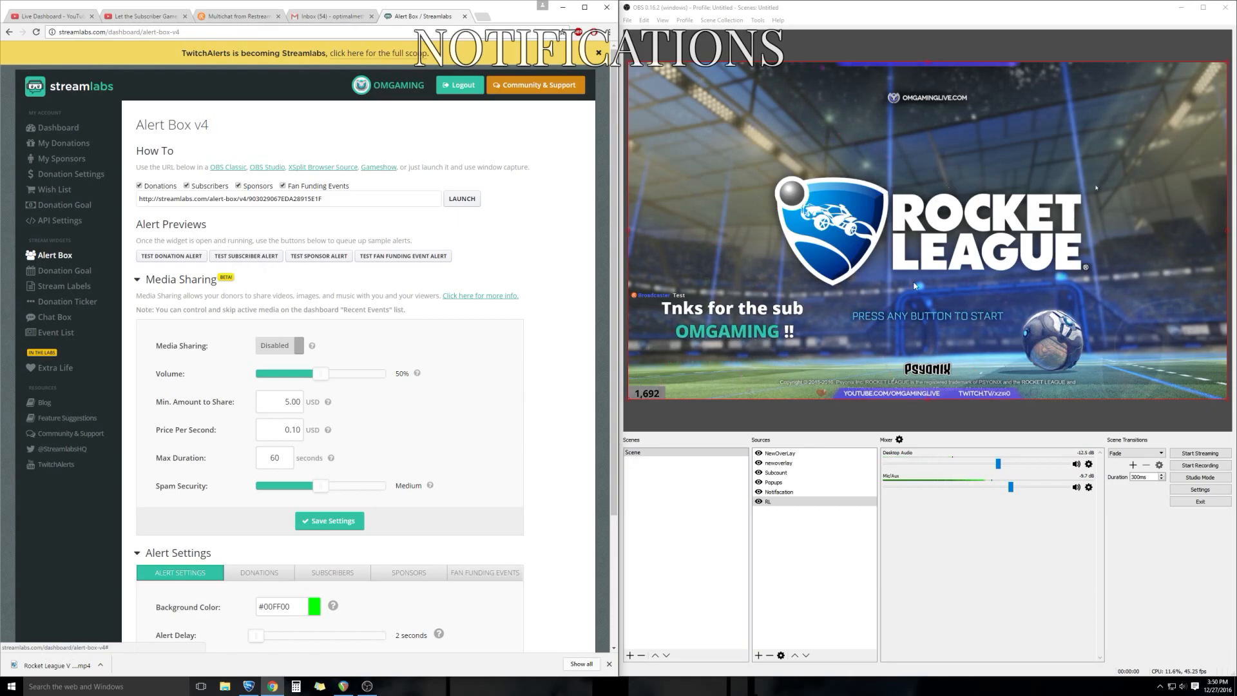
pyautogui.moveTo(707, 370)
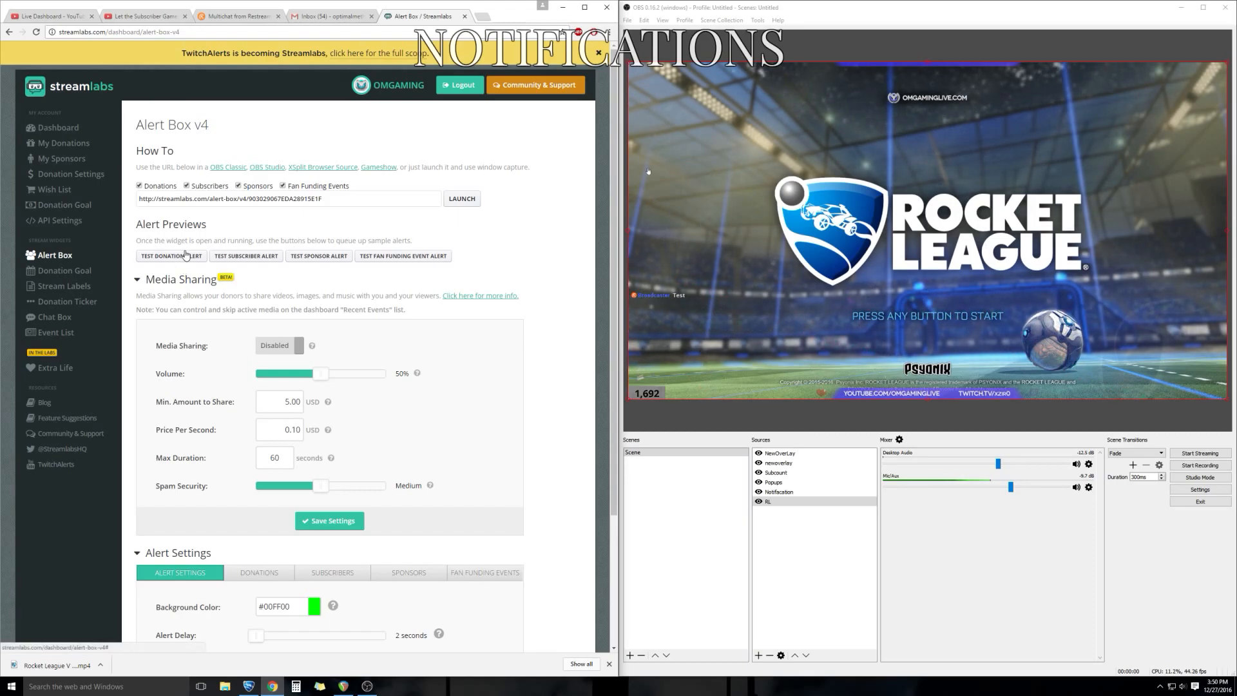
pyautogui.click(170, 256)
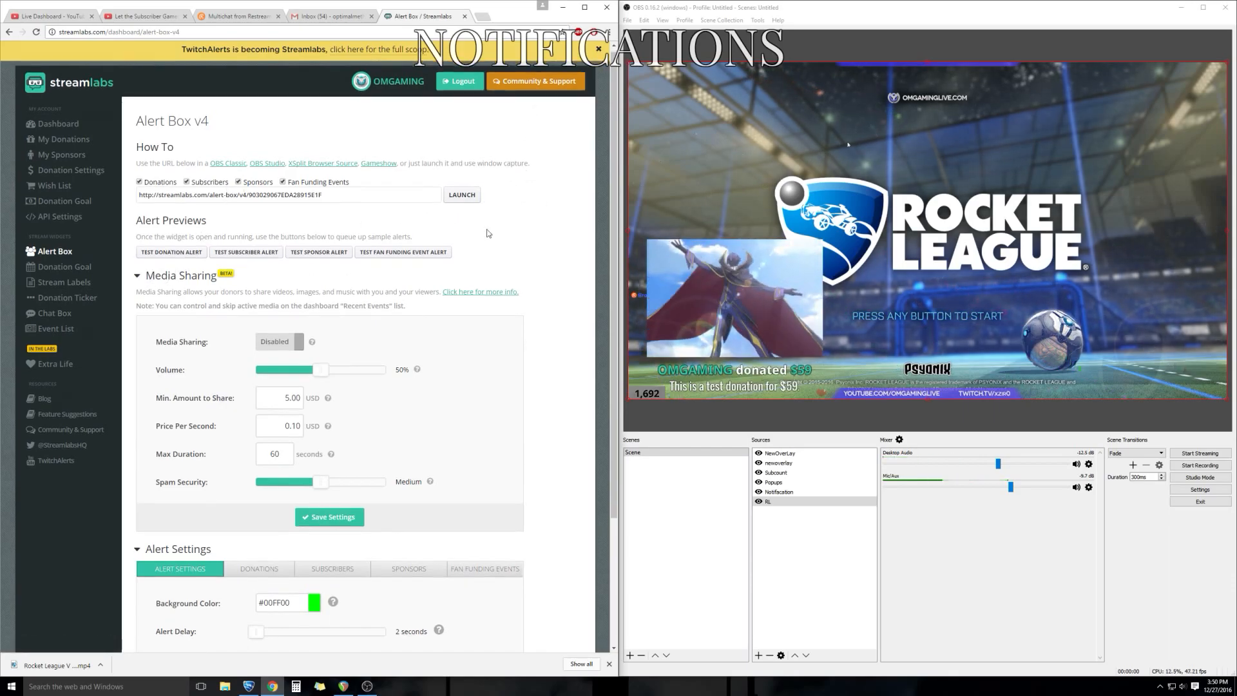
# Review Donations alert settings: Fade In/Out, Rubber Band text, MarioPOwerupnot.wav sound.
pyautogui.scroll(-3)
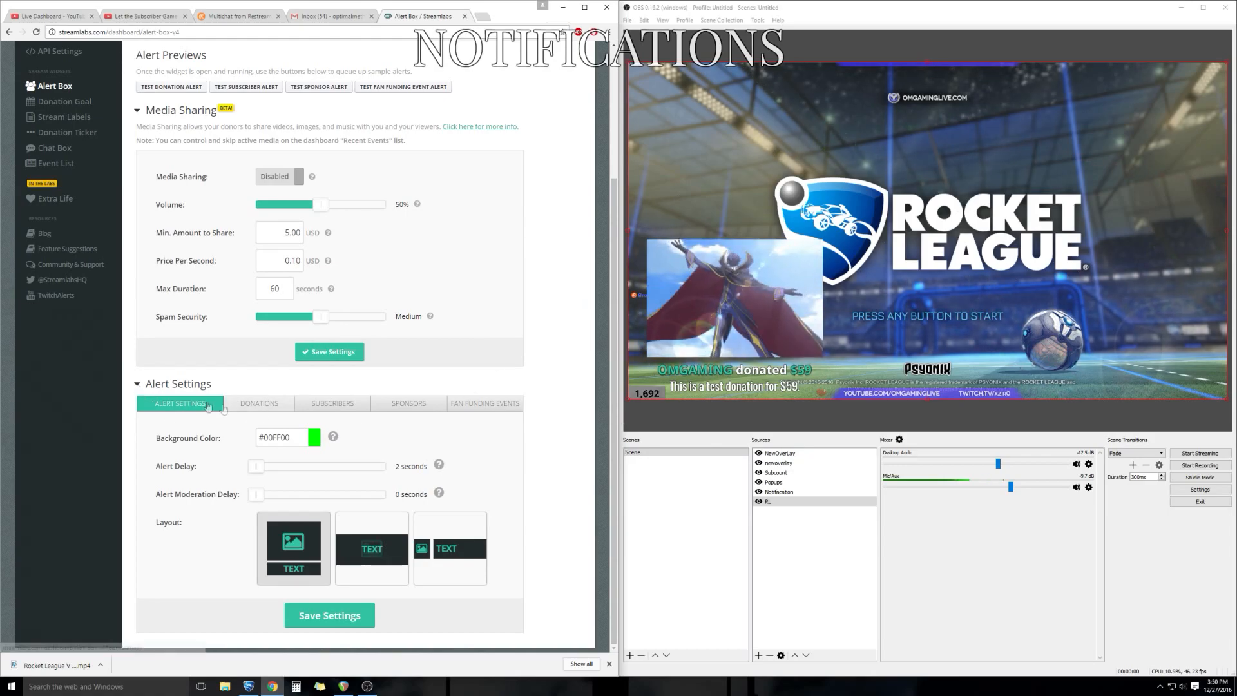
pyautogui.click(259, 404)
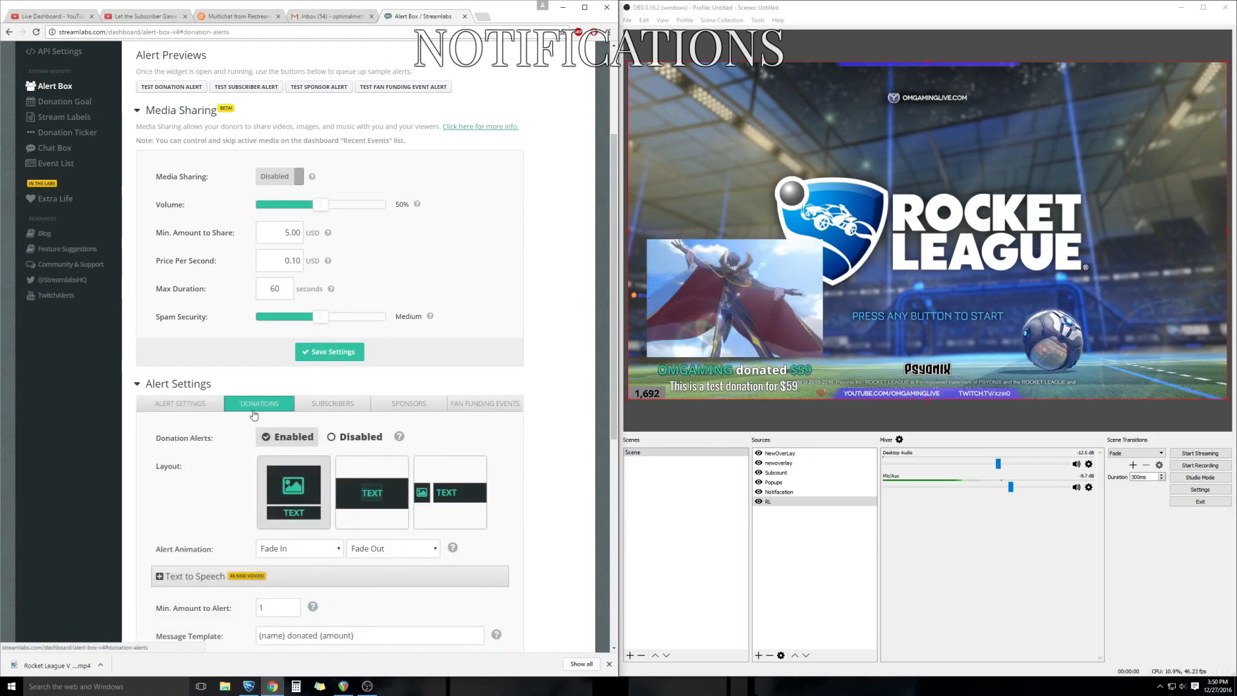
pyautogui.scroll(-3)
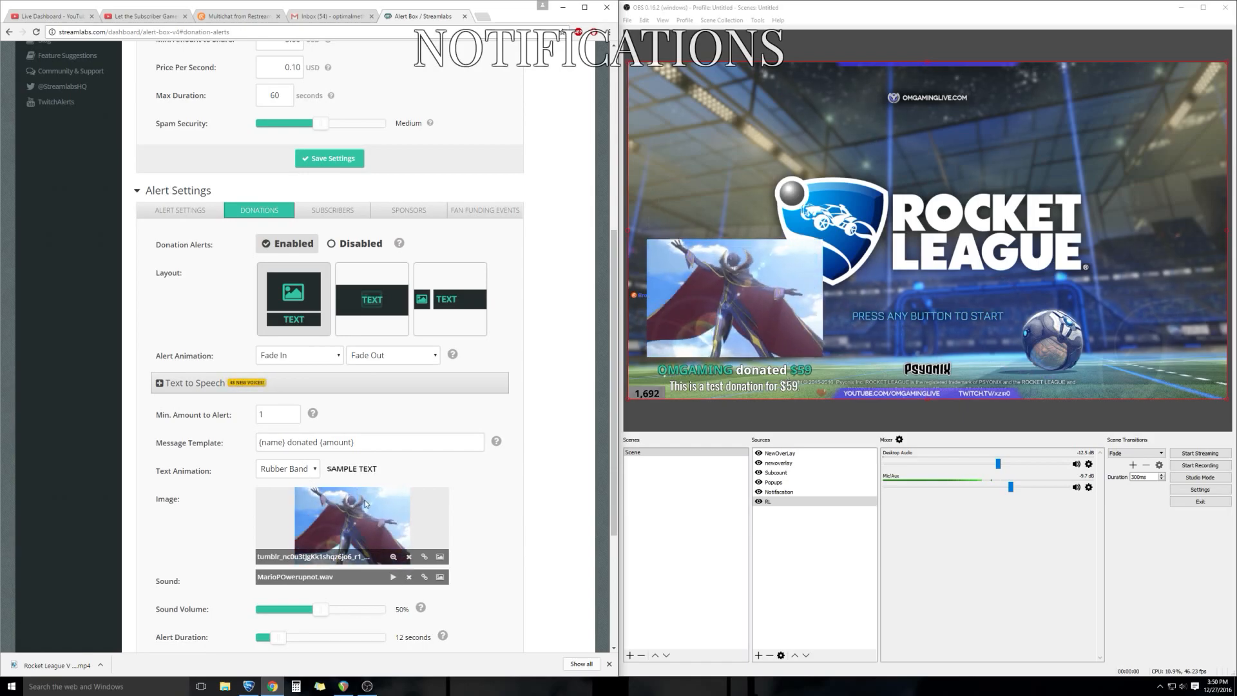
pyautogui.scroll(-3)
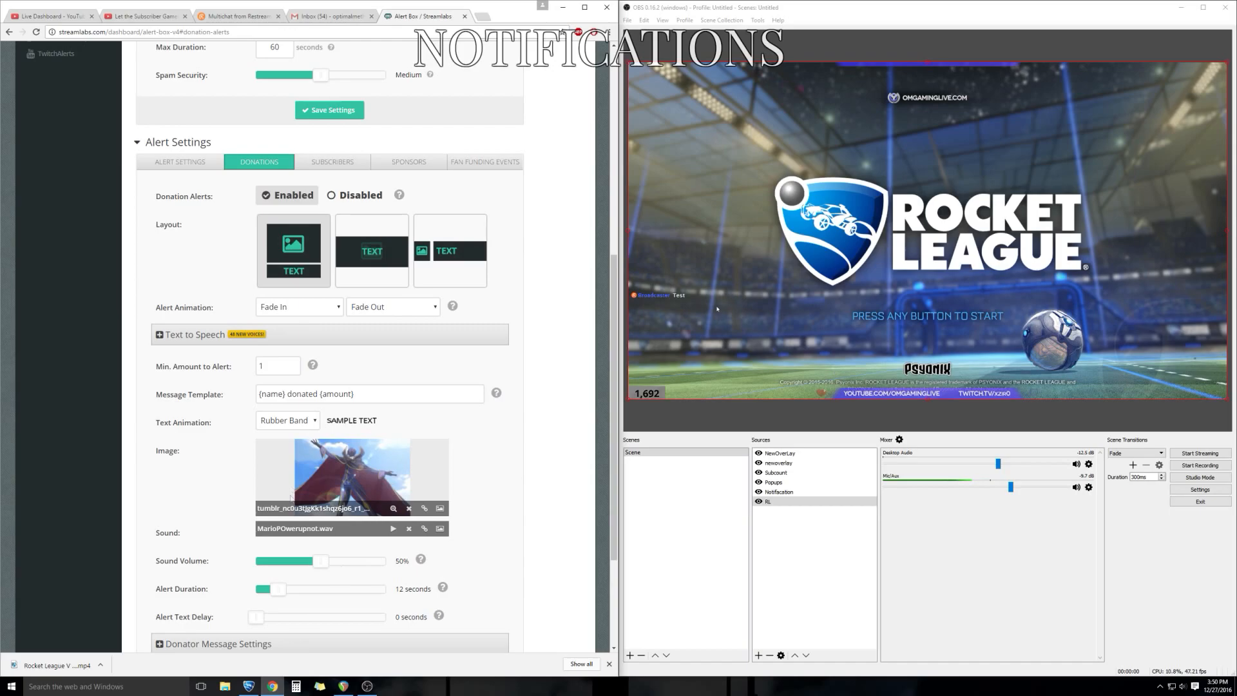
pyautogui.scroll(-3)
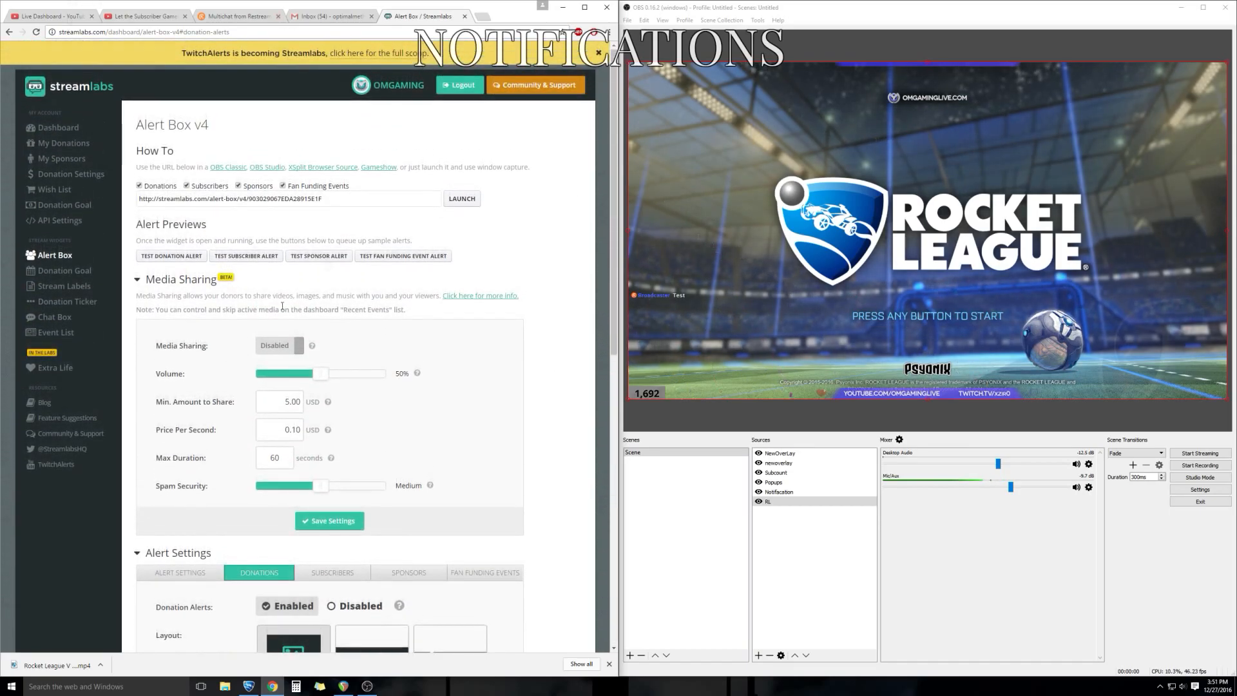
# Copy the Alert Box widget URL and paste it into the Popups source's properties.
pyautogui.tripleClick(229, 198)
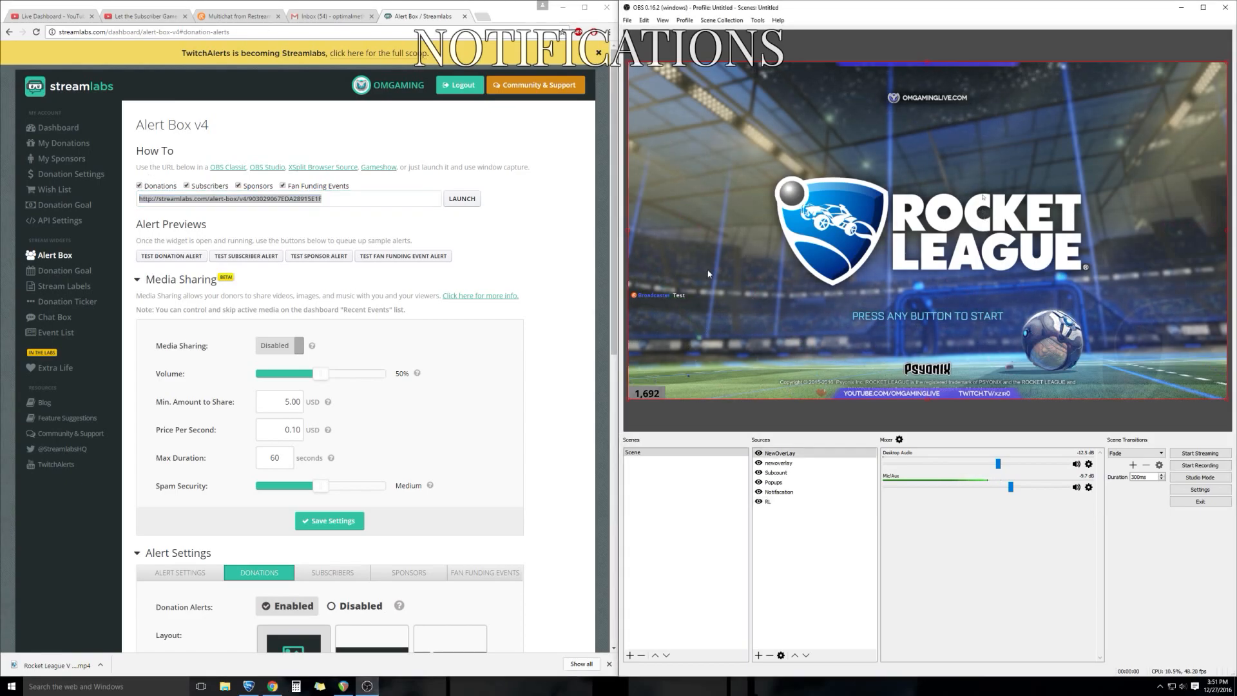
pyautogui.click(774, 482)
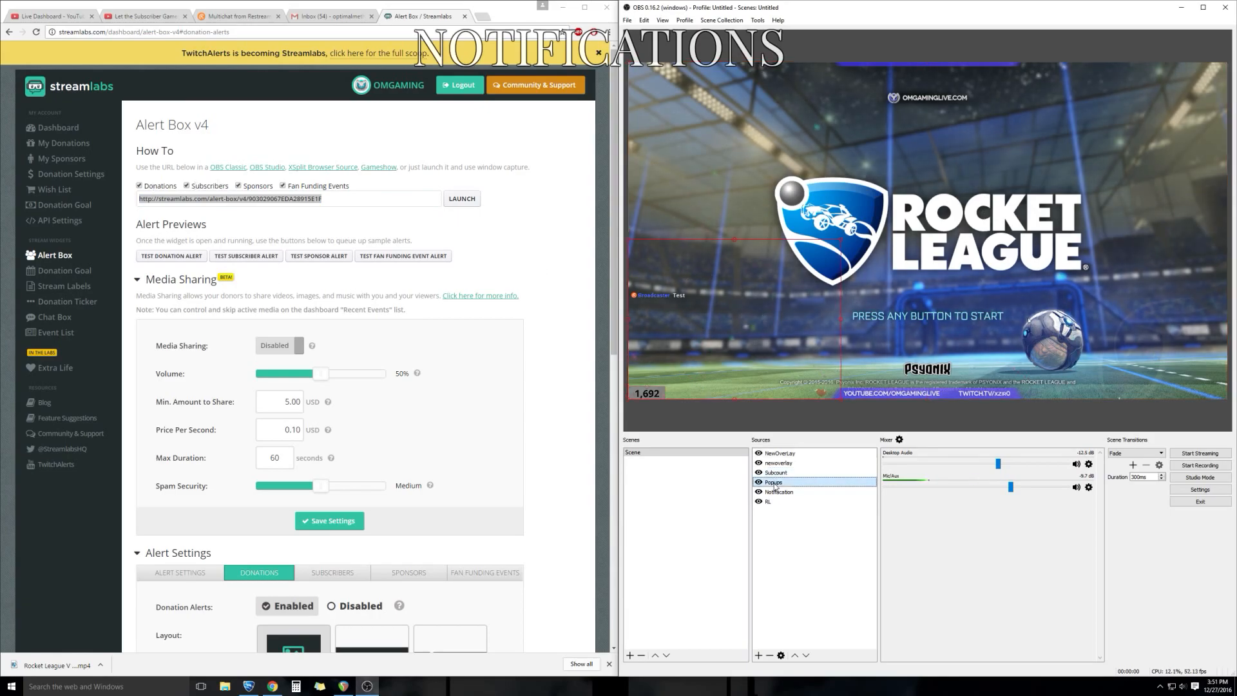
pyautogui.doubleClick(773, 482)
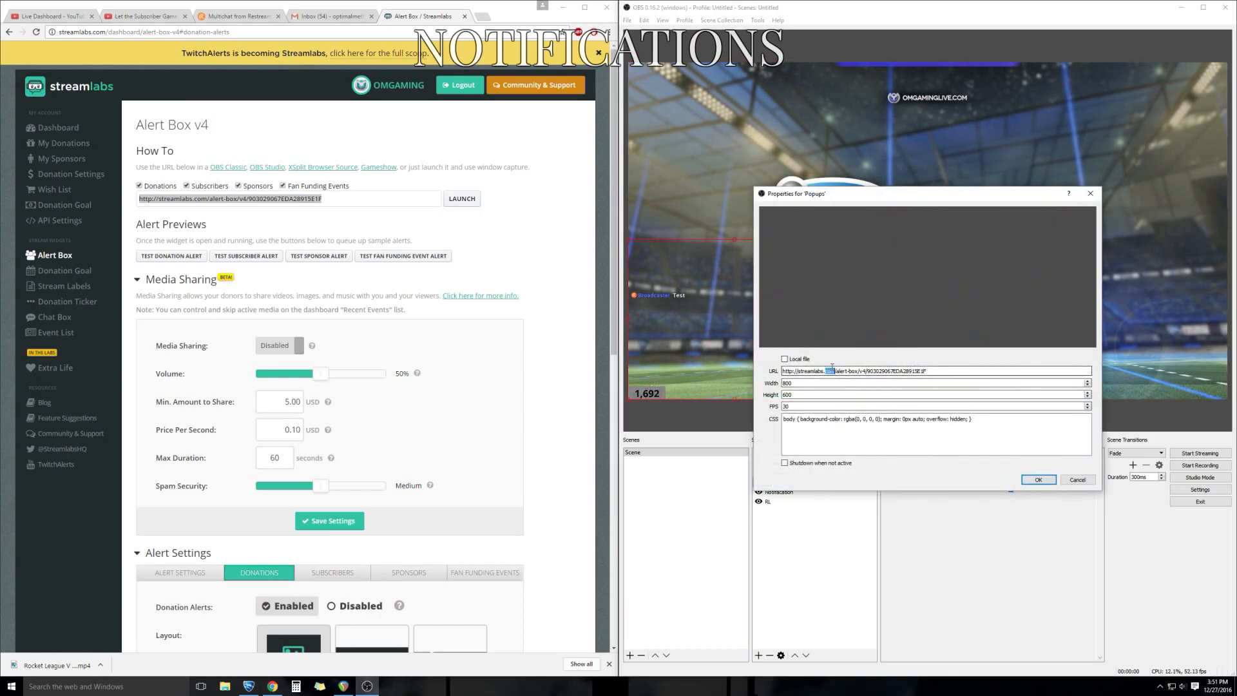
pyautogui.rightClick(852, 371)
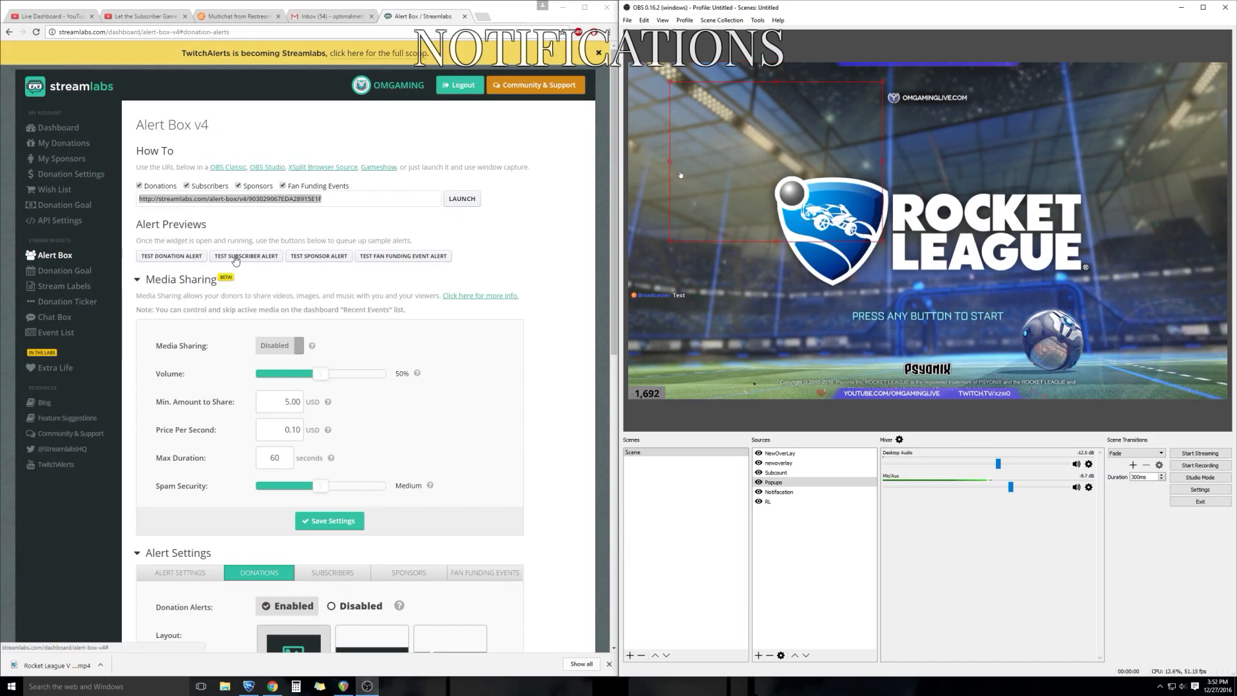
# Fire a test subscriber alert and drag the Popups area to the lower-left corner.
pyautogui.click(246, 256)
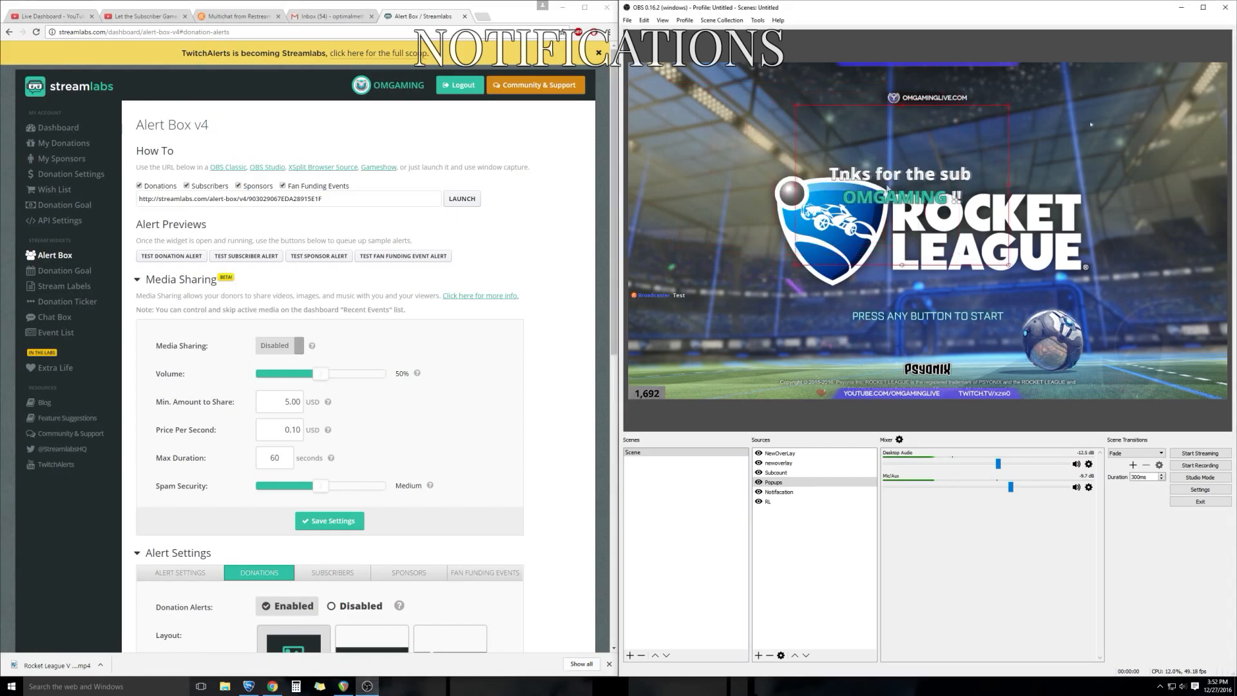
pyautogui.moveTo(900, 190); pyautogui.dragTo(730, 320)
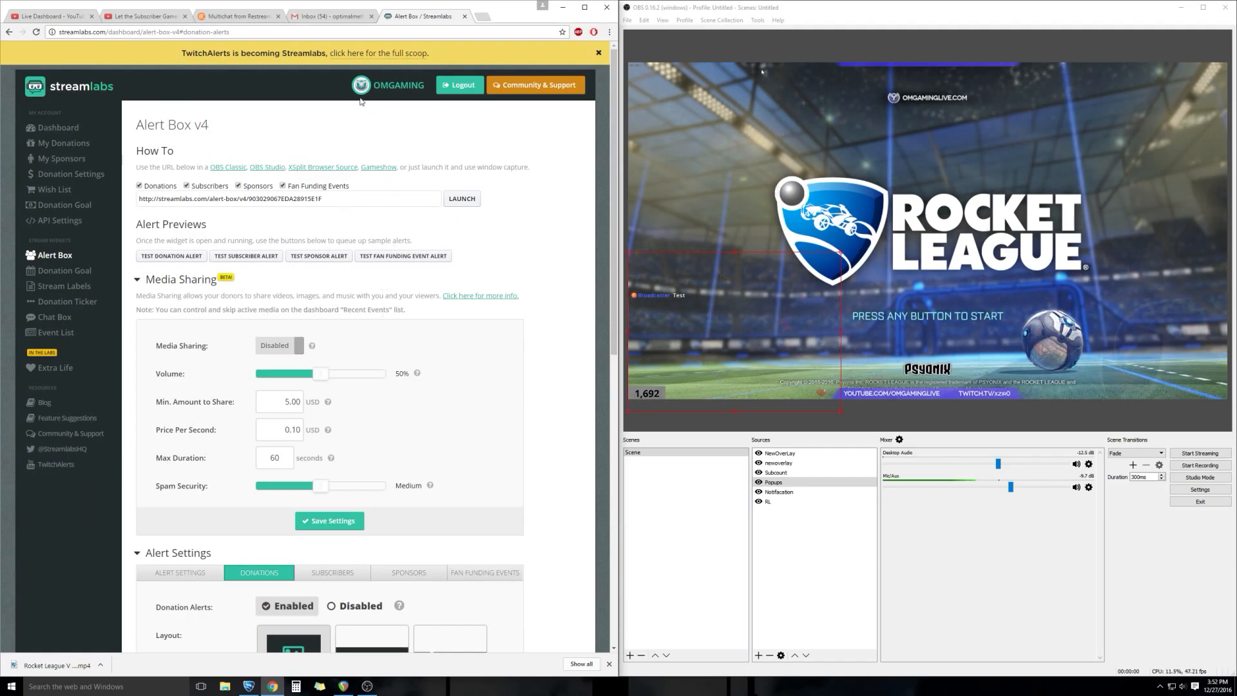
pyautogui.click(71, 173)
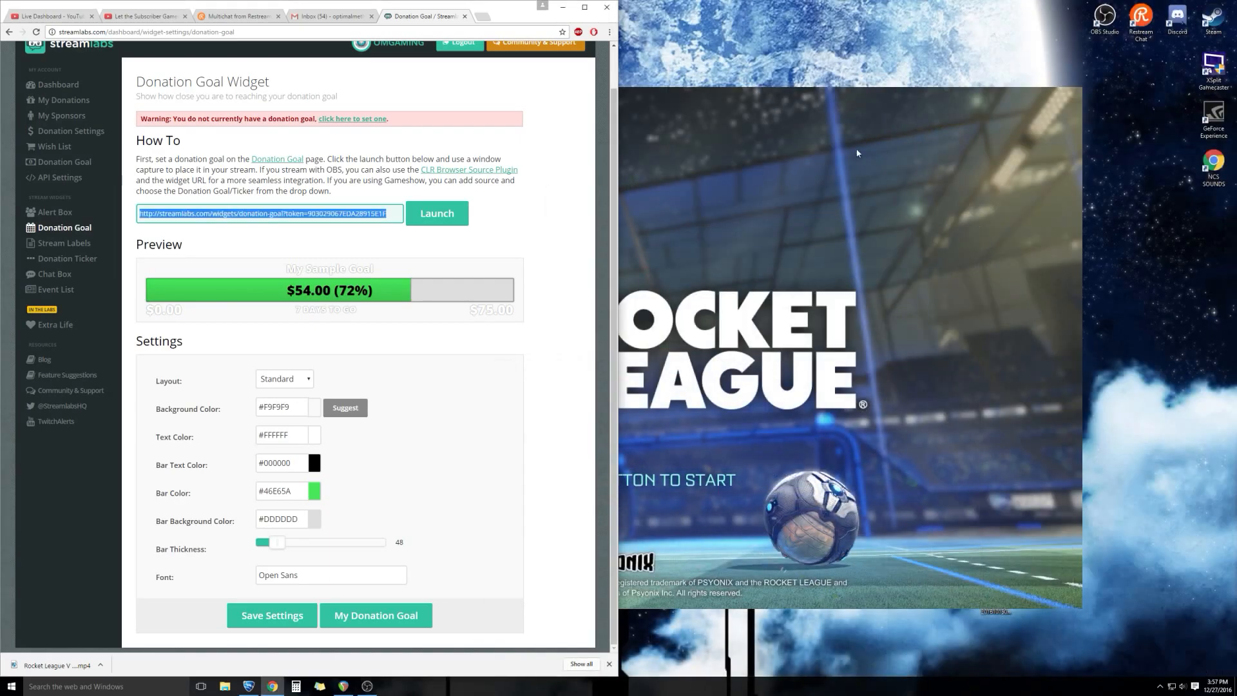
# Minimize the browser showing the Streamlabs Donation Goal page.
pyautogui.click(606, 7)
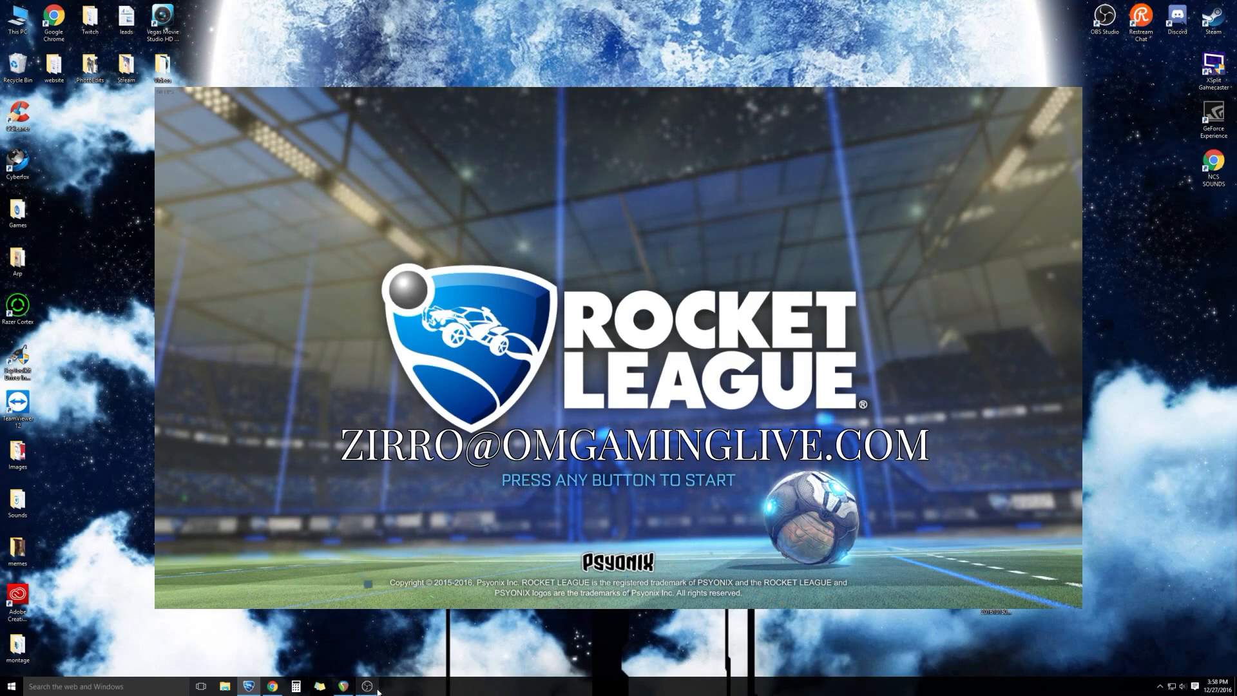
pyautogui.moveTo(367, 685)
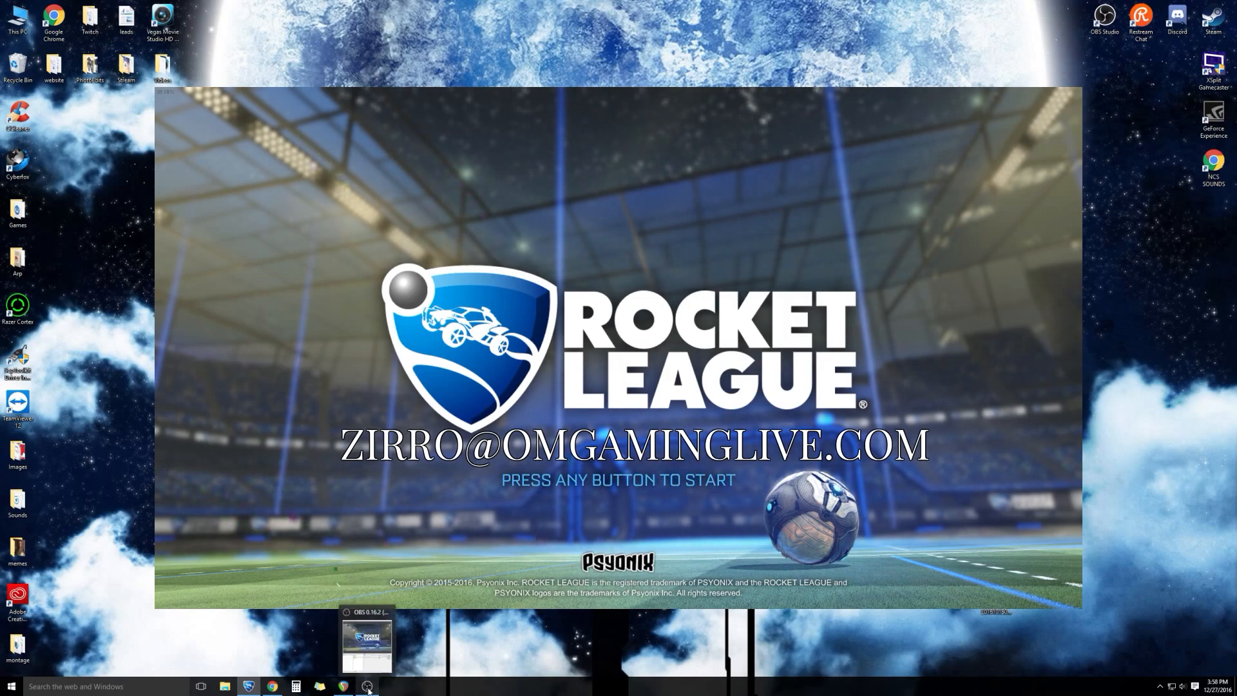